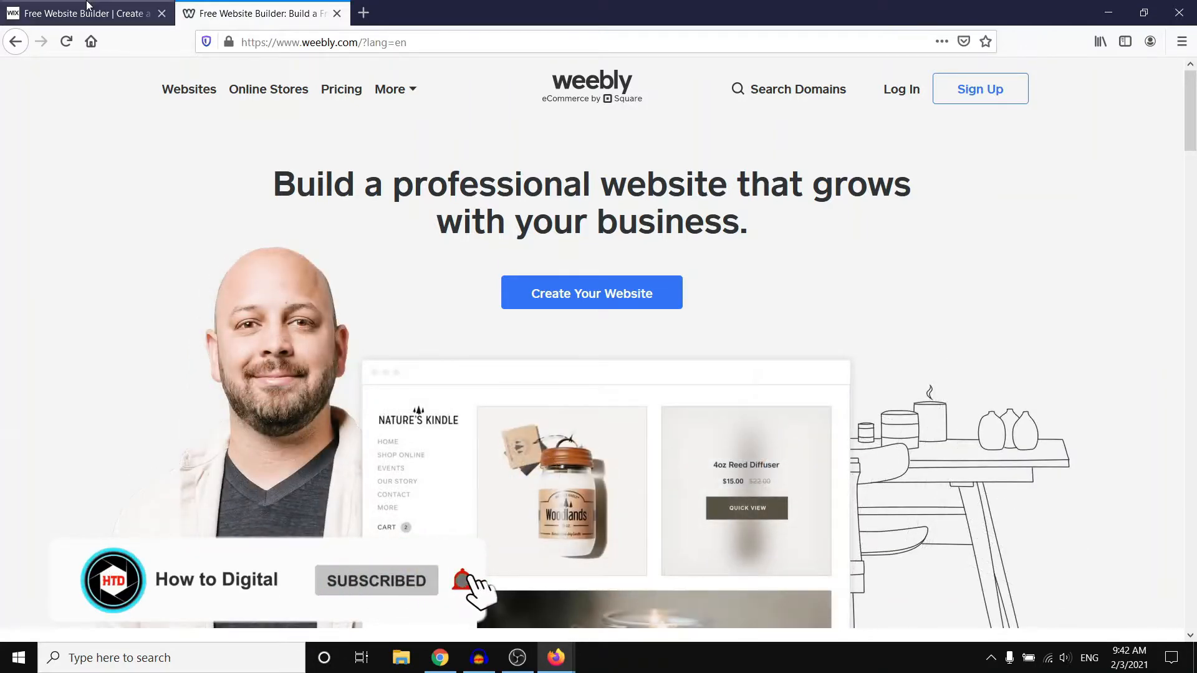
Switch between the Chrome Wix dashboard and the Firefox window holding the Weebly and Wix pricing tabs.
{"action": "left_click", "coordinate": [83, 12]}
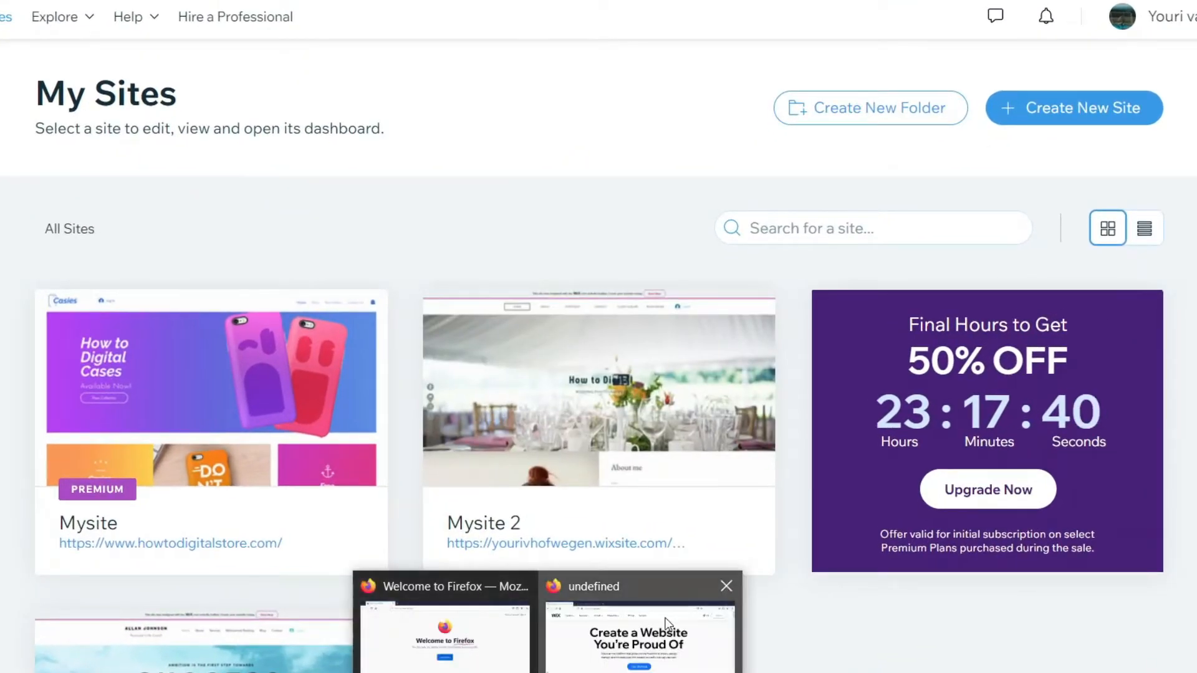
{"action": "left_click", "coordinate": [633, 586]}
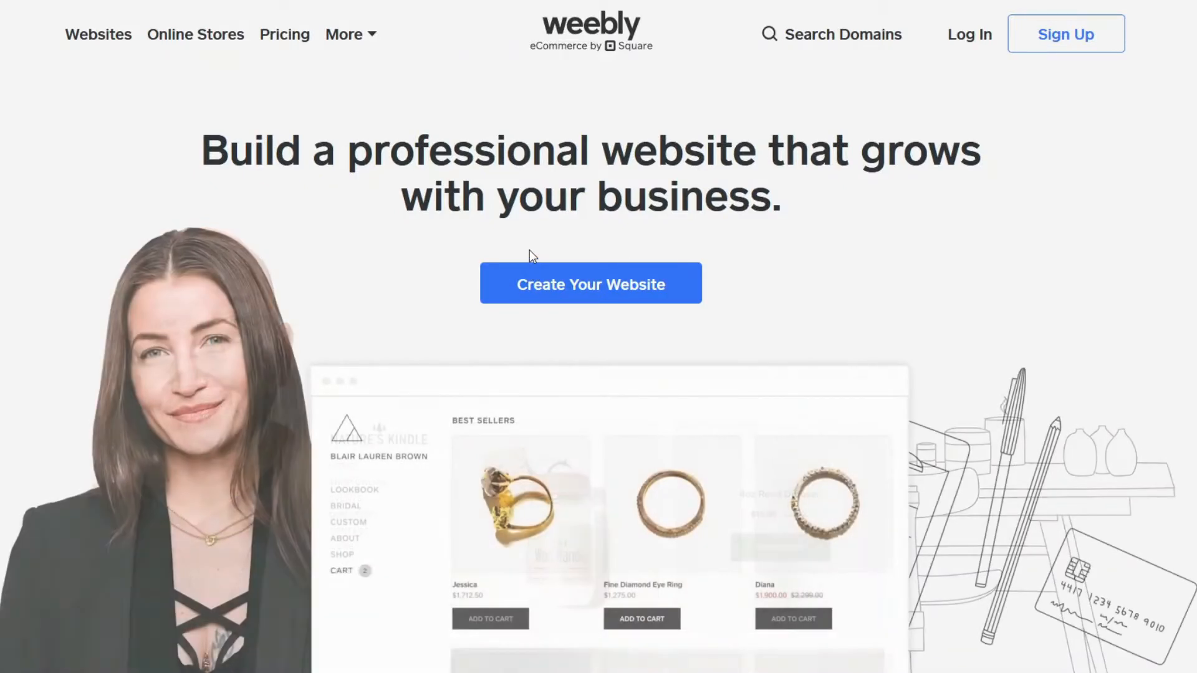
{"action": "left_click", "coordinate": [252, 12]}
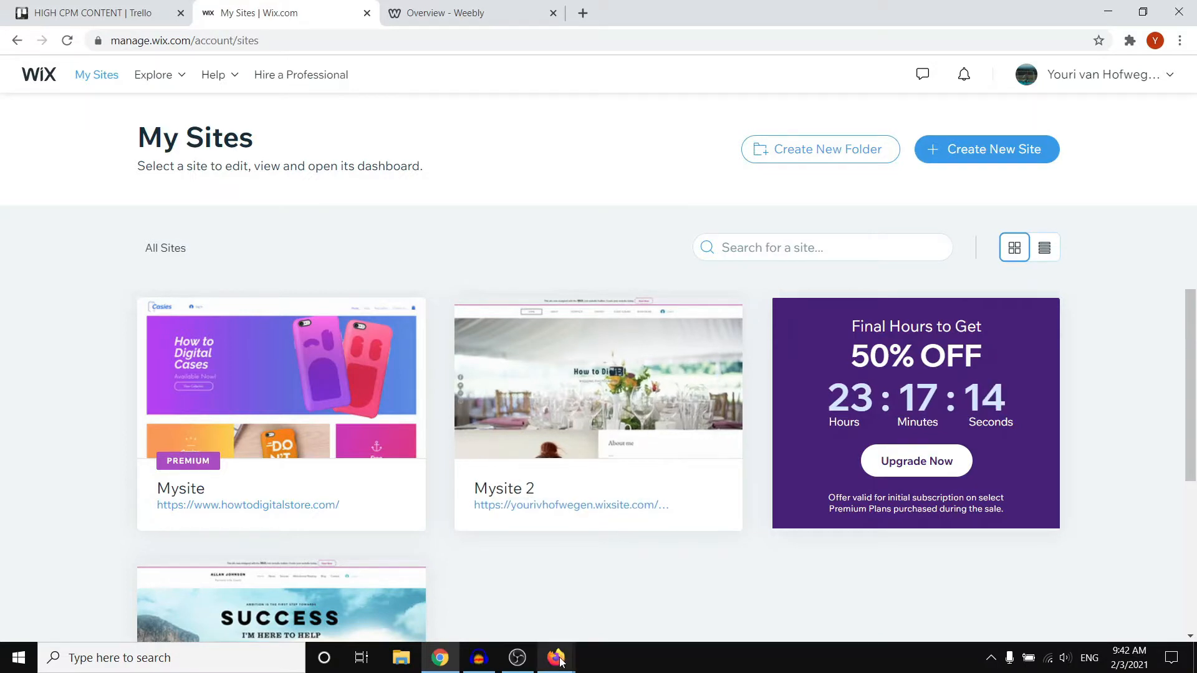
{"action": "left_click", "coordinate": [556, 657]}
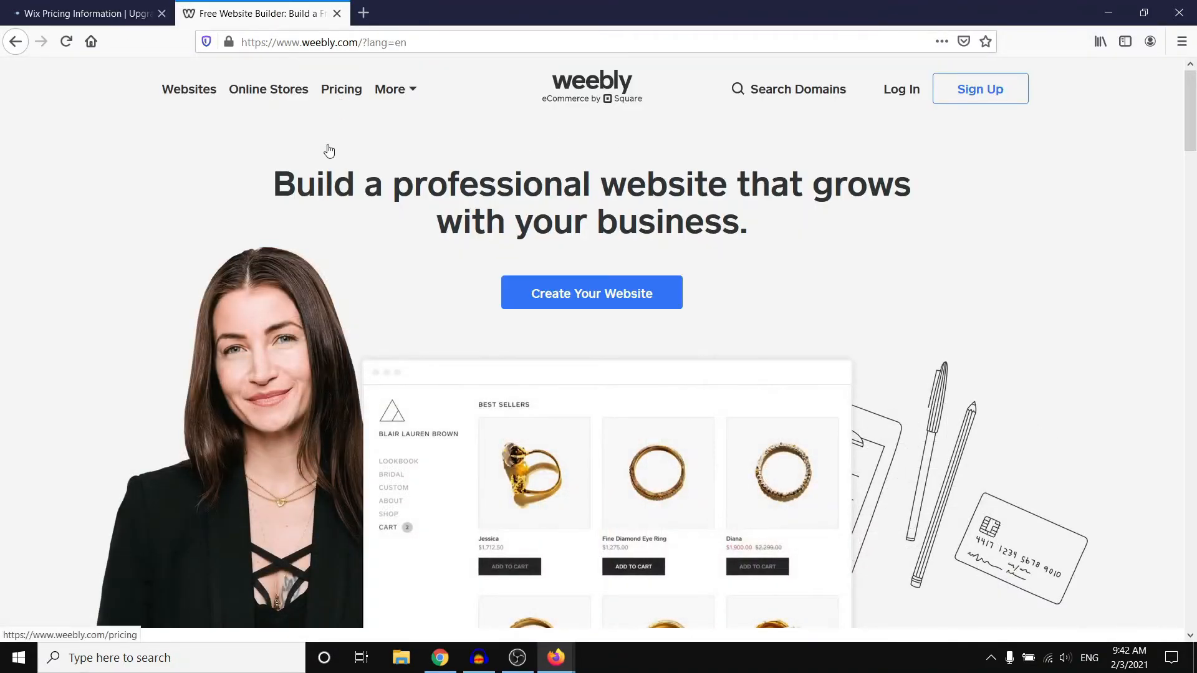
Scroll the Wix Website Plans table to the VIP, Unlimited, Combo and Connect Domain feature rows.
{"action": "left_click", "coordinate": [84, 13]}
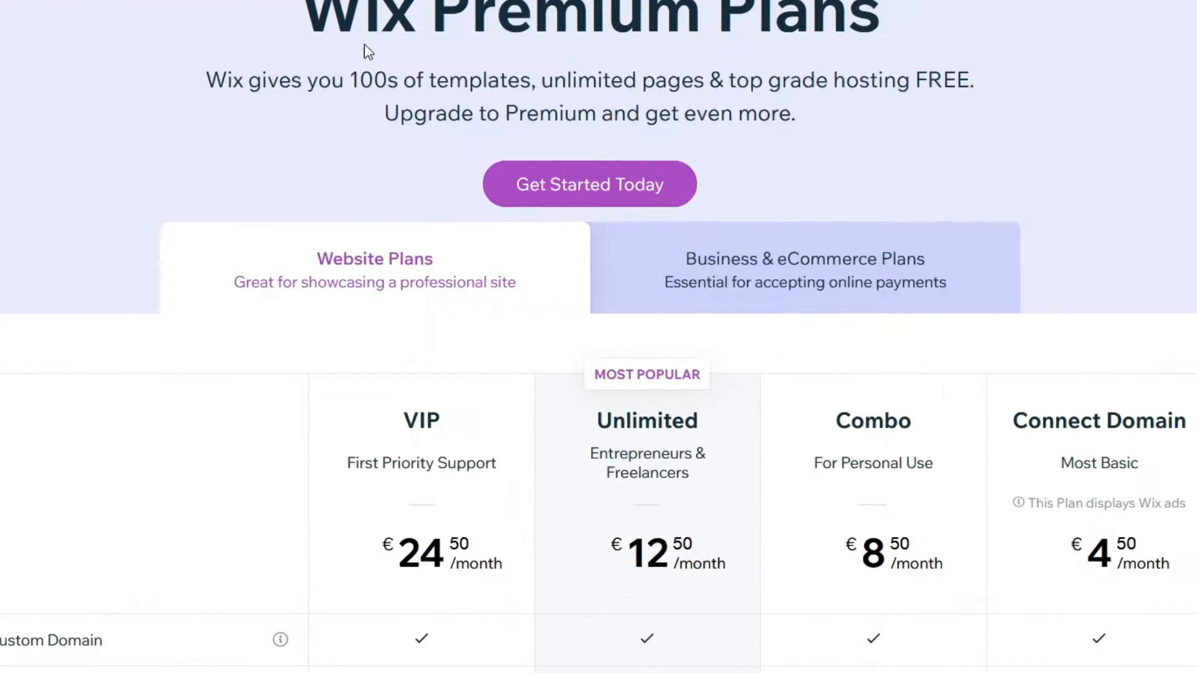
{"action": "scroll", "scroll_direction": "down", "scroll_amount": 3}
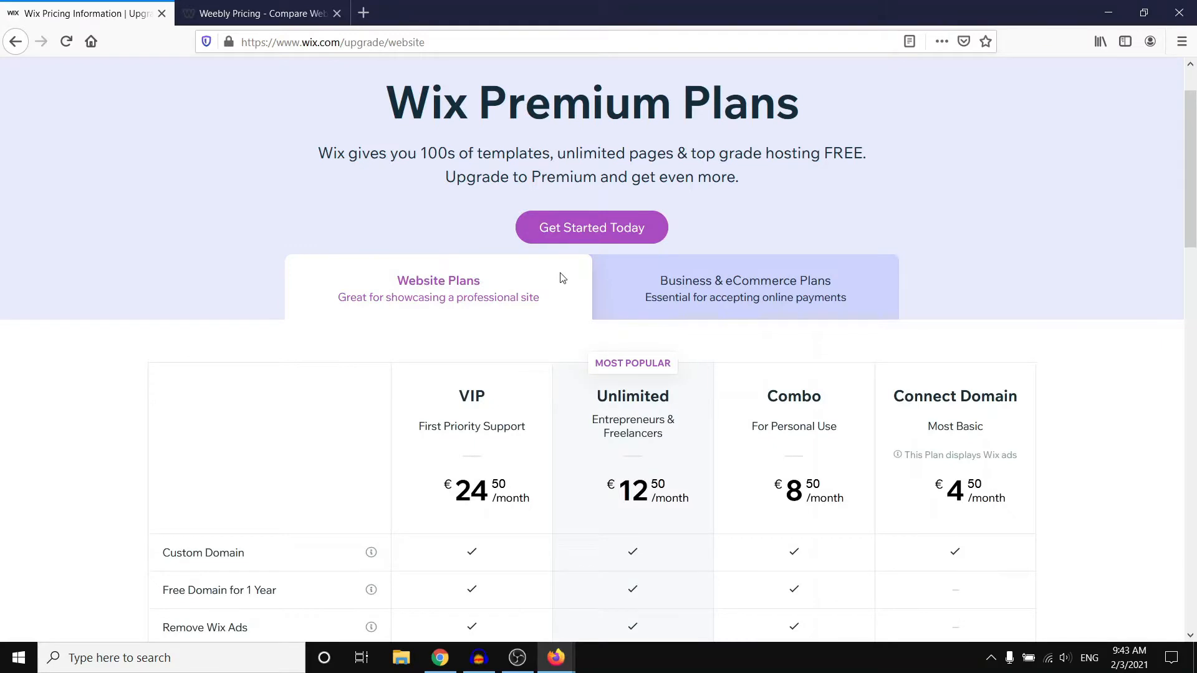
{"action": "scroll", "scroll_direction": "down", "scroll_amount": 3}
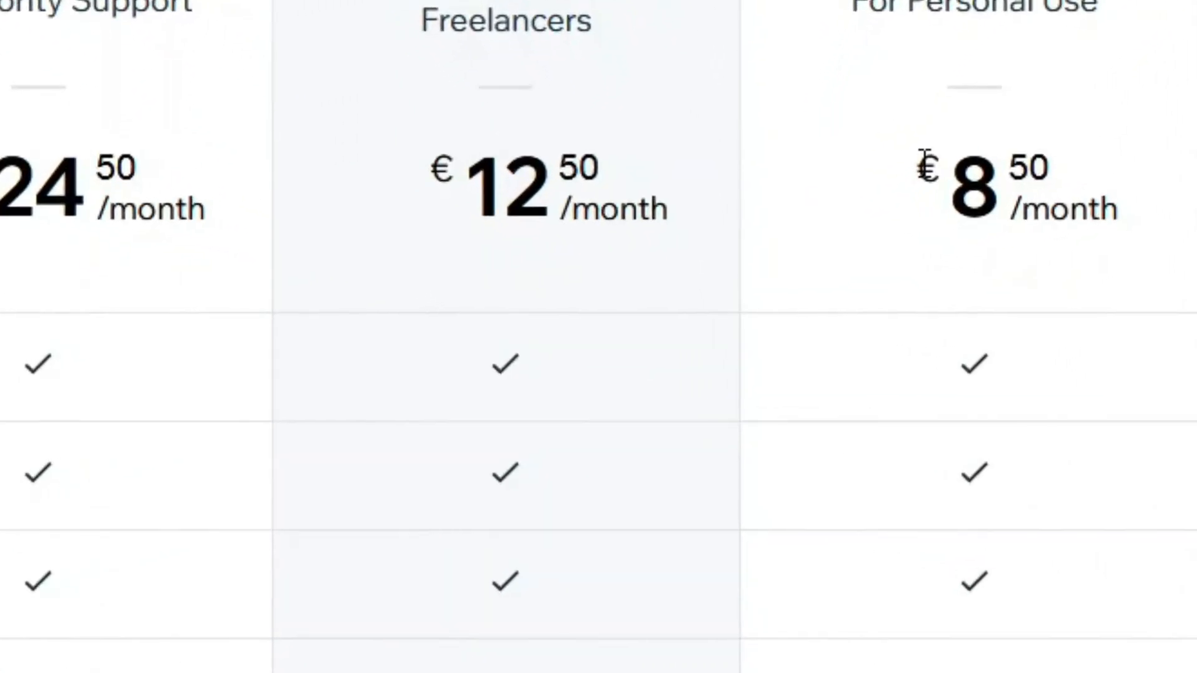
{"action": "mouse_move", "coordinate": [352, 305]}
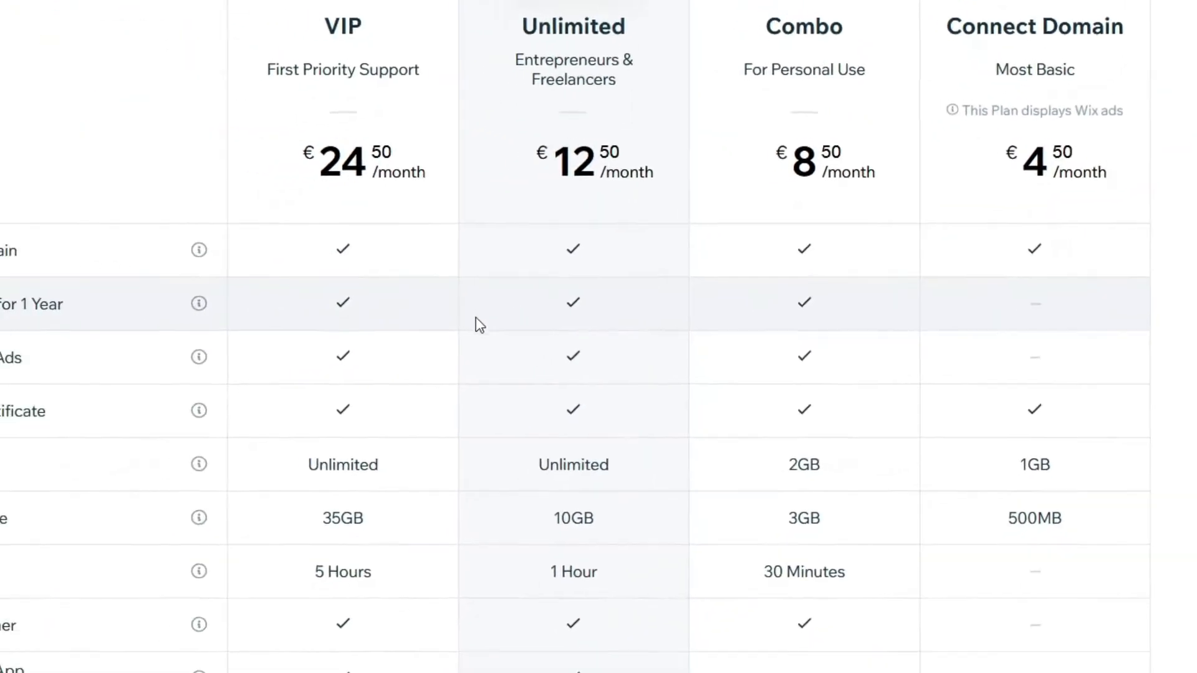
{"action": "scroll", "scroll_direction": "down", "scroll_amount": 3}
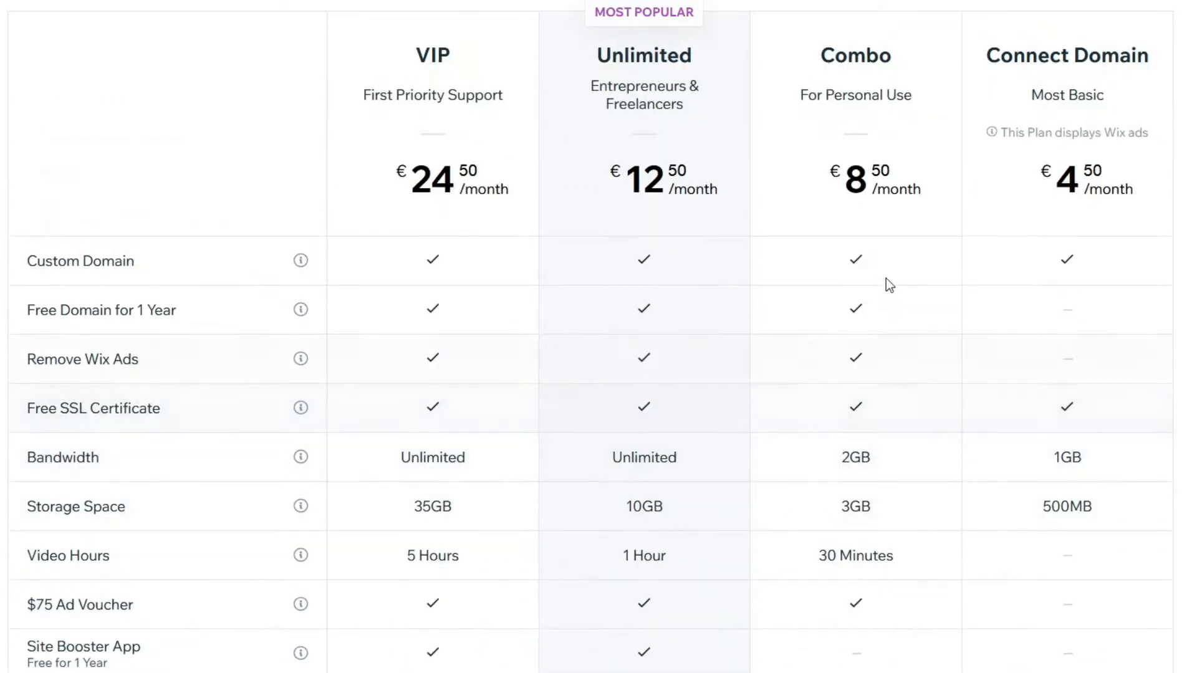
{"action": "scroll", "scroll_direction": "down", "scroll_amount": 3}
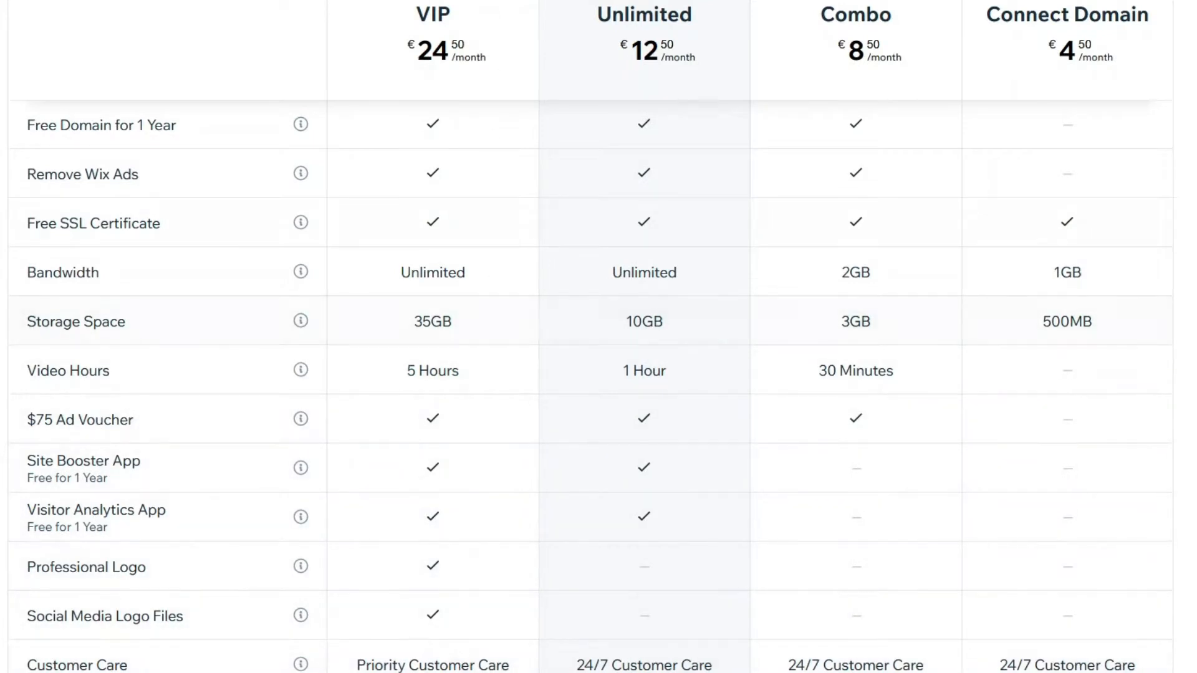
{"action": "mouse_move", "coordinate": [424, 369]}
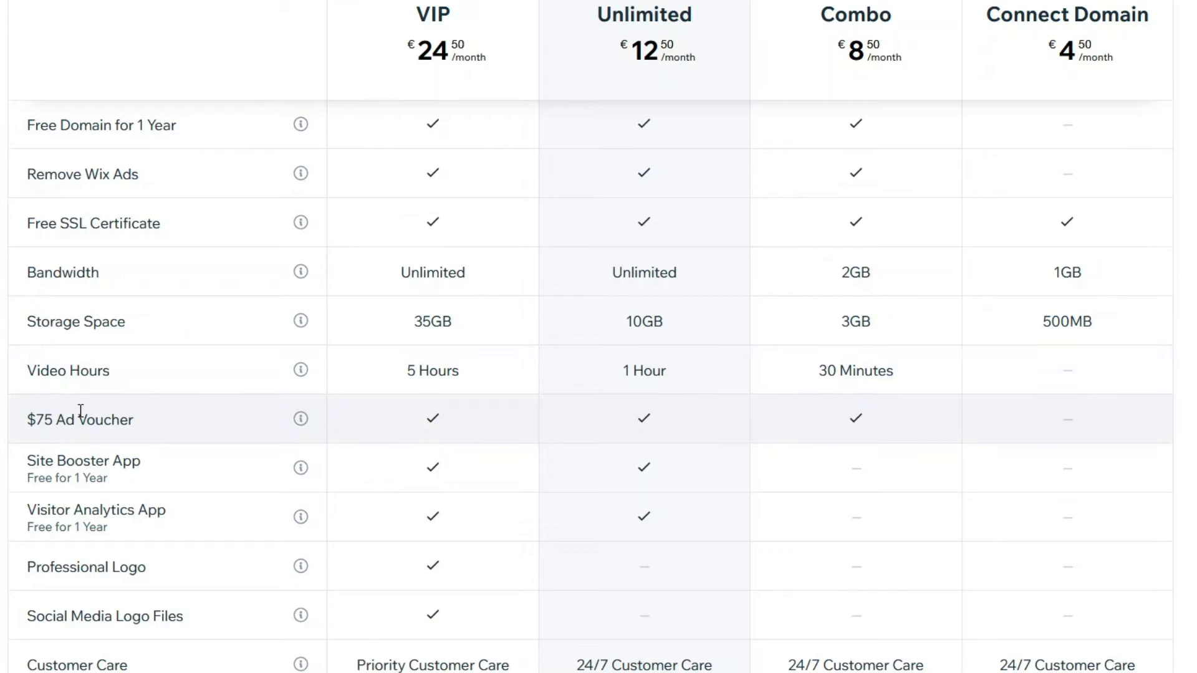
{"action": "mouse_move", "coordinate": [114, 498]}
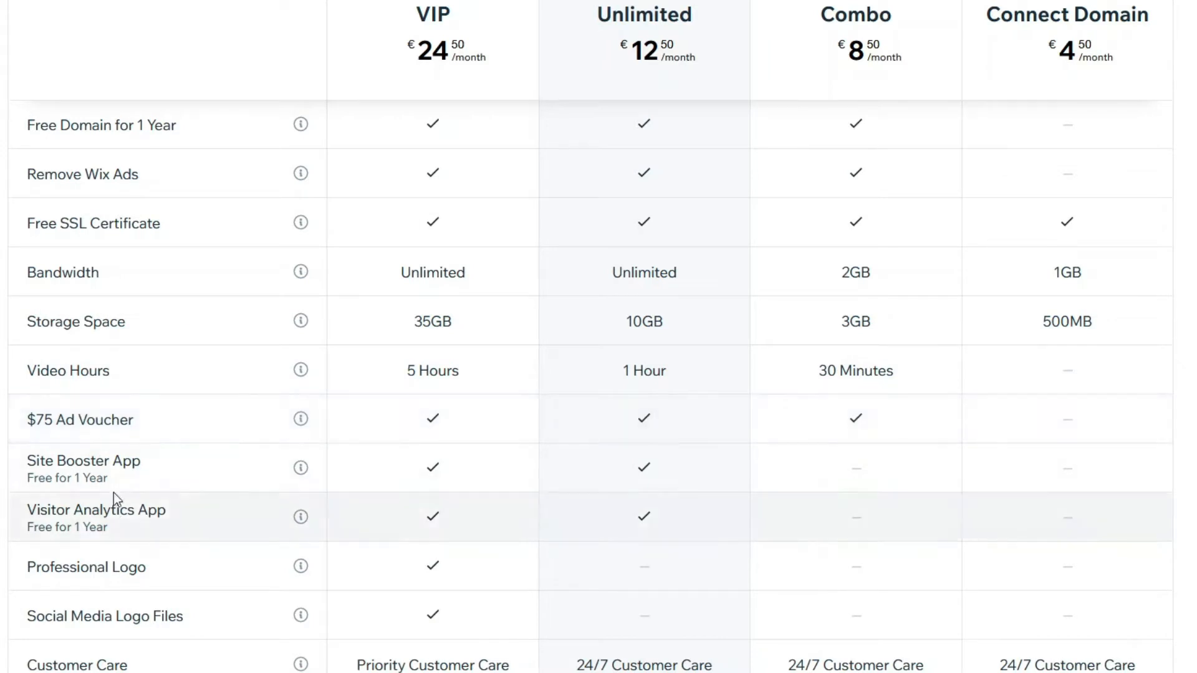
{"action": "mouse_move", "coordinate": [115, 484]}
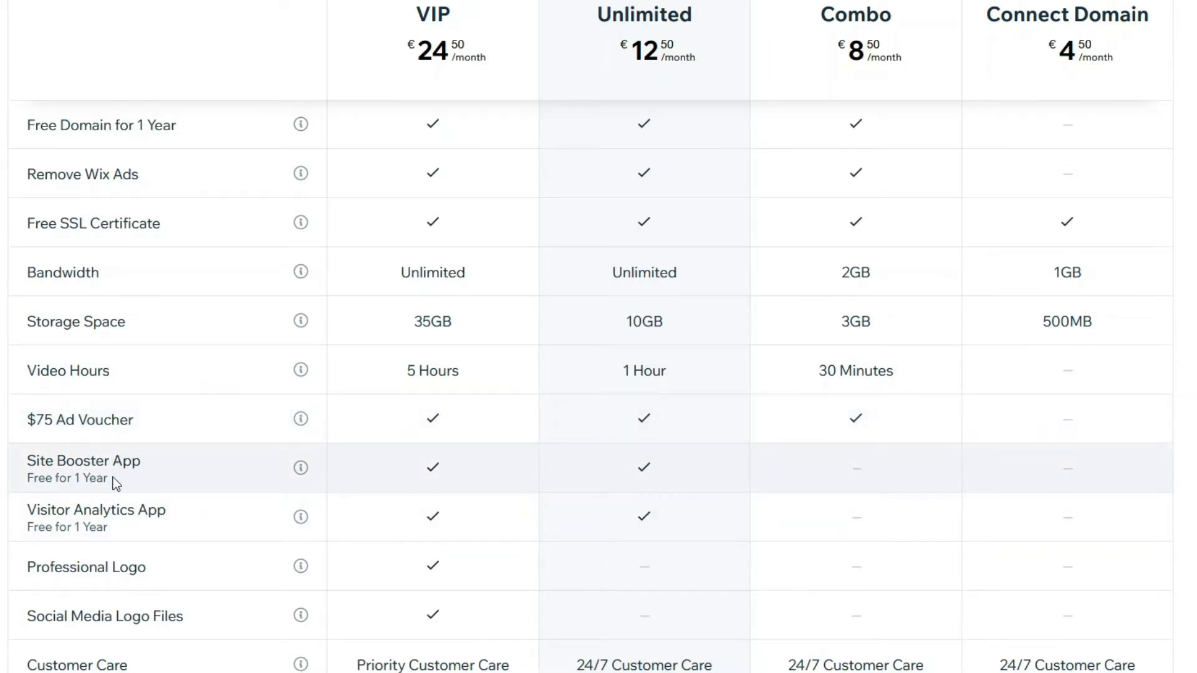
{"action": "mouse_move", "coordinate": [137, 516]}
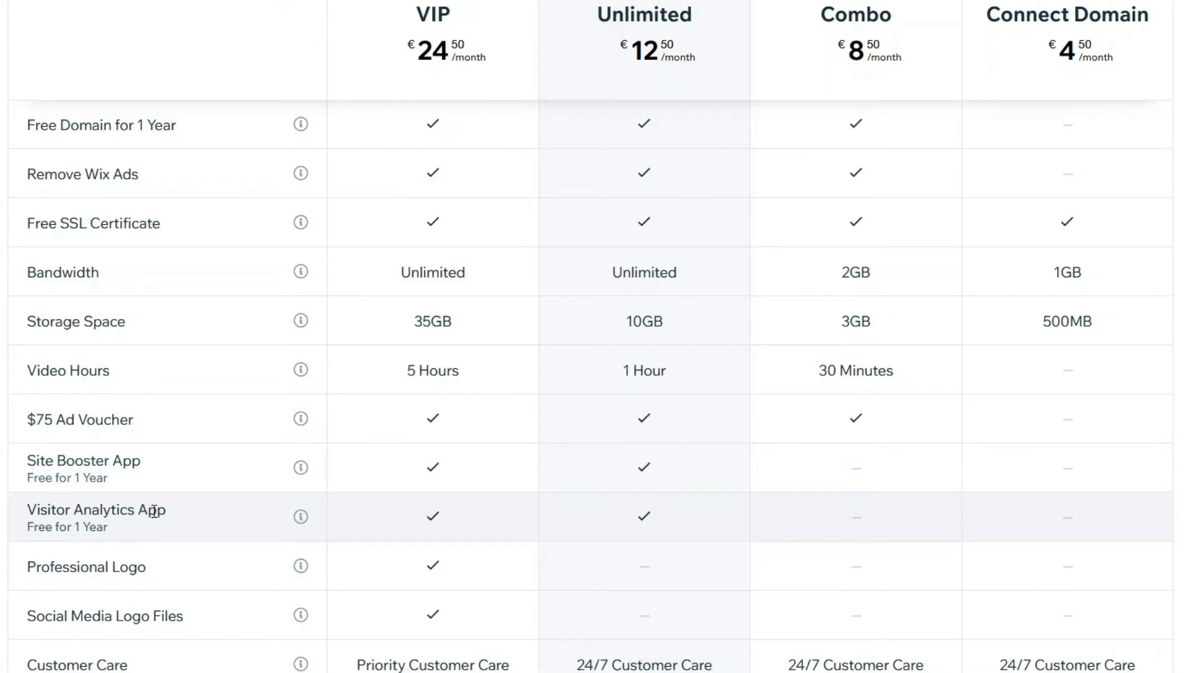
{"action": "double_click", "coordinate": [86, 566]}
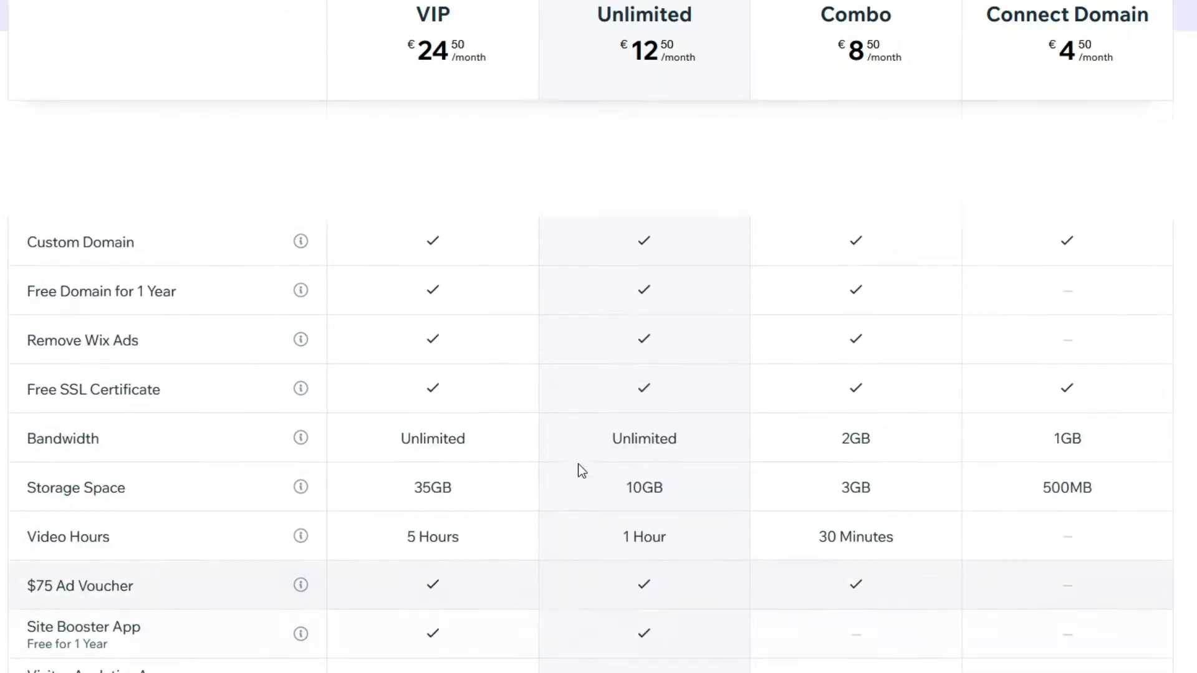
{"action": "scroll", "scroll_direction": "down", "scroll_amount": 3}
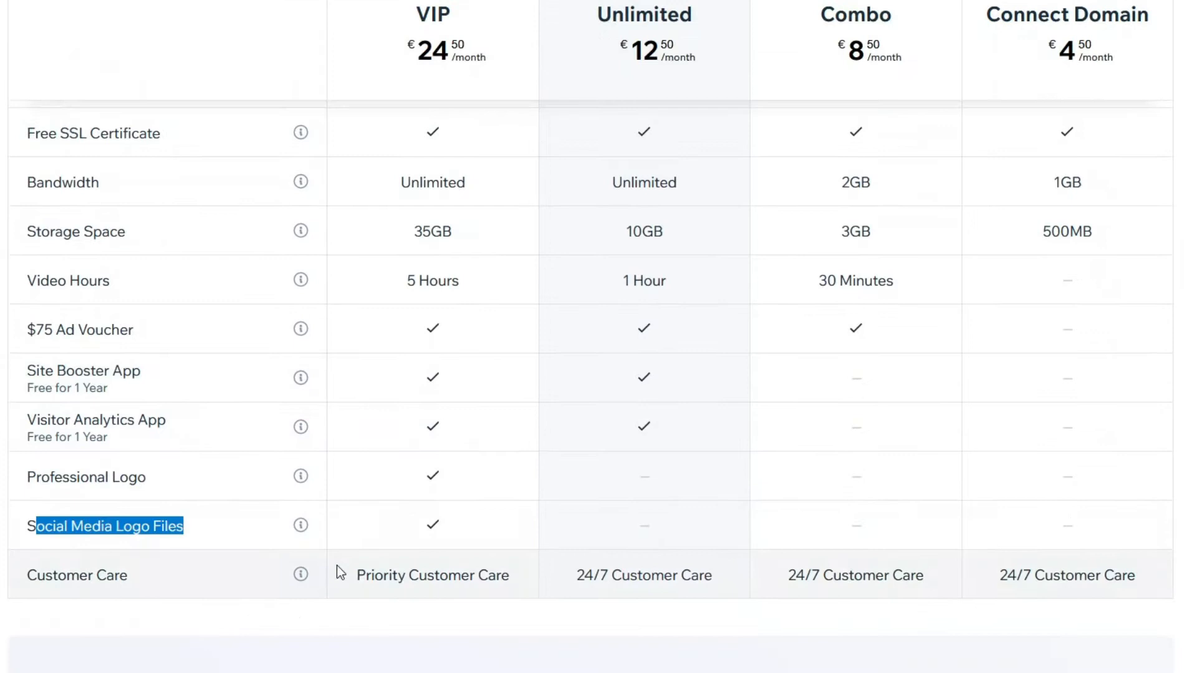
{"action": "mouse_move", "coordinate": [134, 496]}
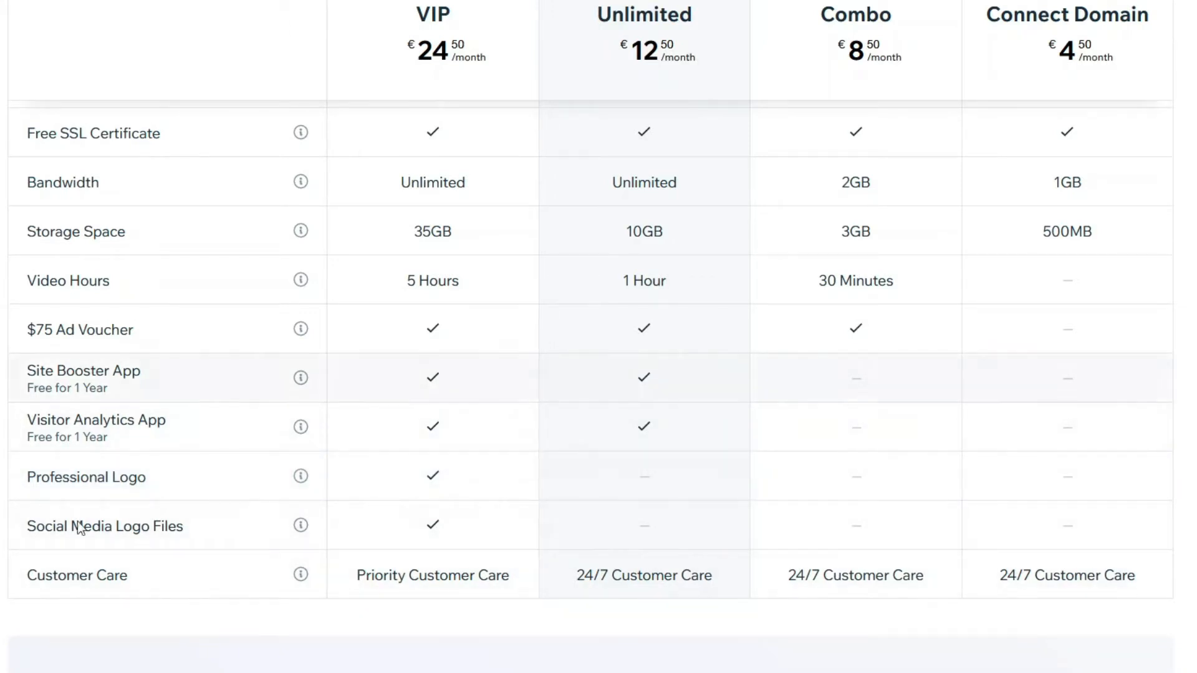
{"action": "mouse_move", "coordinate": [169, 470]}
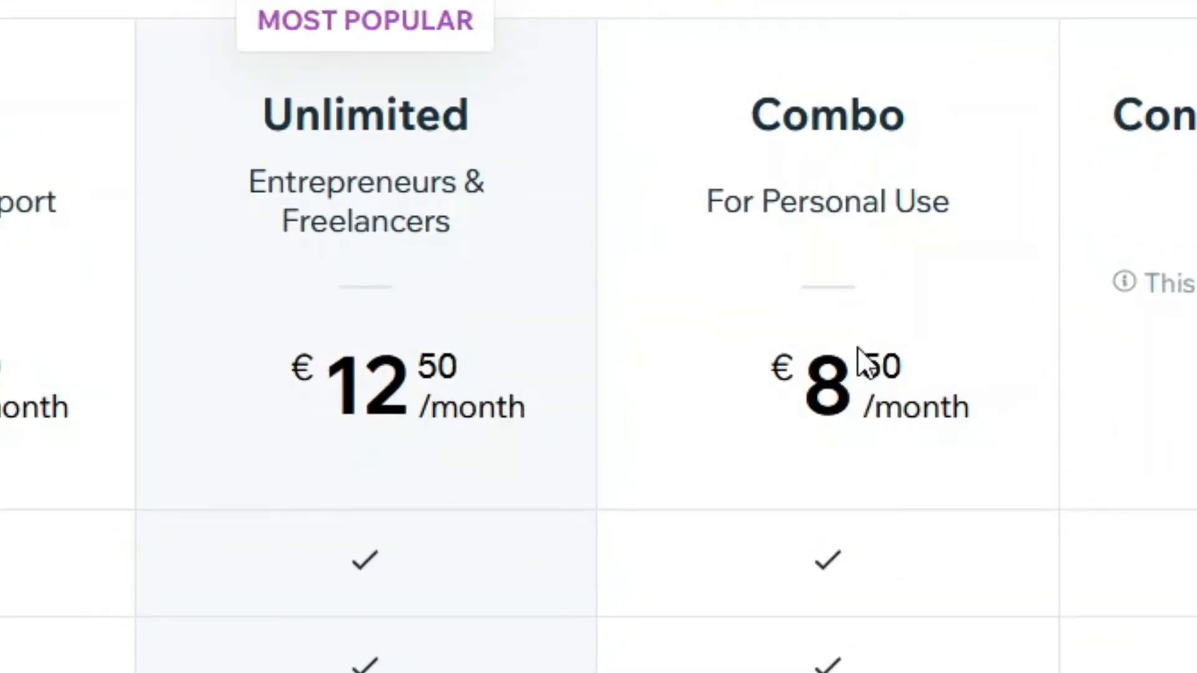
{"action": "scroll", "scroll_direction": "down", "scroll_amount": 3}
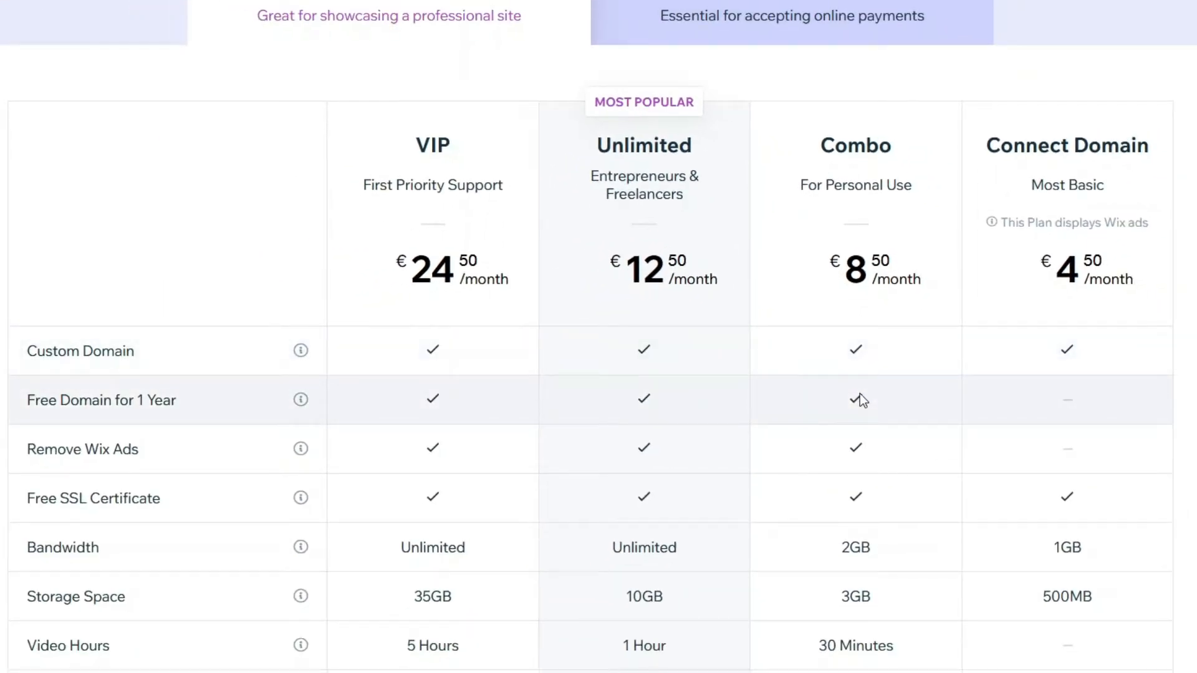
{"action": "mouse_move", "coordinate": [141, 449]}
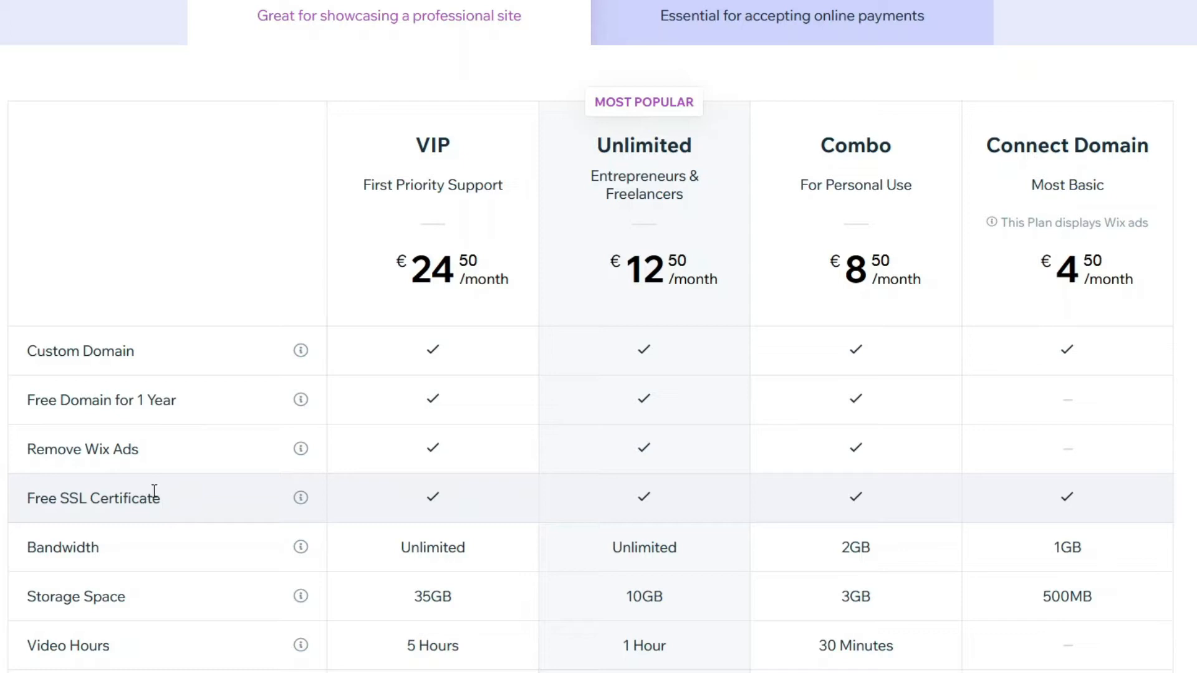
{"action": "mouse_move", "coordinate": [844, 552]}
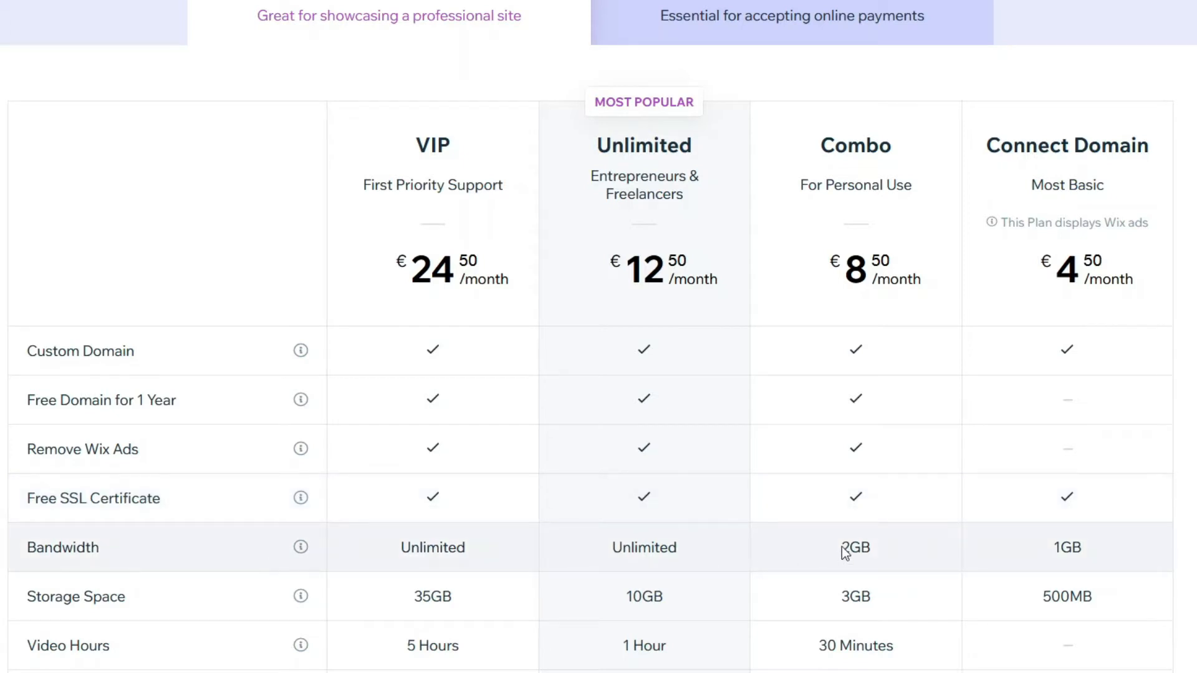
{"action": "scroll", "scroll_direction": "down", "scroll_amount": 3}
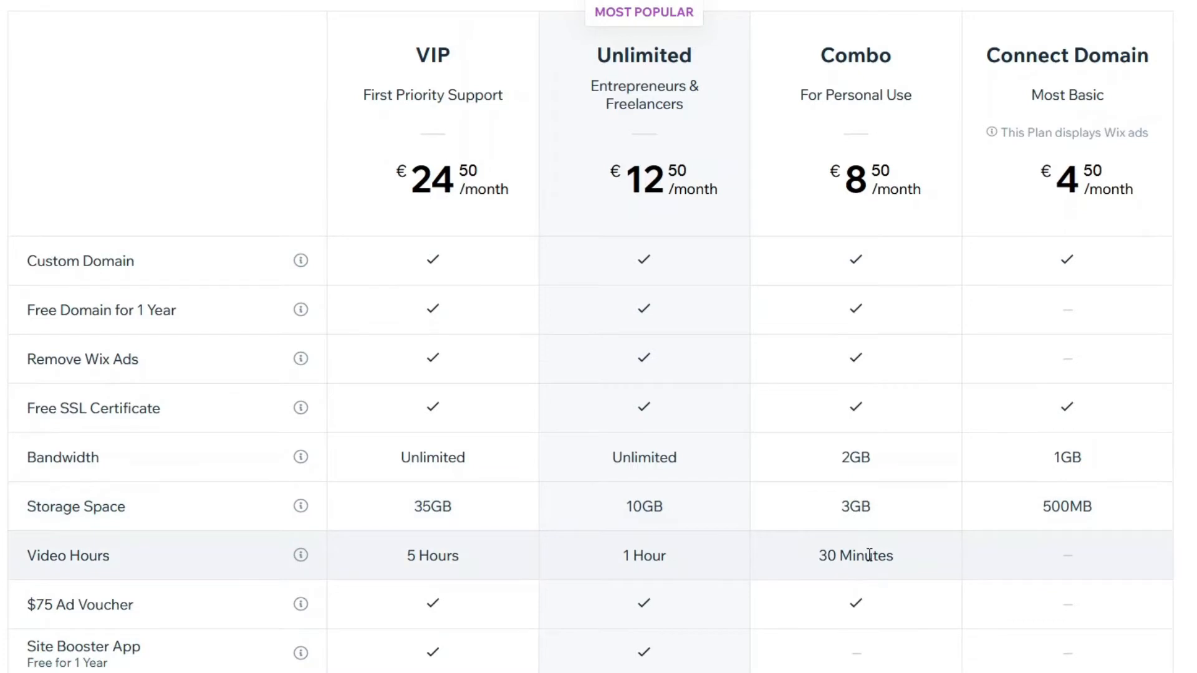
{"action": "scroll", "scroll_direction": "down", "scroll_amount": 3}
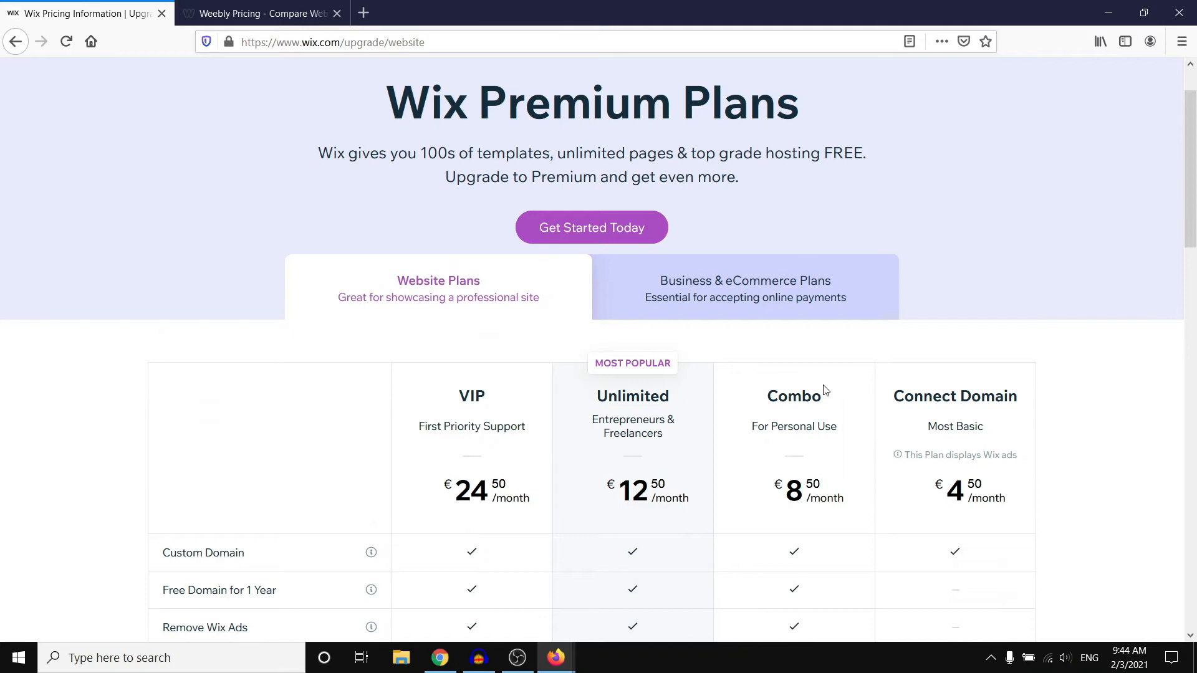
{"action": "left_click", "coordinate": [259, 12]}
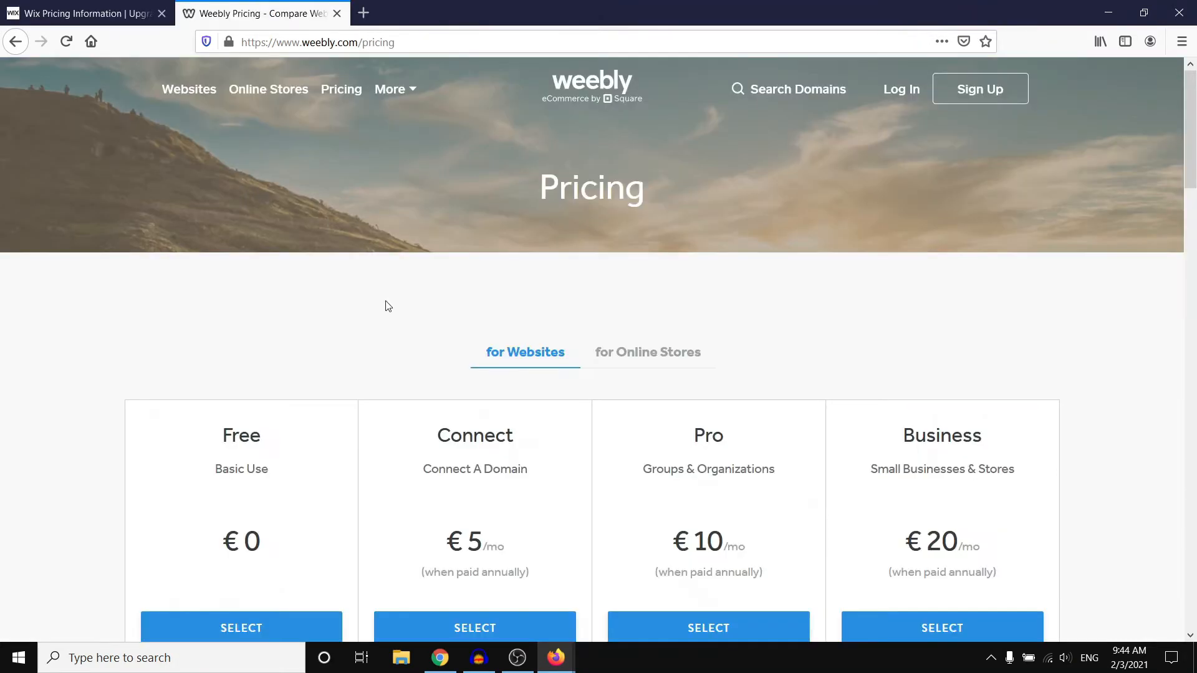
{"action": "mouse_move", "coordinate": [188, 316]}
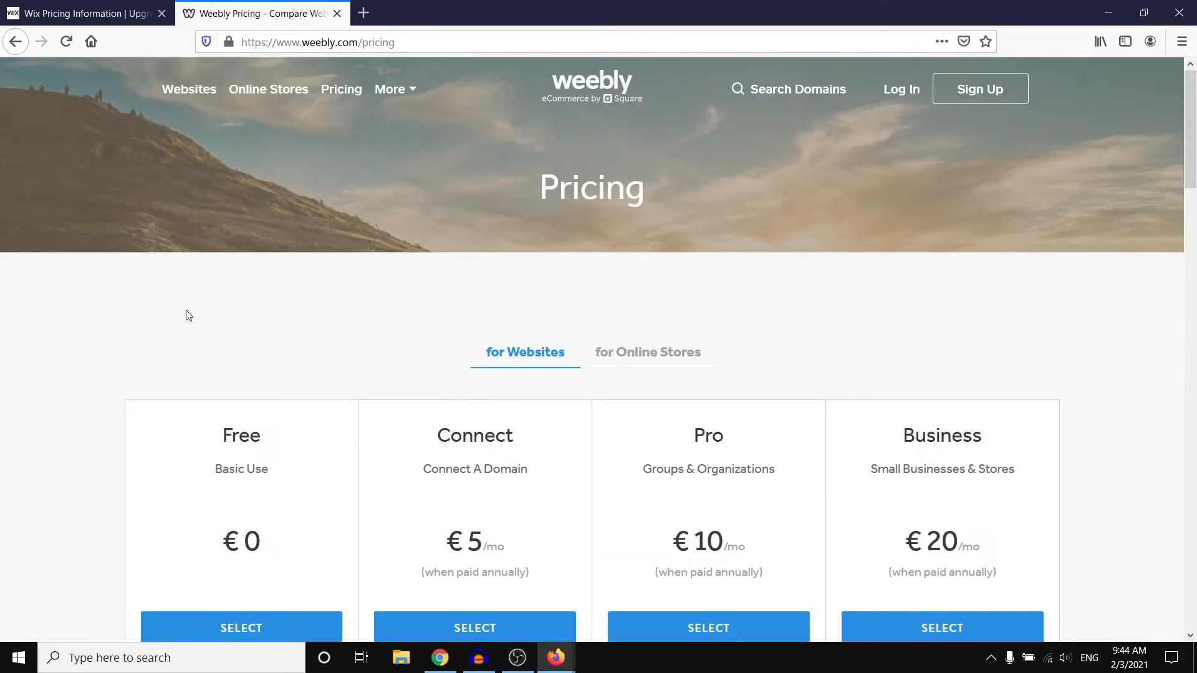
{"action": "scroll", "scroll_direction": "down", "scroll_amount": 3}
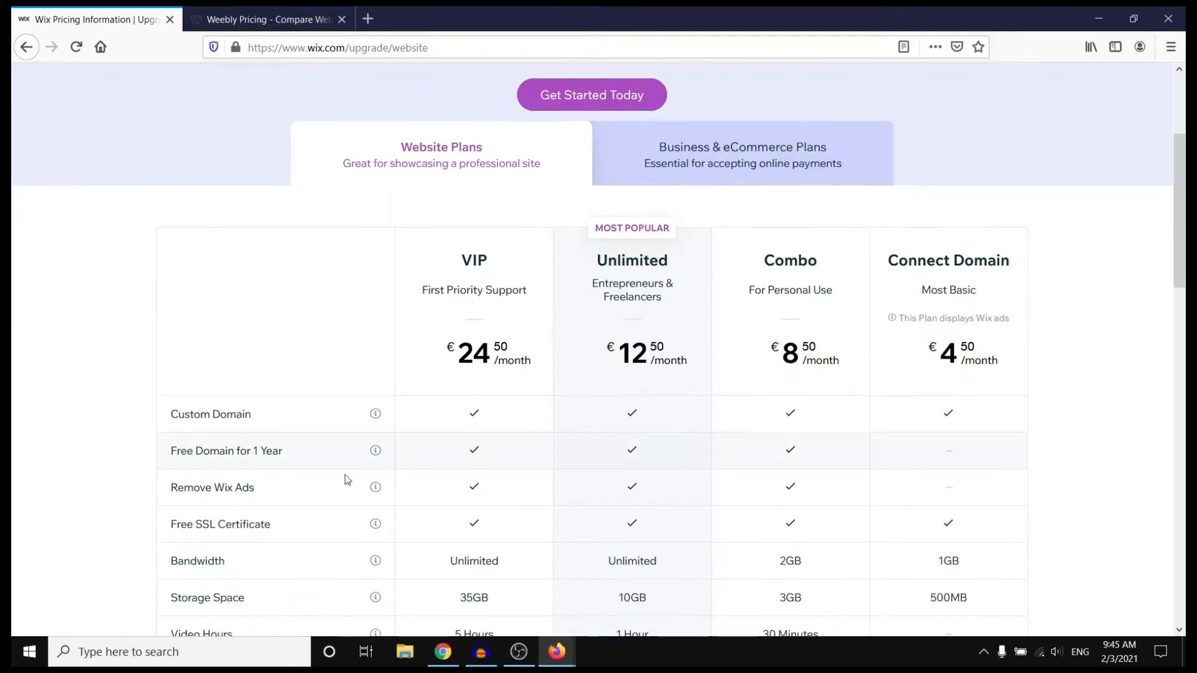
{"action": "left_click", "coordinate": [267, 19]}
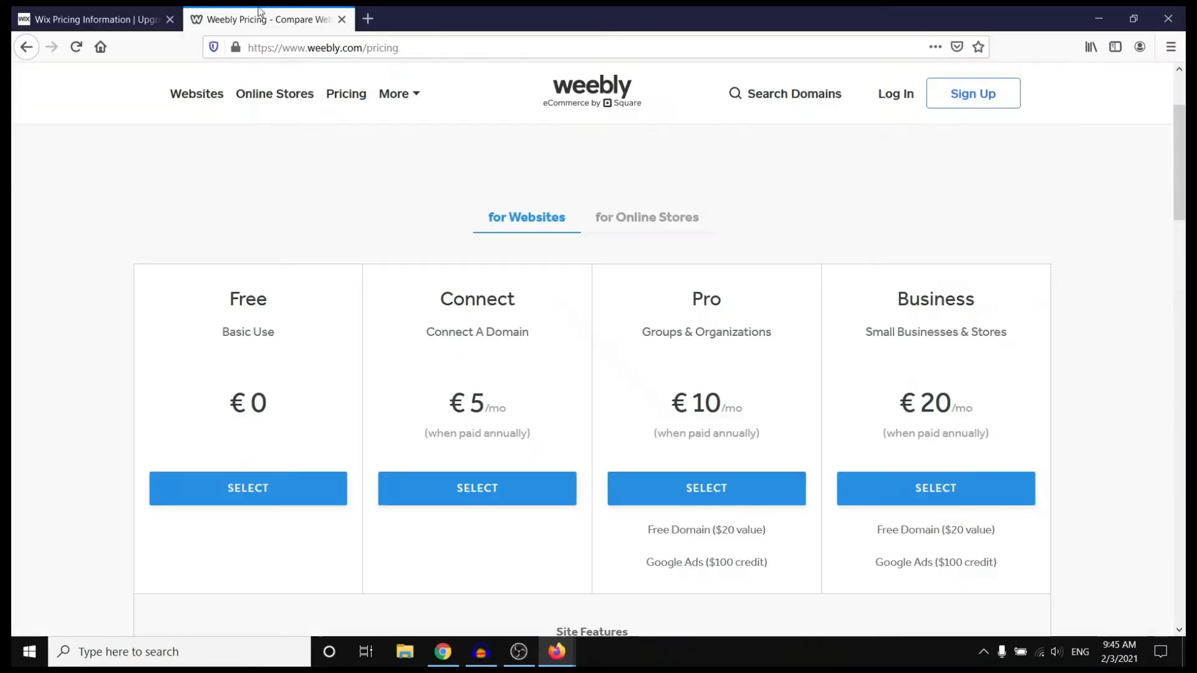
{"action": "scroll", "scroll_direction": "down", "scroll_amount": 3}
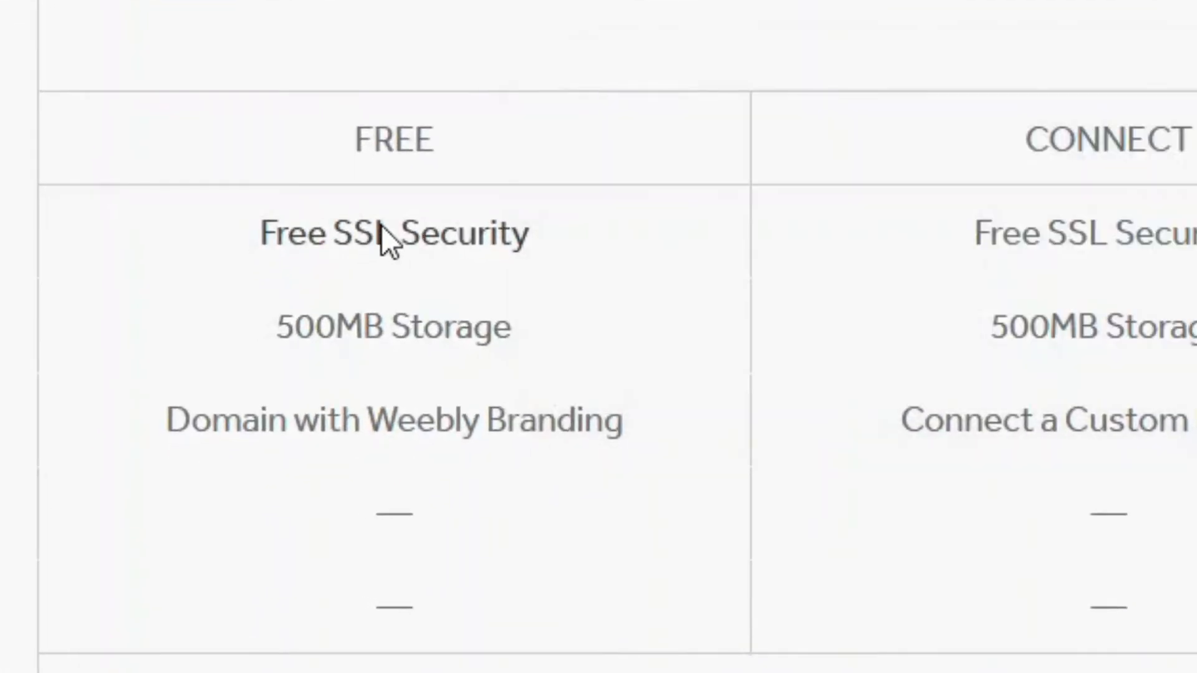
{"action": "mouse_move", "coordinate": [391, 326]}
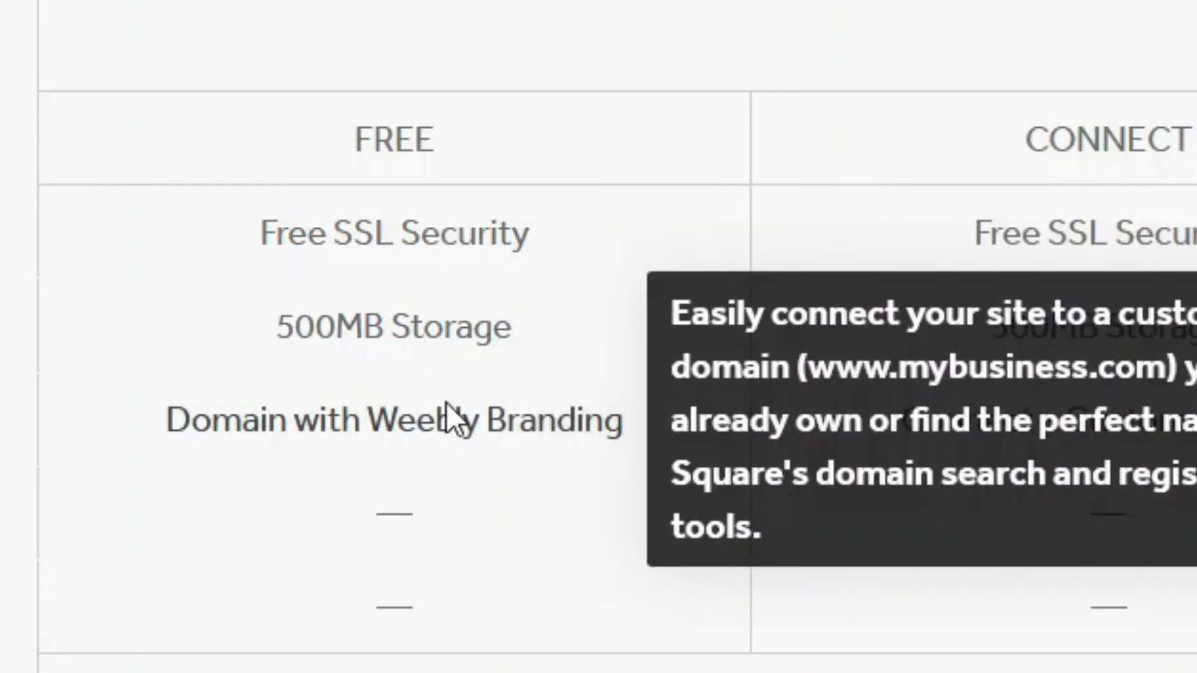
{"action": "mouse_move", "coordinate": [505, 450]}
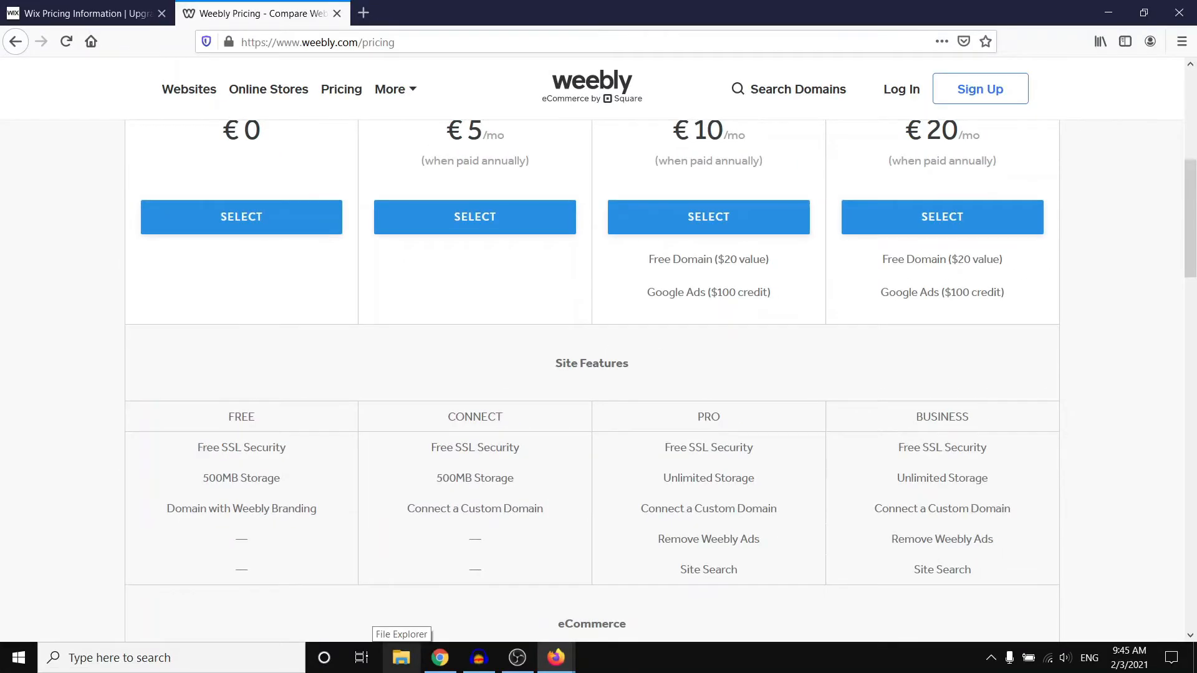
{"action": "mouse_move", "coordinate": [708, 538]}
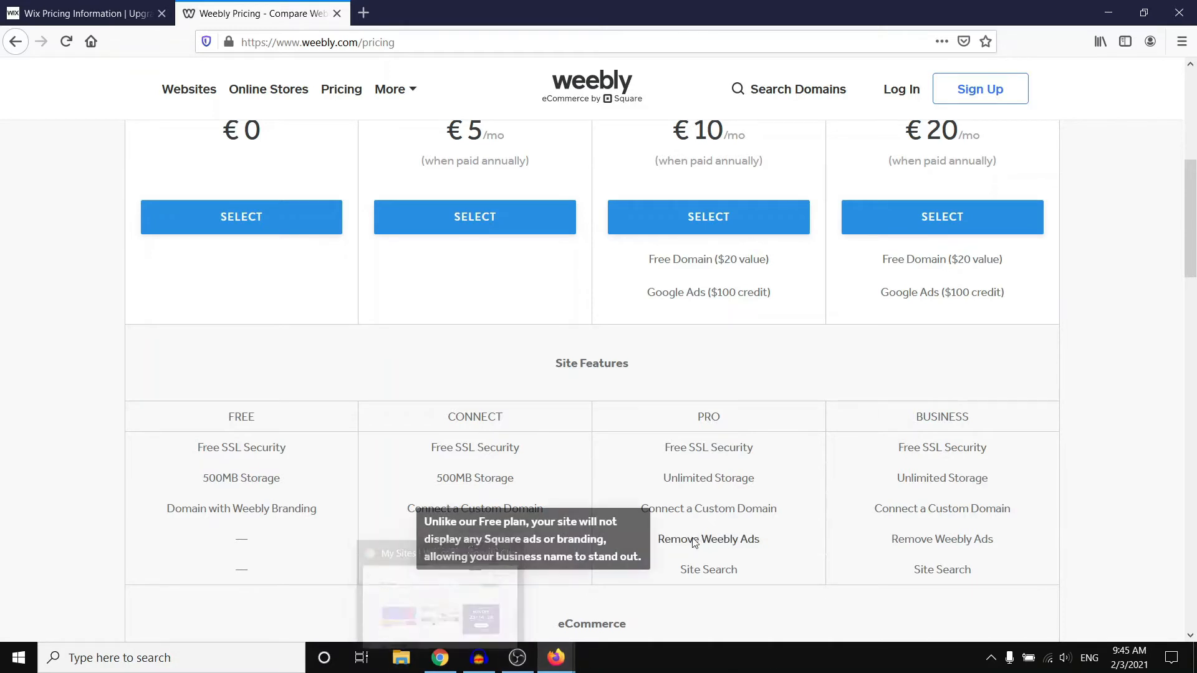
{"action": "scroll", "scroll_direction": "up", "scroll_amount": 3}
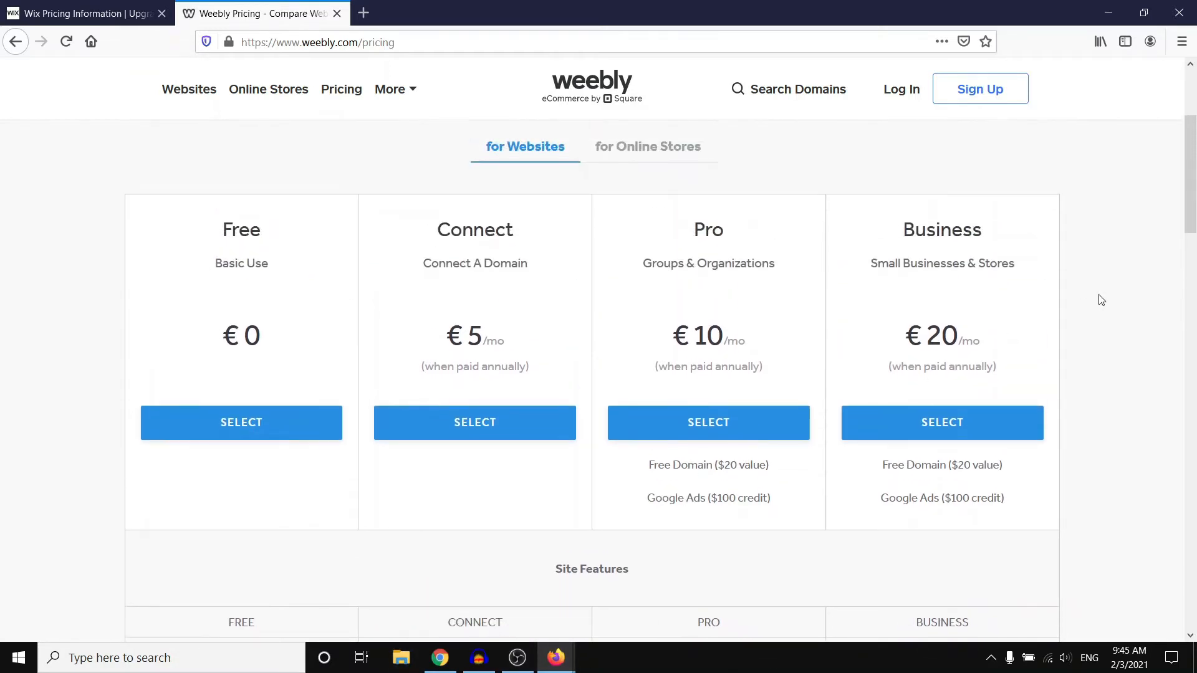
{"action": "key", "text": "F11"}
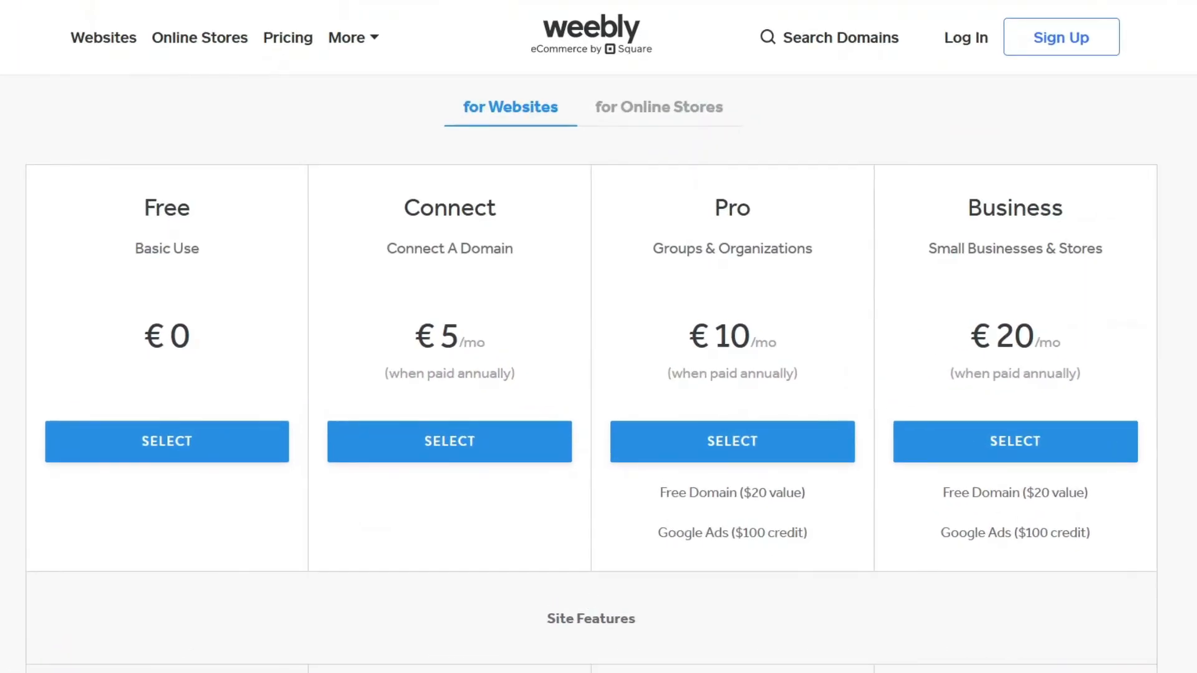
{"action": "mouse_move", "coordinate": [596, 288]}
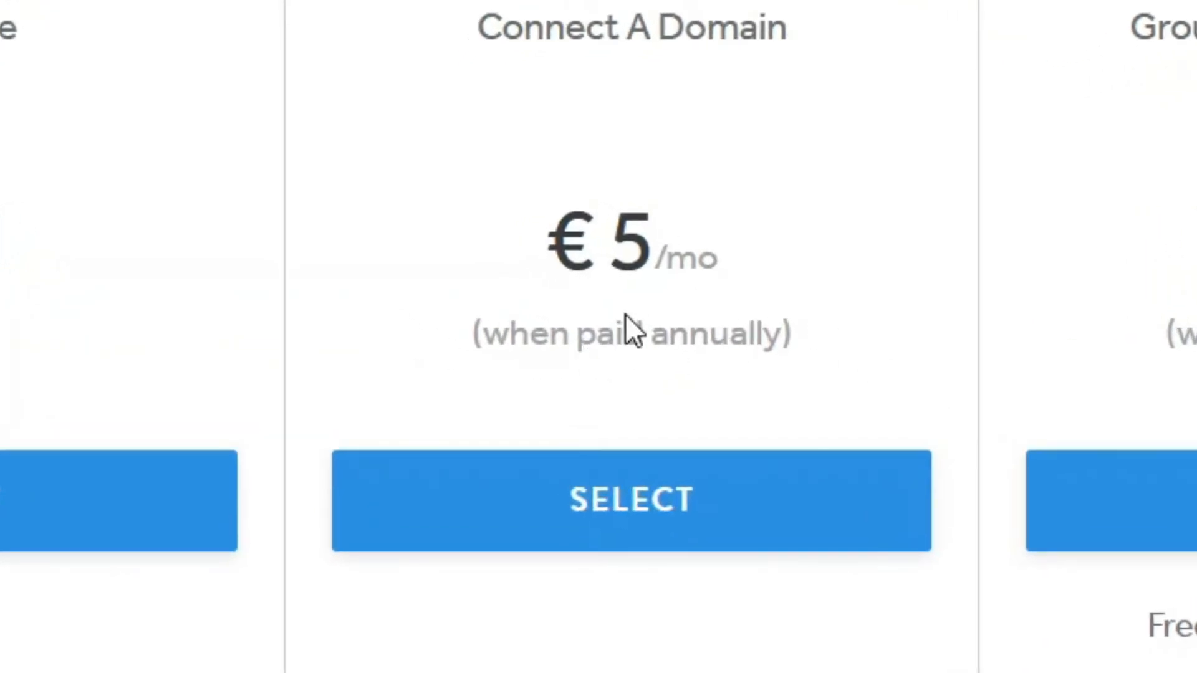
{"action": "scroll", "scroll_direction": "down", "scroll_amount": 3}
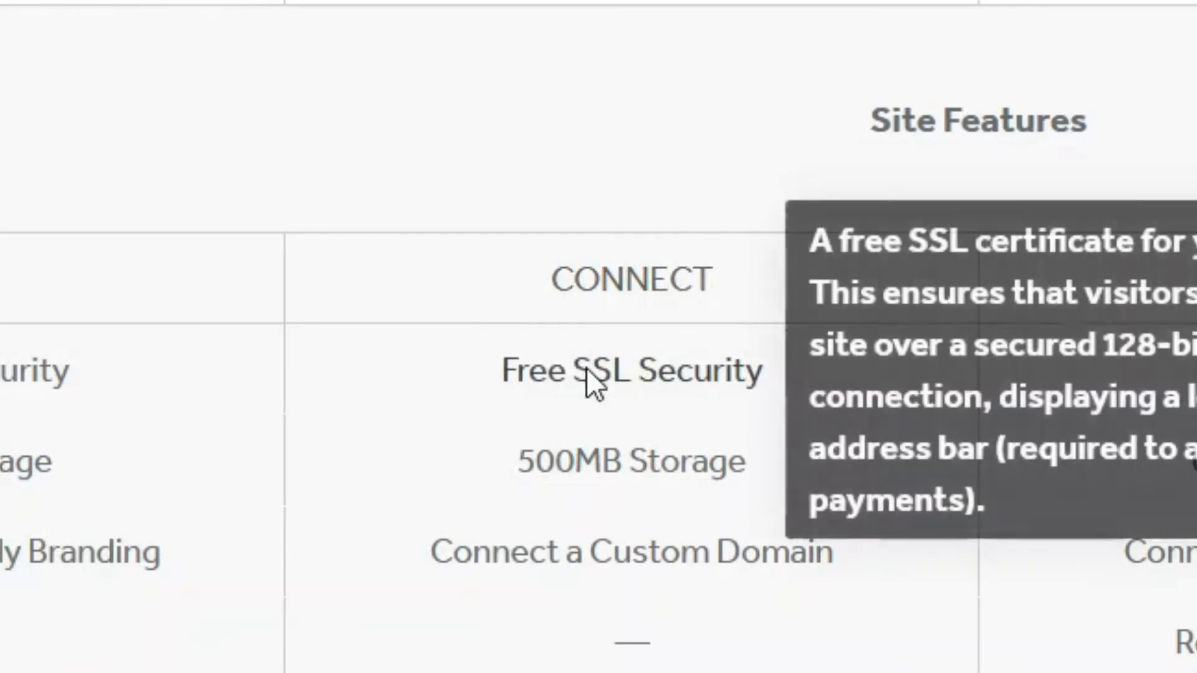
{"action": "mouse_move", "coordinate": [679, 465]}
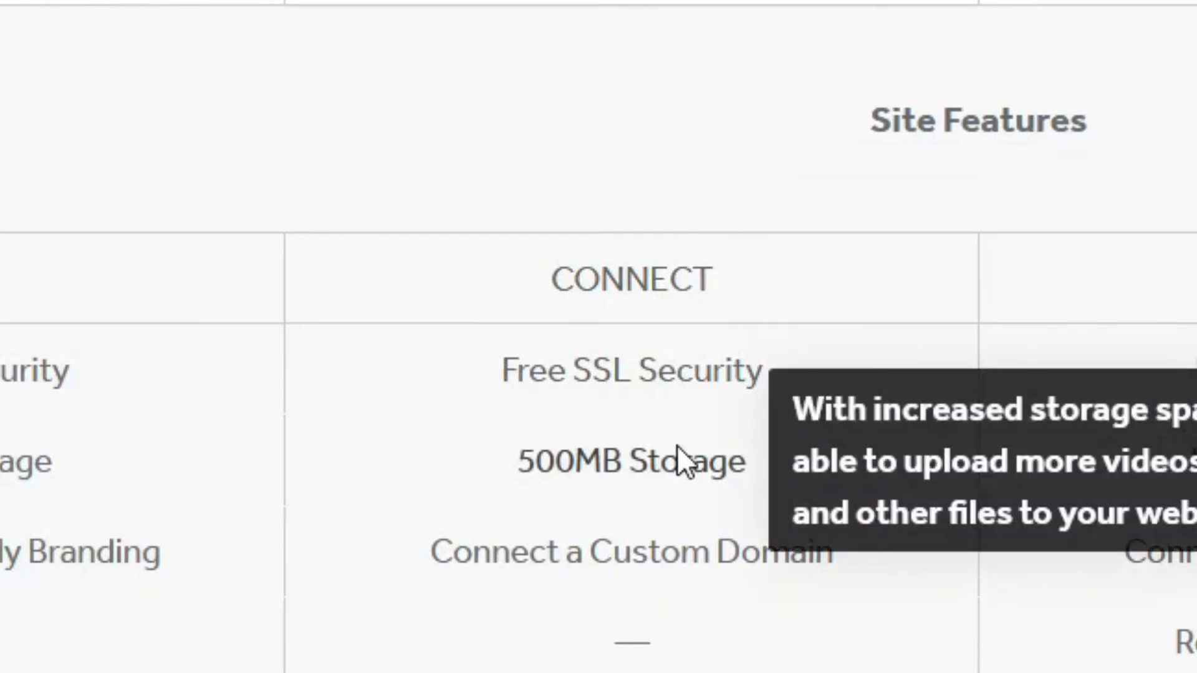
{"action": "mouse_move", "coordinate": [751, 607]}
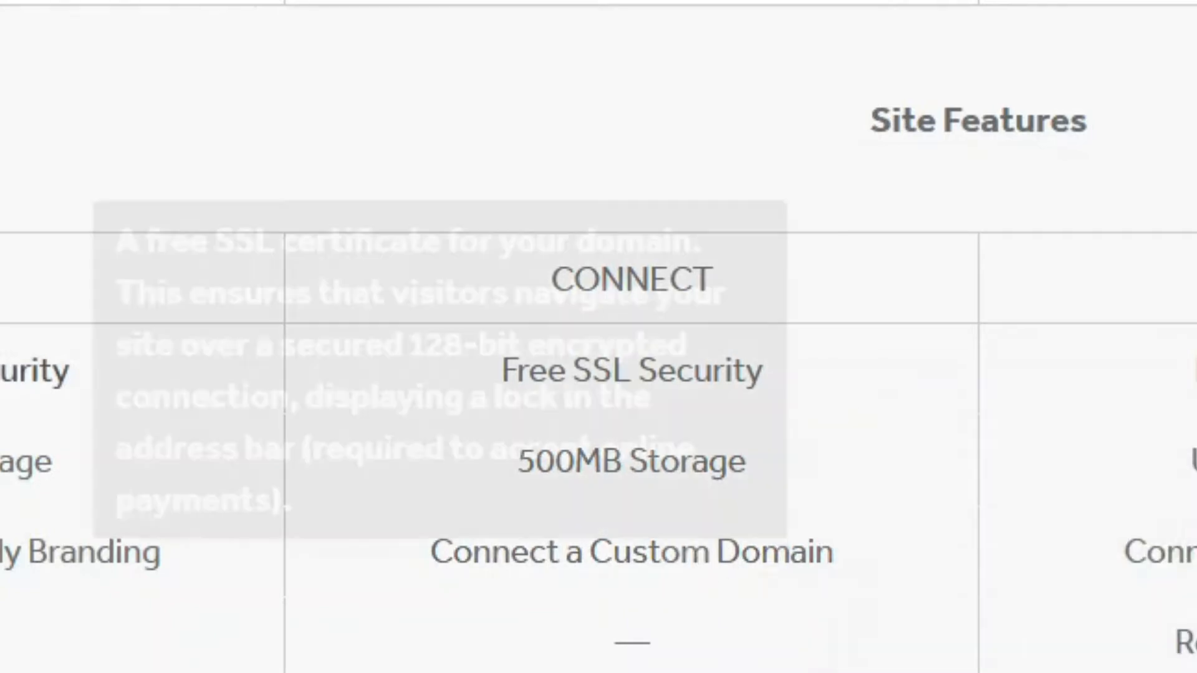
{"action": "scroll", "scroll_direction": "down", "scroll_amount": 3}
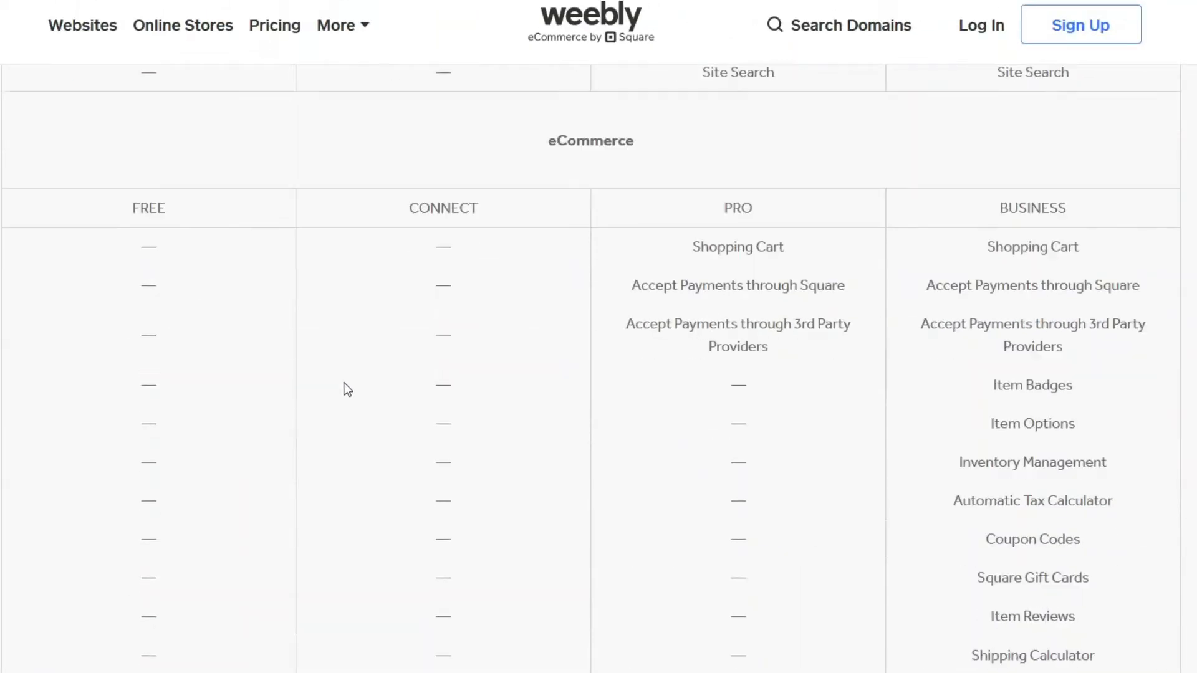
{"action": "scroll", "scroll_direction": "down", "scroll_amount": 3}
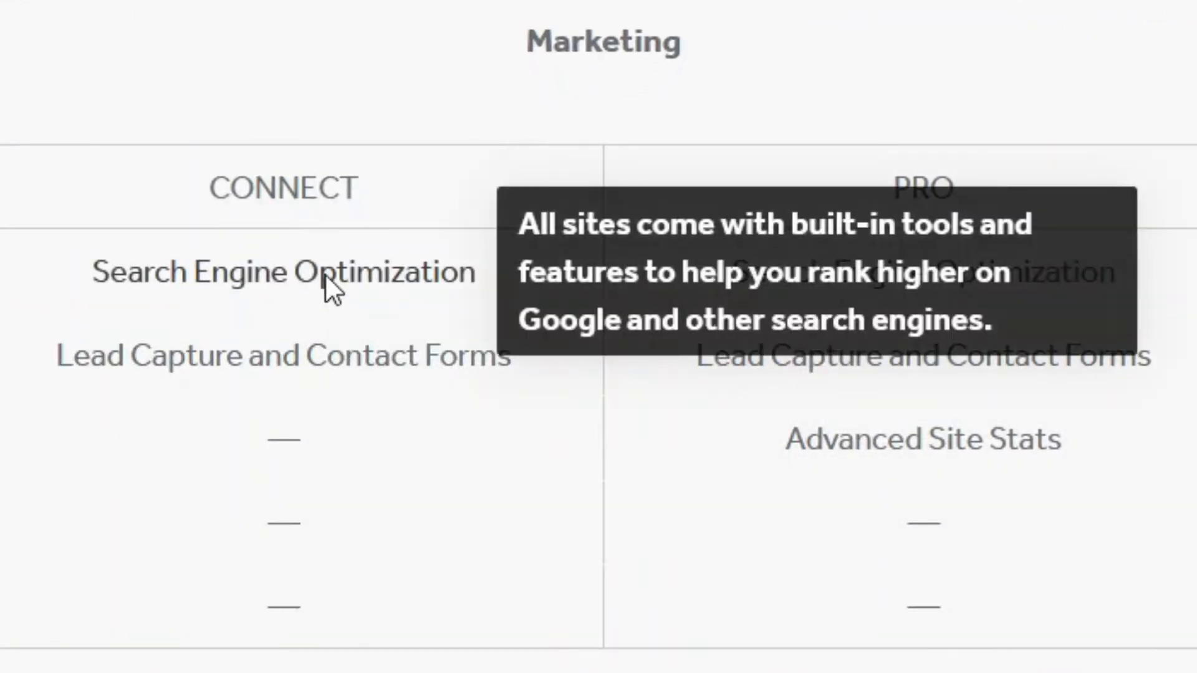
{"action": "mouse_move", "coordinate": [339, 297]}
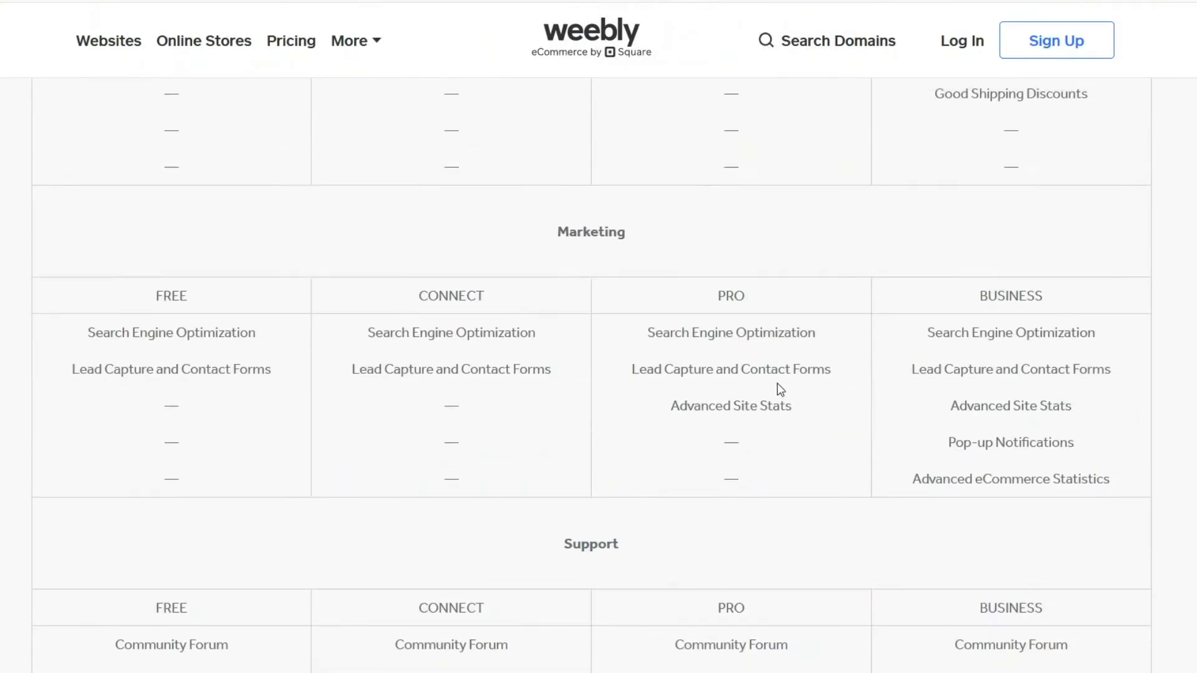
{"action": "scroll", "scroll_direction": "up", "scroll_amount": 3}
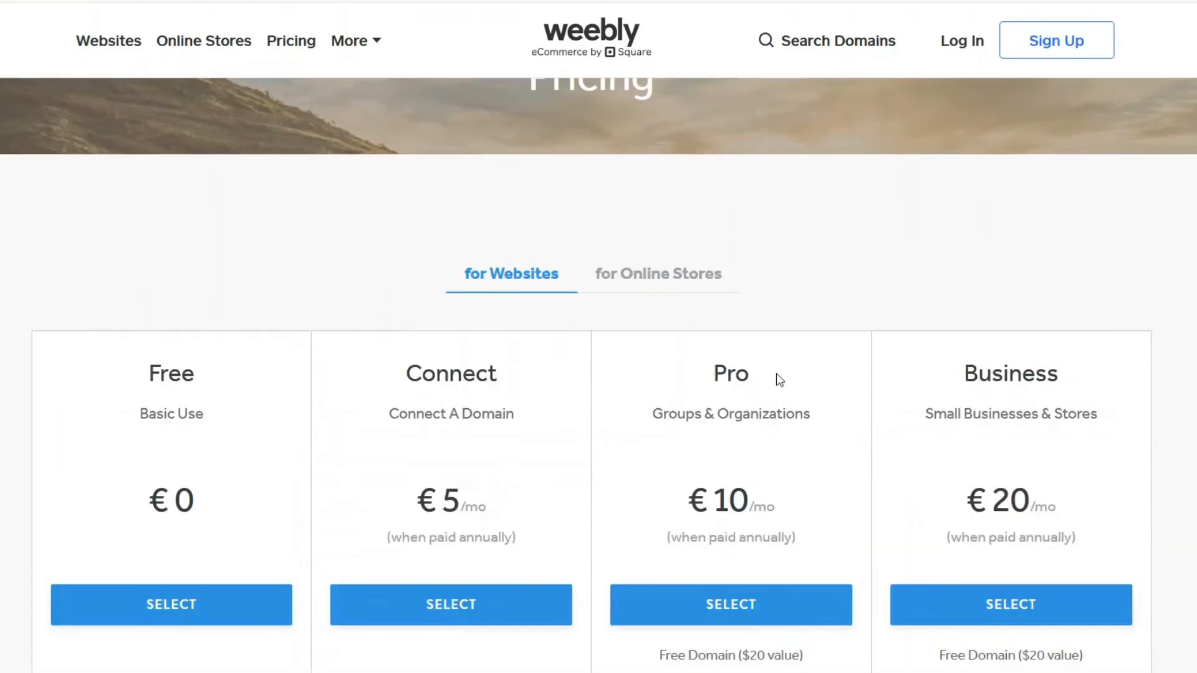
{"action": "scroll", "scroll_direction": "down", "scroll_amount": 3}
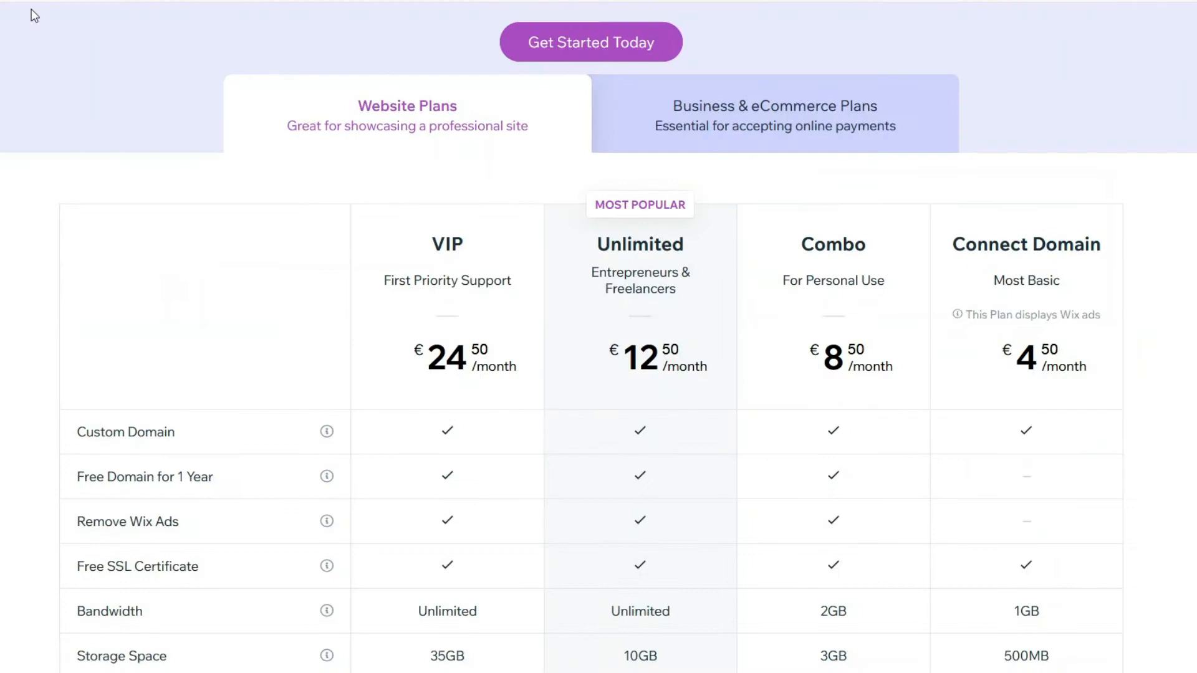
{"action": "mouse_move", "coordinate": [195, 477]}
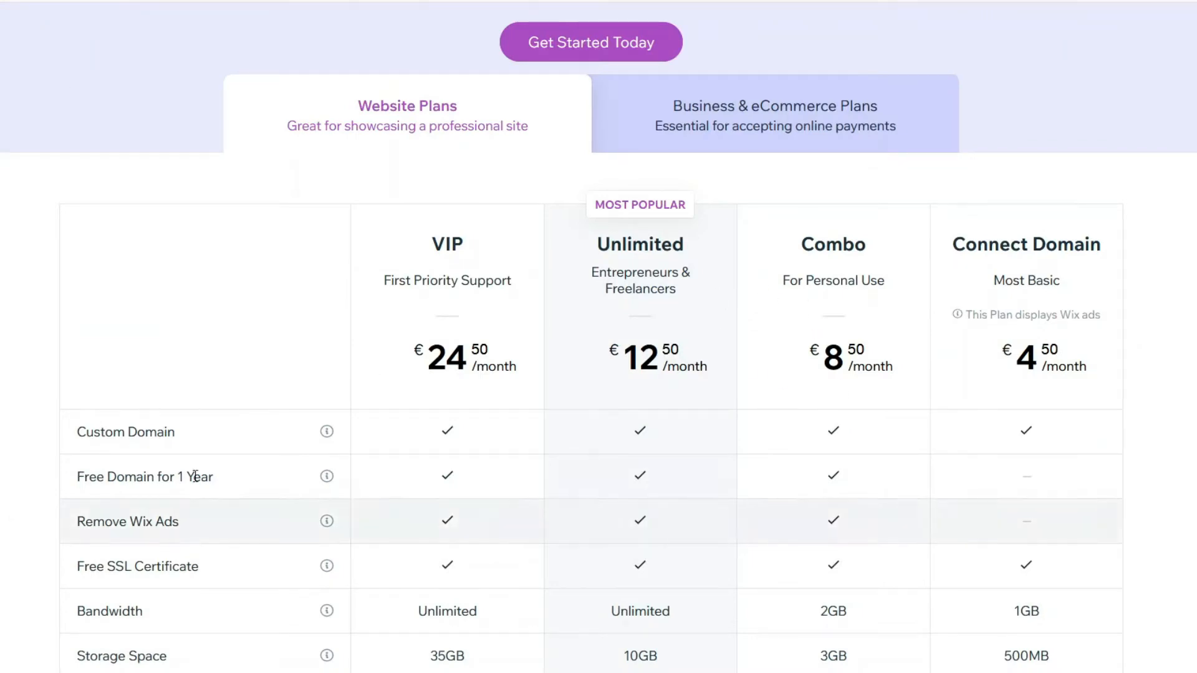
Scroll further down the Wix Website Plans comparison table.
{"action": "scroll", "scroll_direction": "down", "scroll_amount": 3}
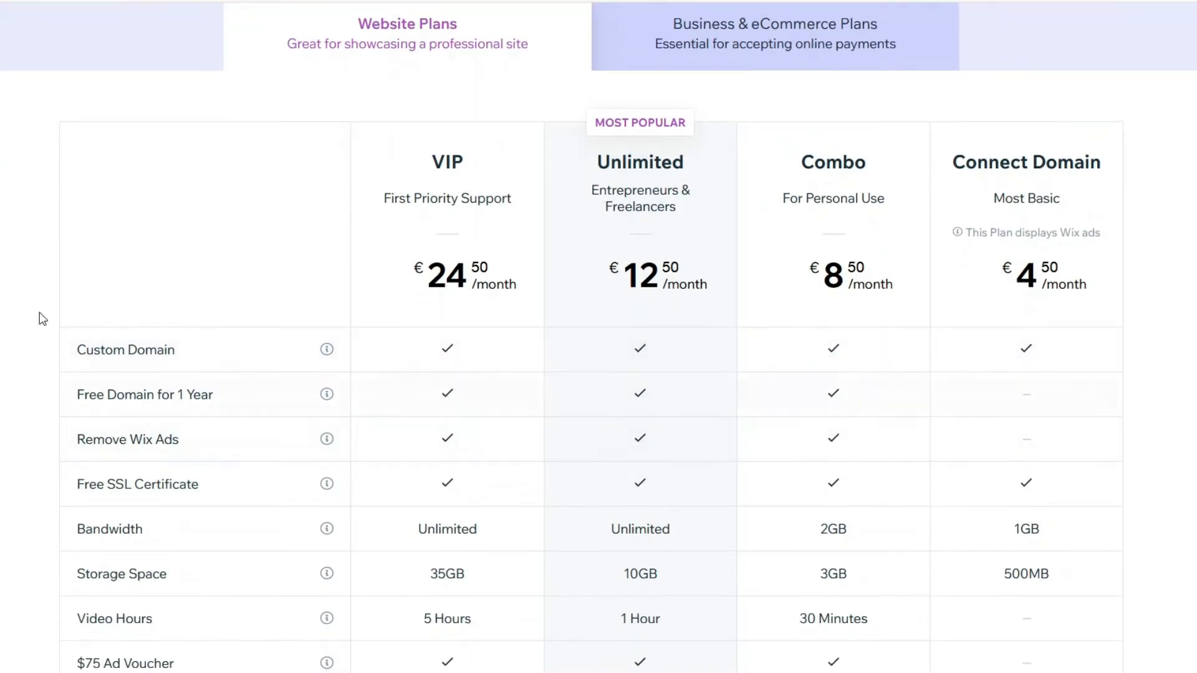
{"action": "scroll", "scroll_direction": "down", "scroll_amount": 3}
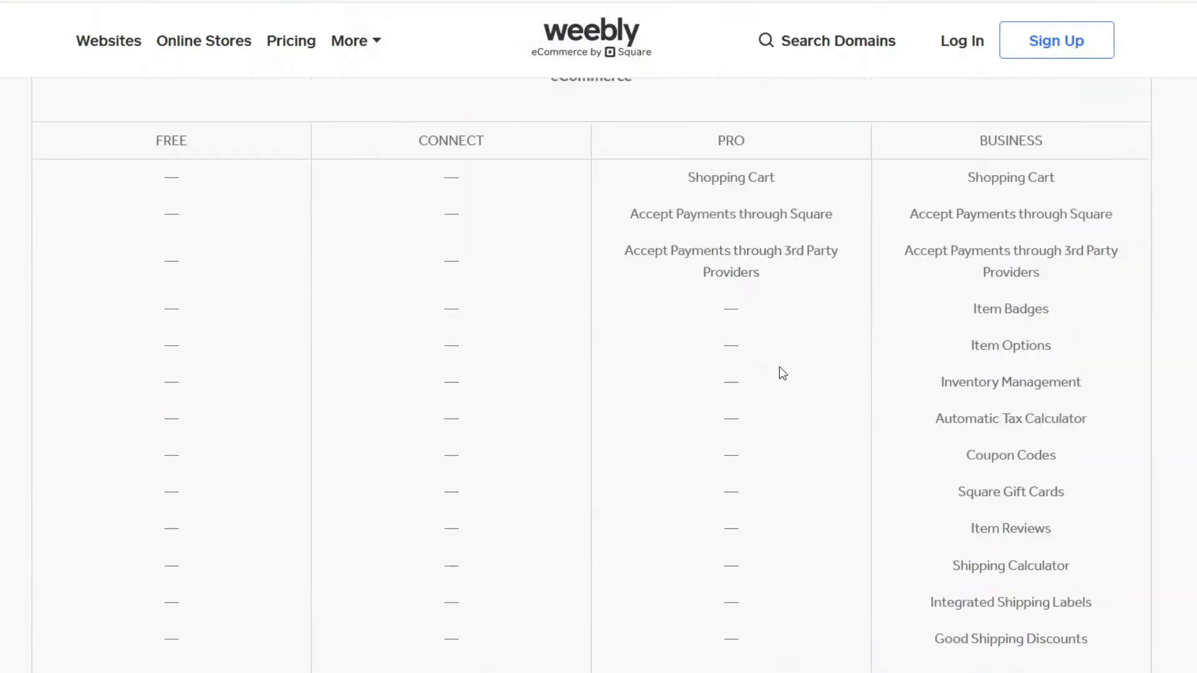
{"action": "scroll", "scroll_direction": "down", "scroll_amount": 3}
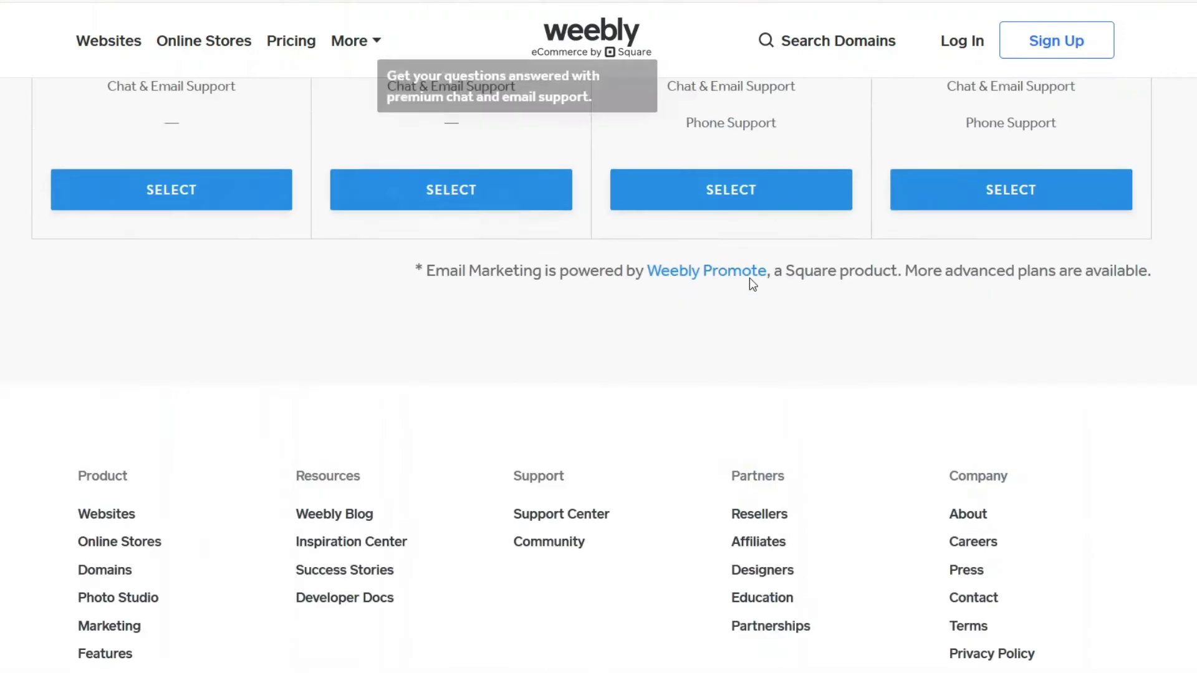
{"action": "scroll", "scroll_direction": "down", "scroll_amount": 3}
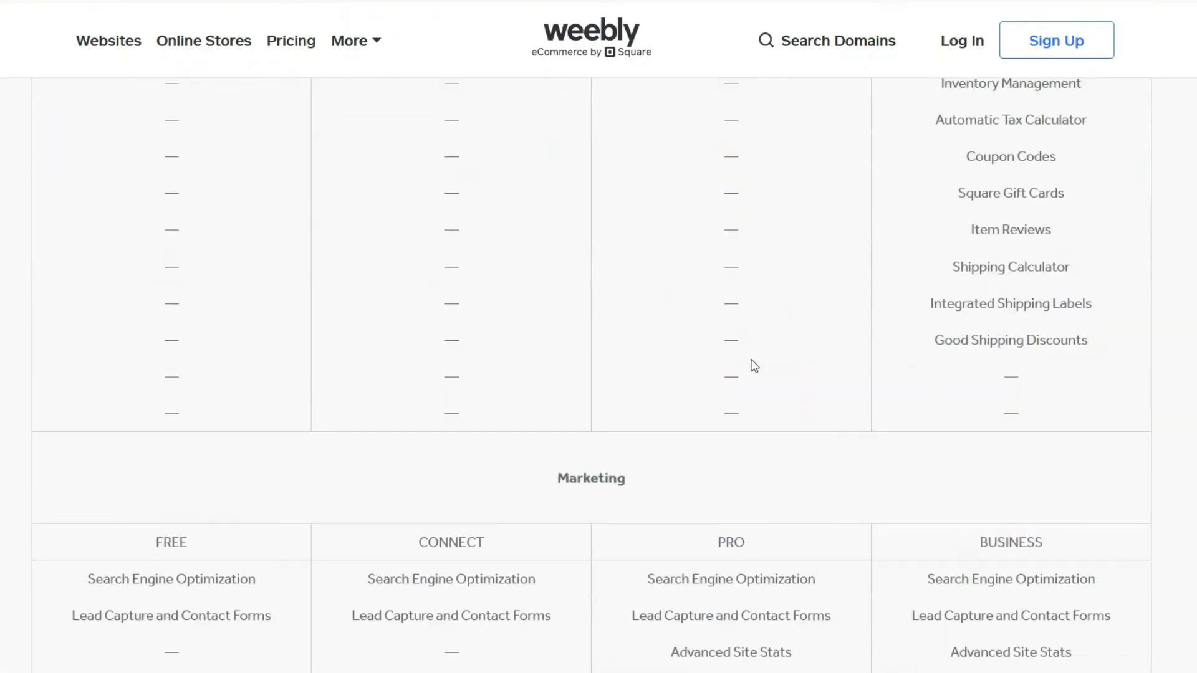
{"action": "scroll", "scroll_direction": "up", "scroll_amount": 3}
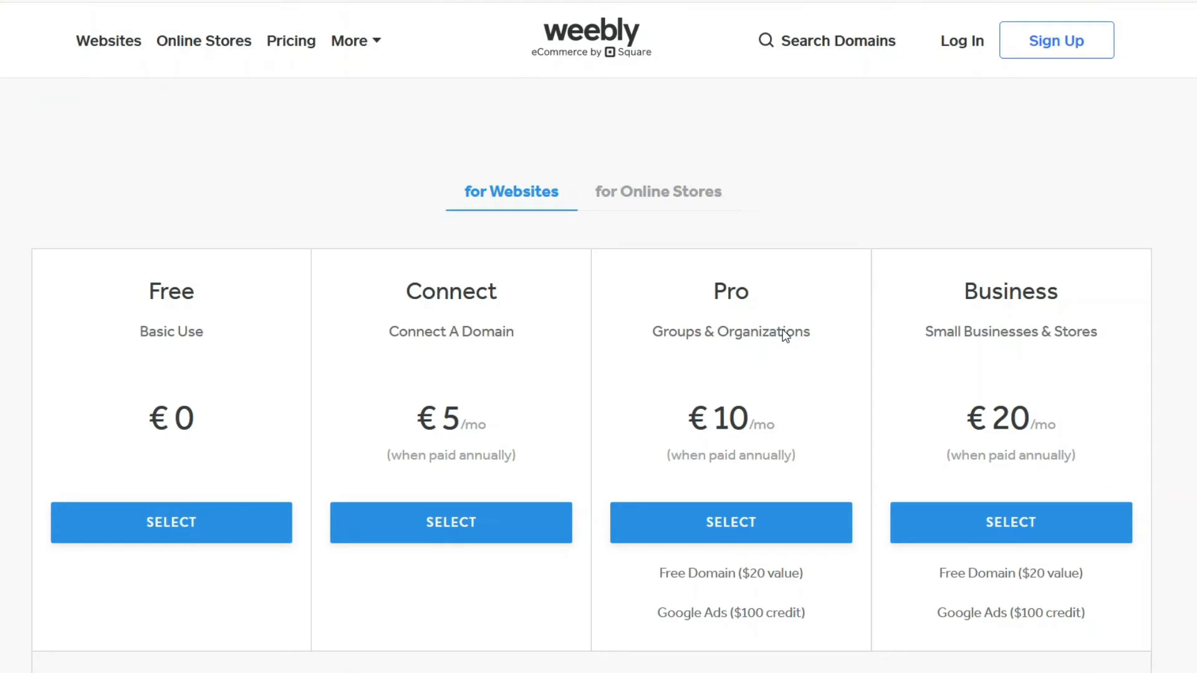
{"action": "scroll", "scroll_direction": "down", "scroll_amount": 3}
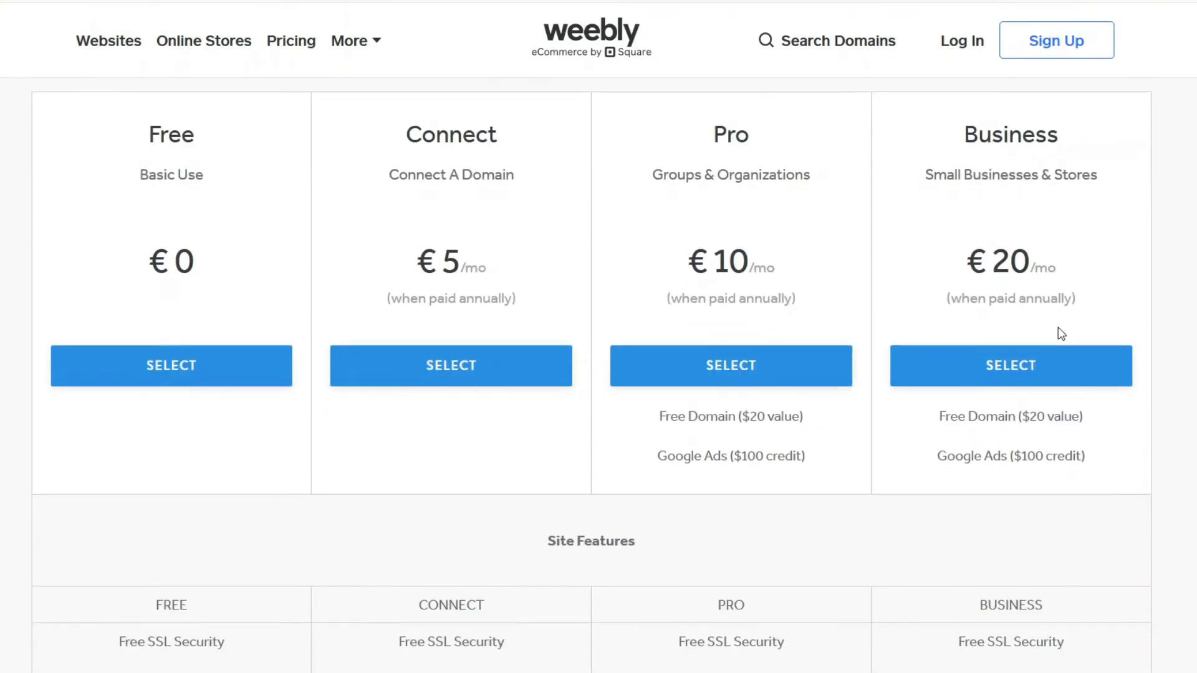
{"action": "scroll", "scroll_direction": "down", "scroll_amount": 3}
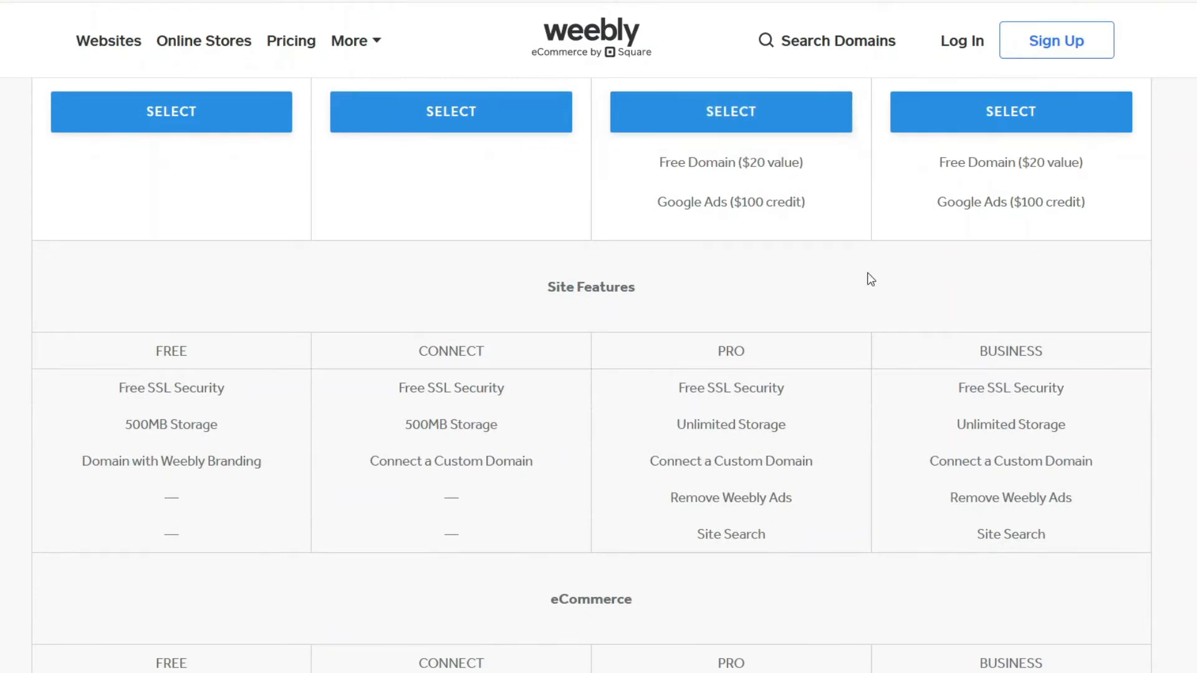
{"action": "scroll", "scroll_direction": "down", "scroll_amount": 3}
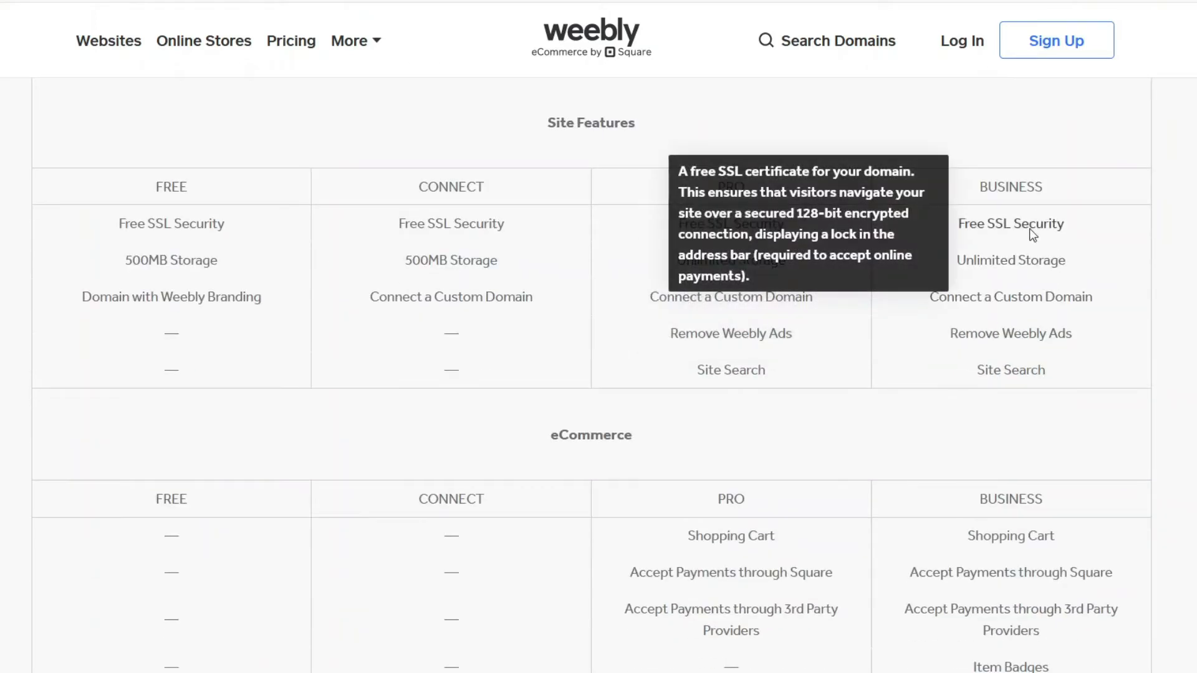
{"action": "scroll", "scroll_direction": "down", "scroll_amount": 3}
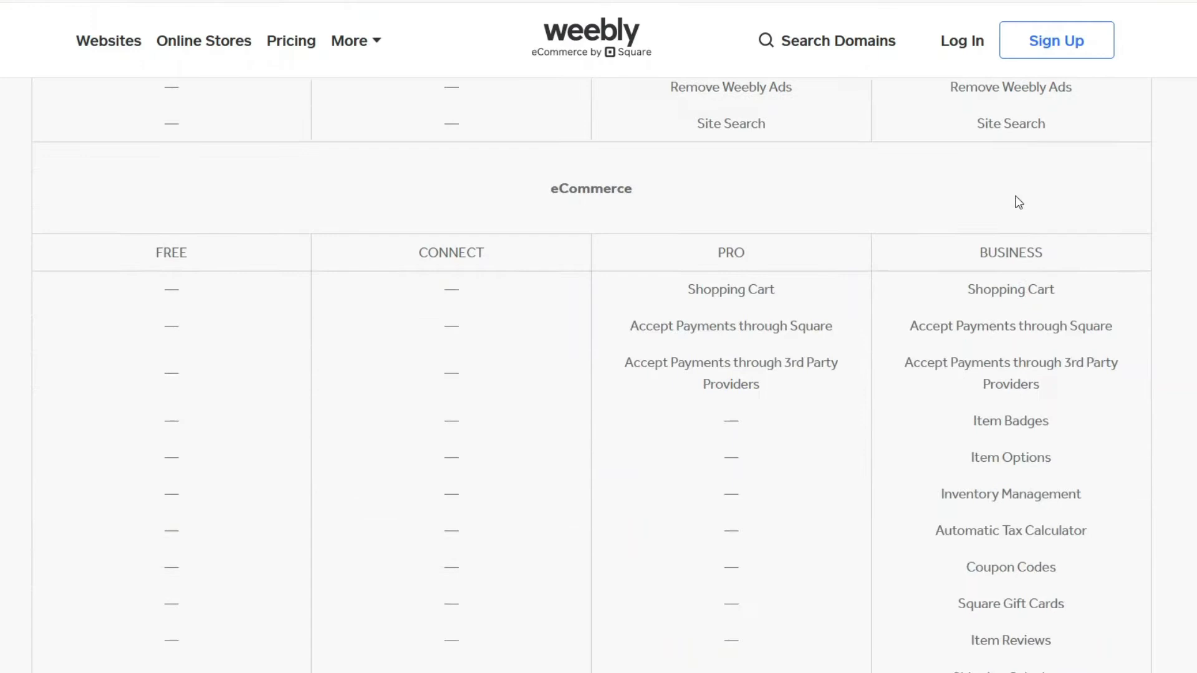
{"action": "scroll", "scroll_direction": "down", "scroll_amount": 3}
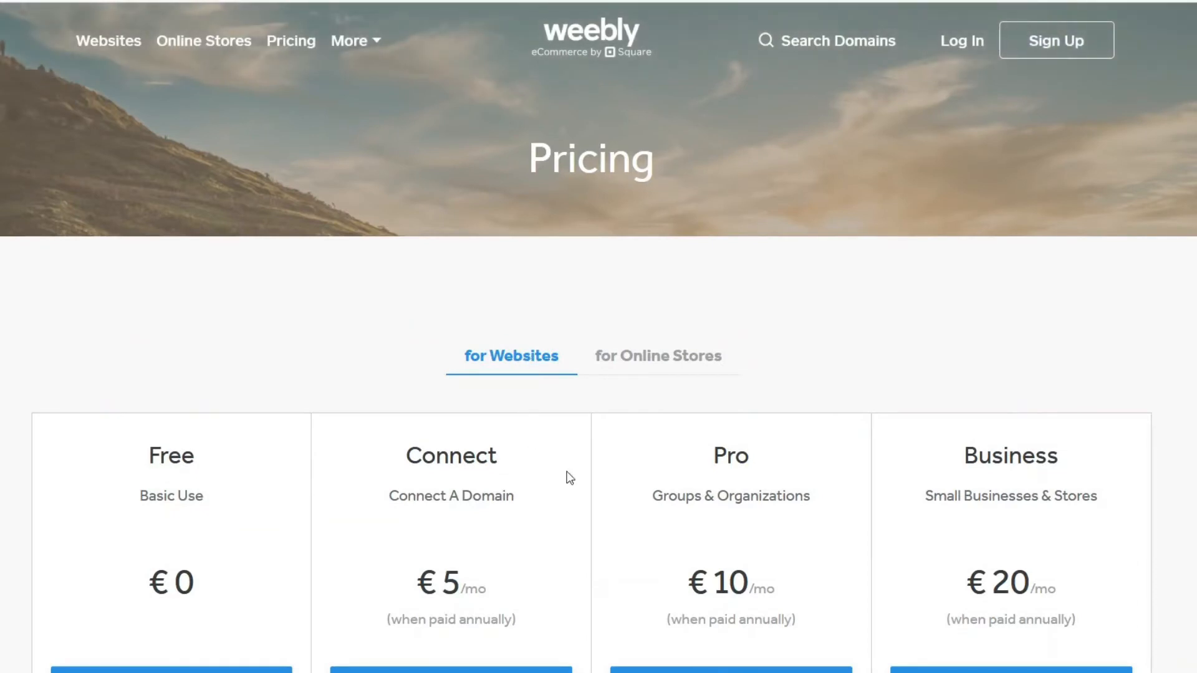
{"action": "mouse_move", "coordinate": [951, 338]}
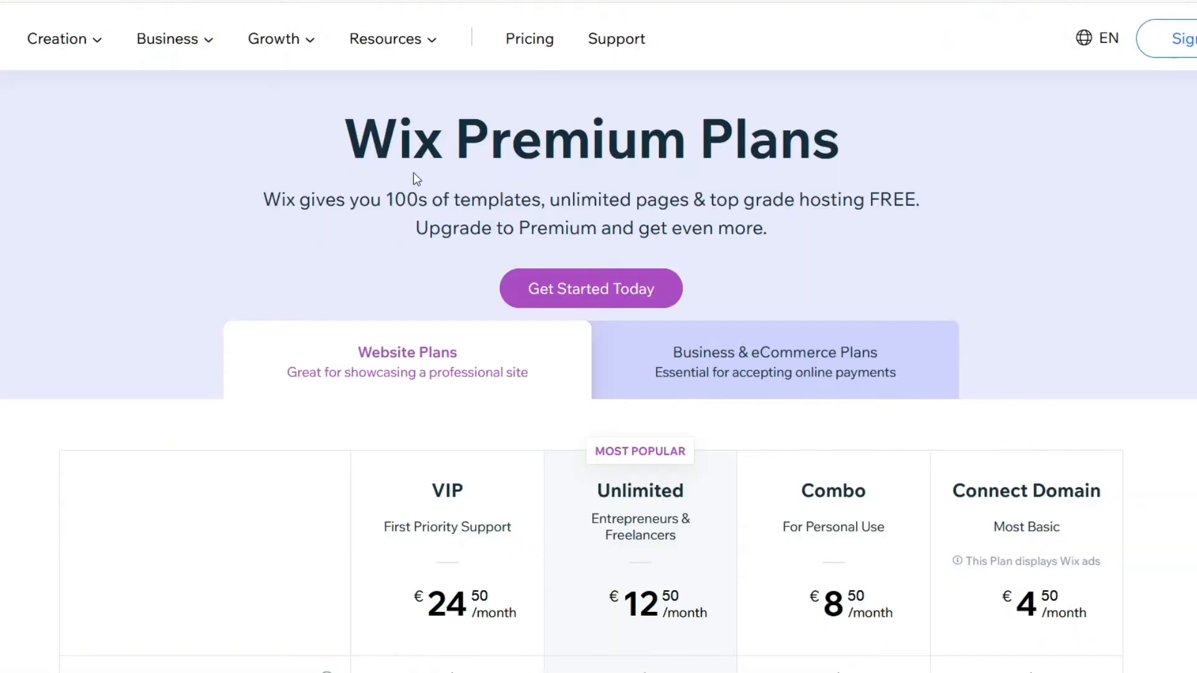
Show Wix Business & eCommerce plans (VIP €35, Unlimited €25, Basic €17), then return to Weebly pricing.
{"action": "left_click", "coordinate": [773, 361]}
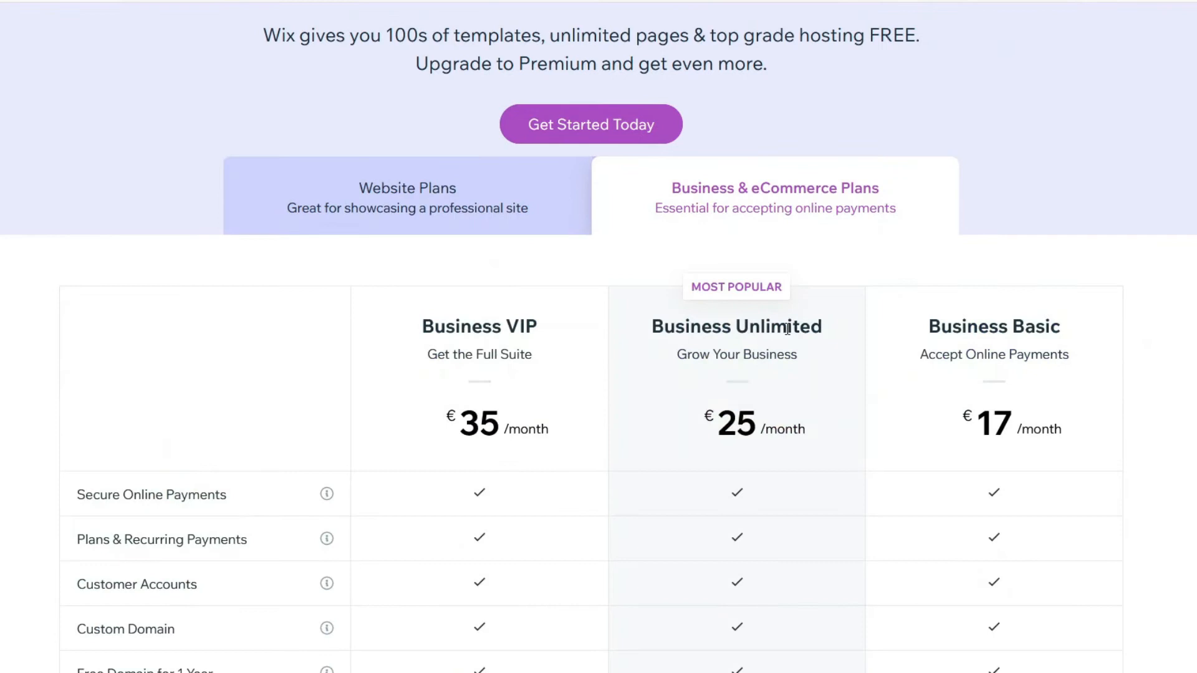
{"action": "left_click", "coordinate": [590, 124]}
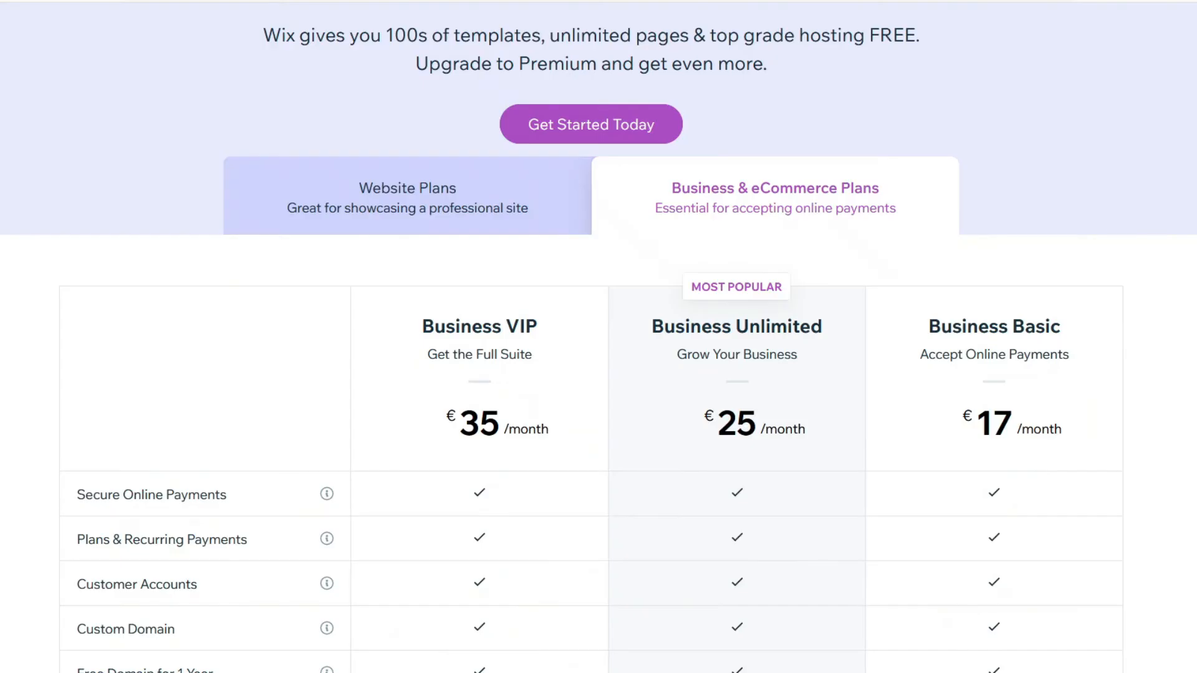
{"action": "left_click", "coordinate": [406, 196]}
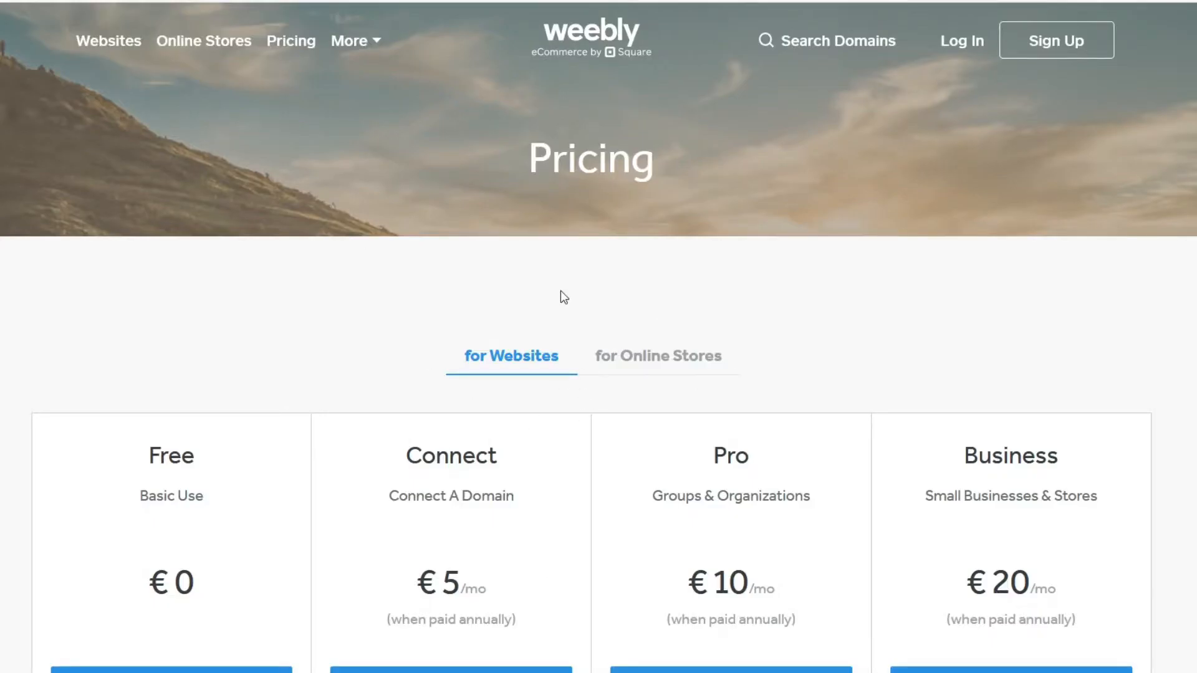
{"action": "scroll", "scroll_direction": "down", "scroll_amount": 3}
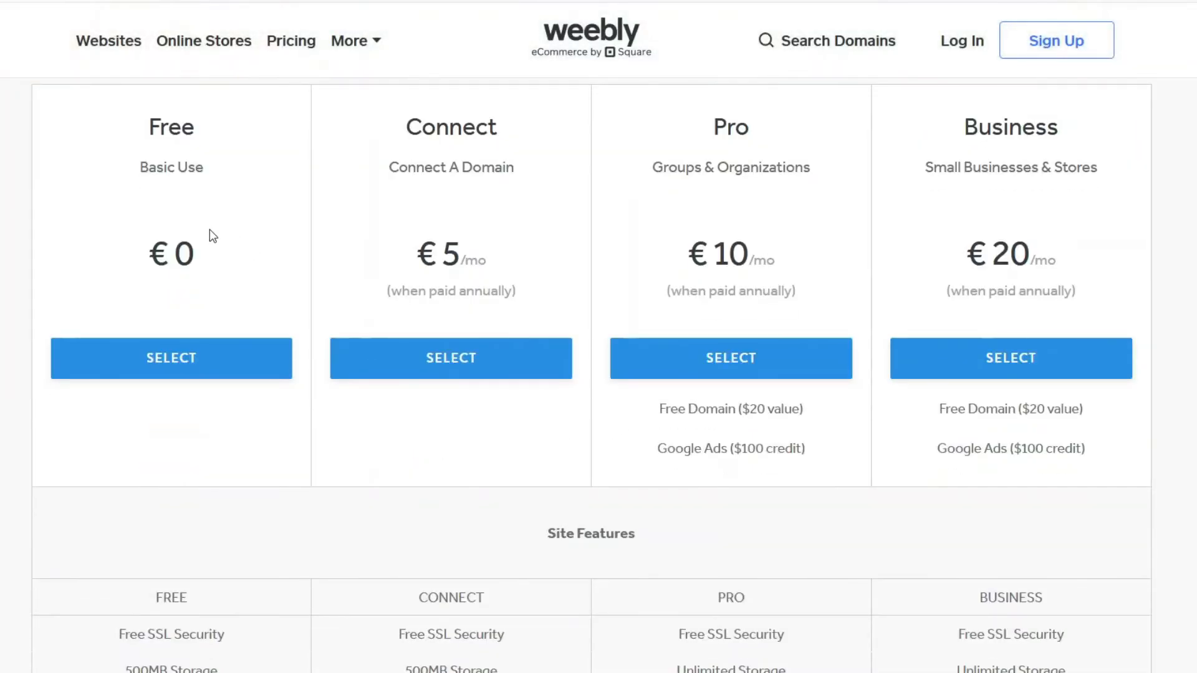
{"action": "scroll", "scroll_direction": "down", "scroll_amount": 3}
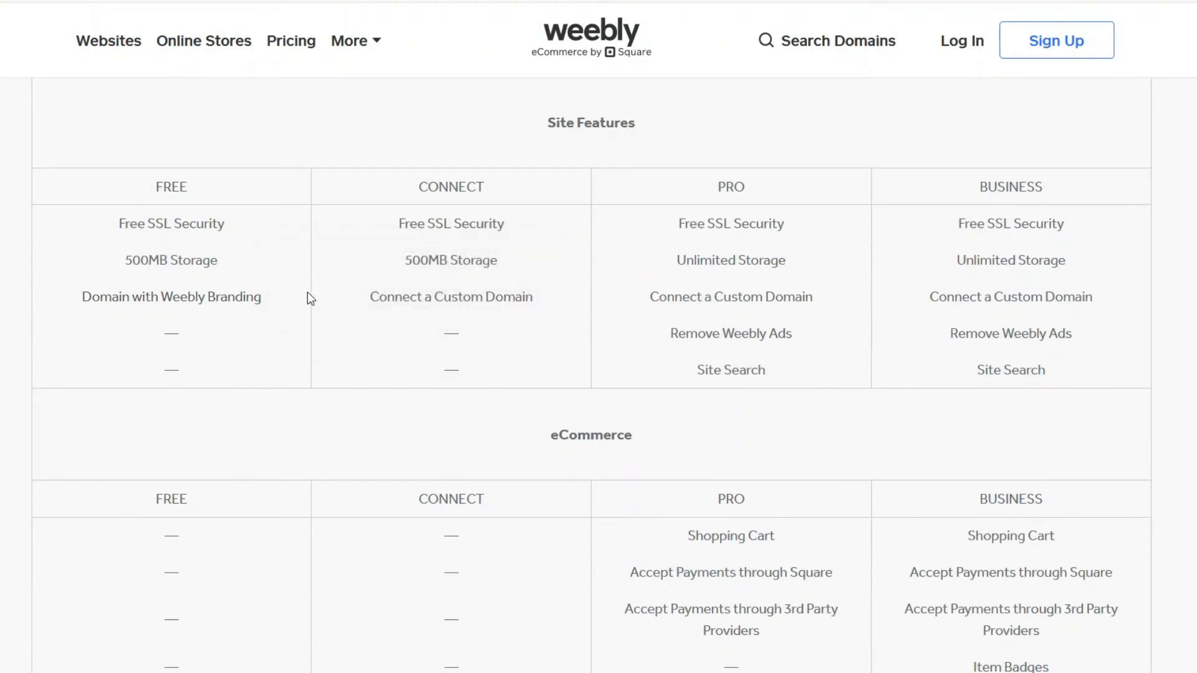
{"action": "scroll", "scroll_direction": "down", "scroll_amount": 3}
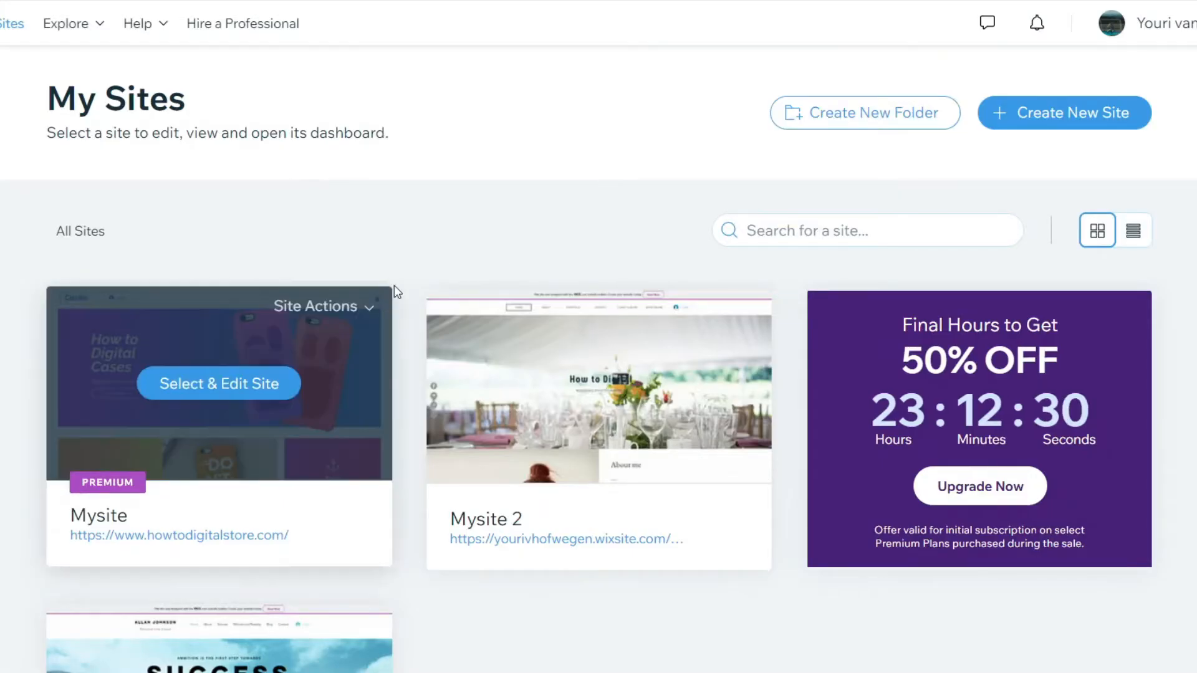
{"action": "mouse_move", "coordinate": [574, 213]}
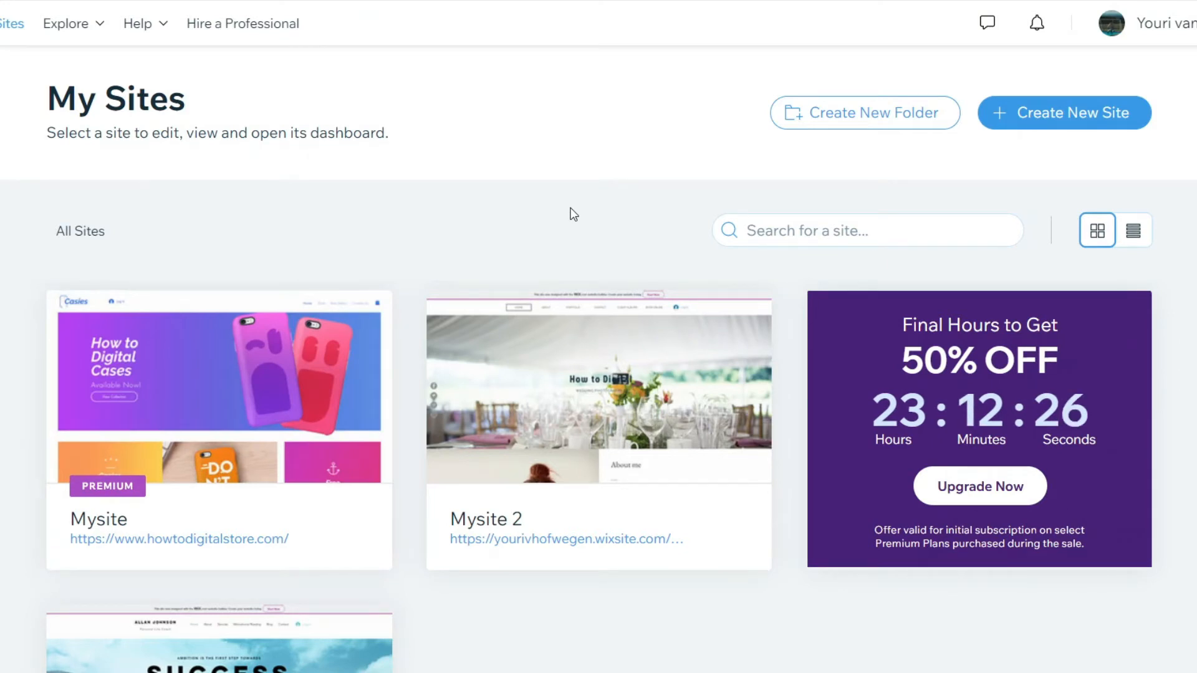
{"action": "mouse_move", "coordinate": [519, 157]}
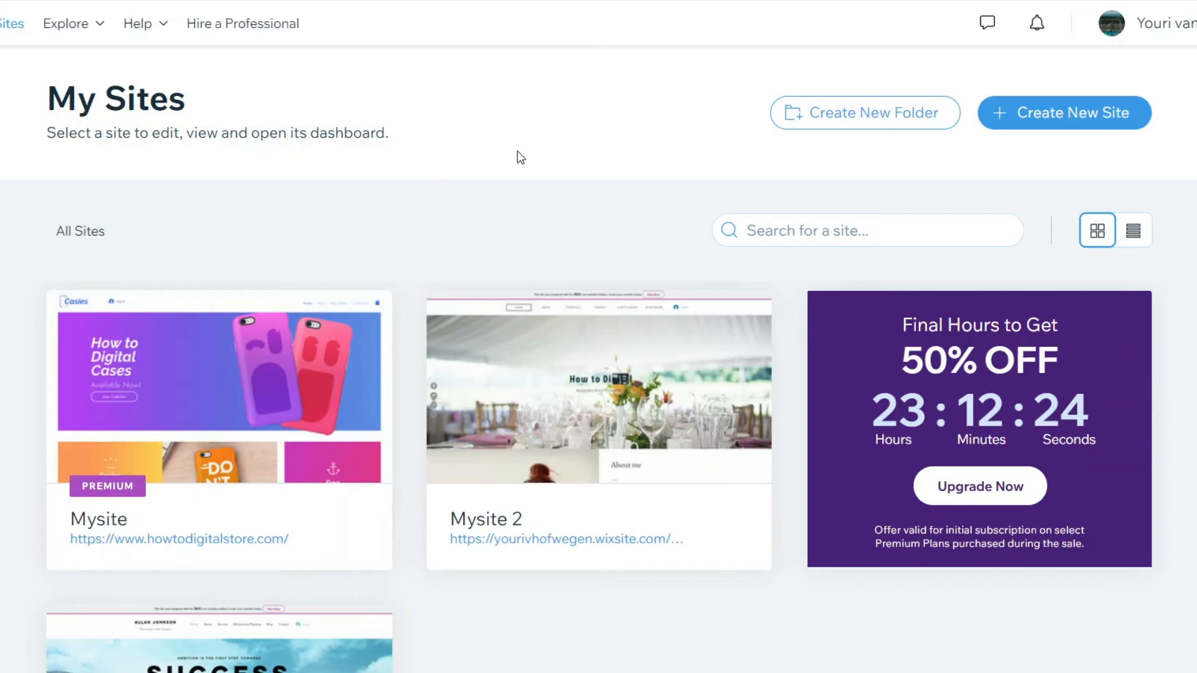
{"action": "mouse_move", "coordinate": [584, 124]}
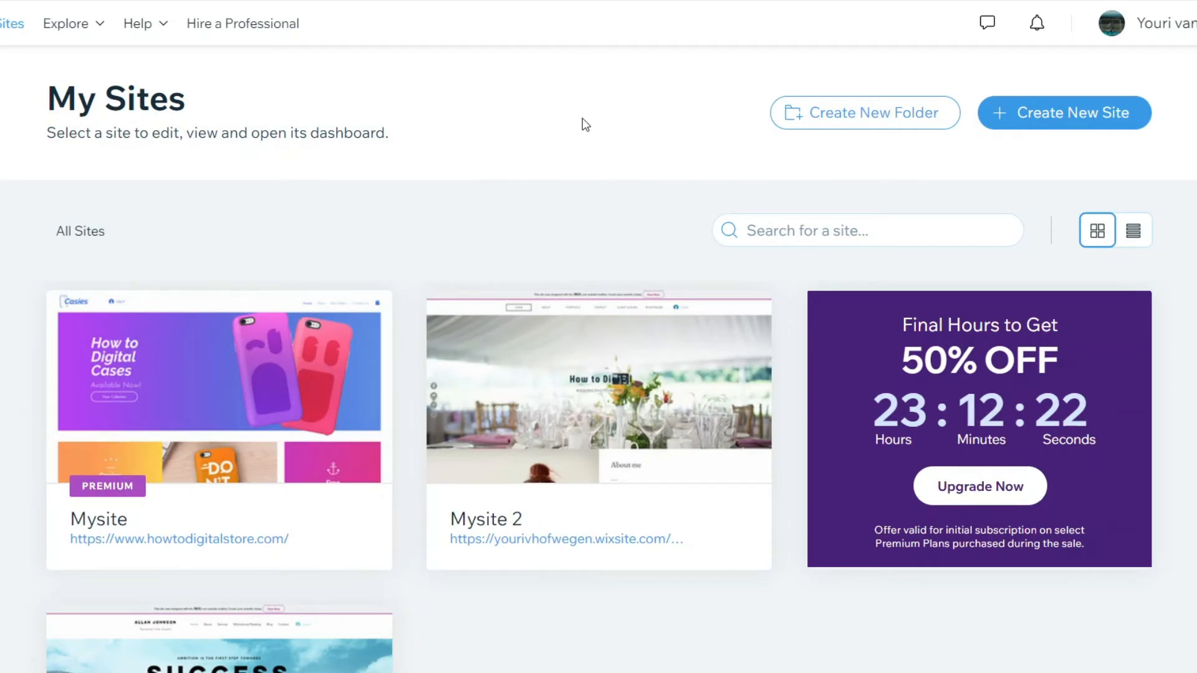
Create a new Wix site from a template and filter the gallery to Consulting & Coaching.
{"action": "left_click", "coordinate": [1064, 112]}
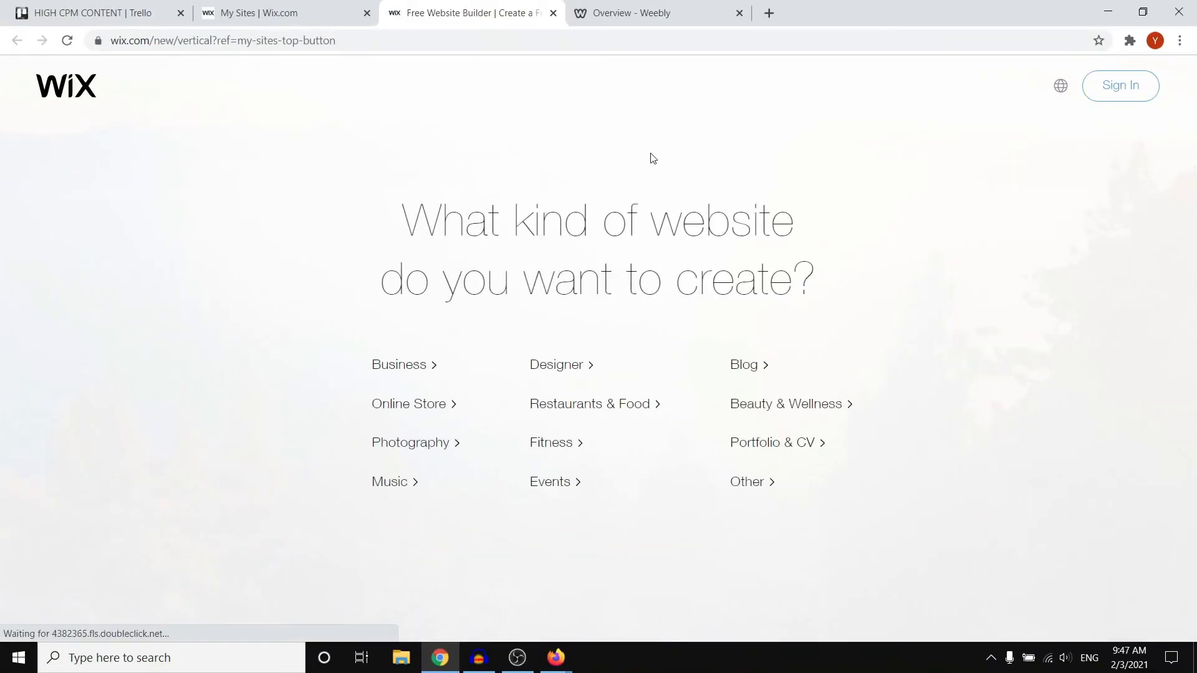
{"action": "left_click", "coordinate": [746, 481]}
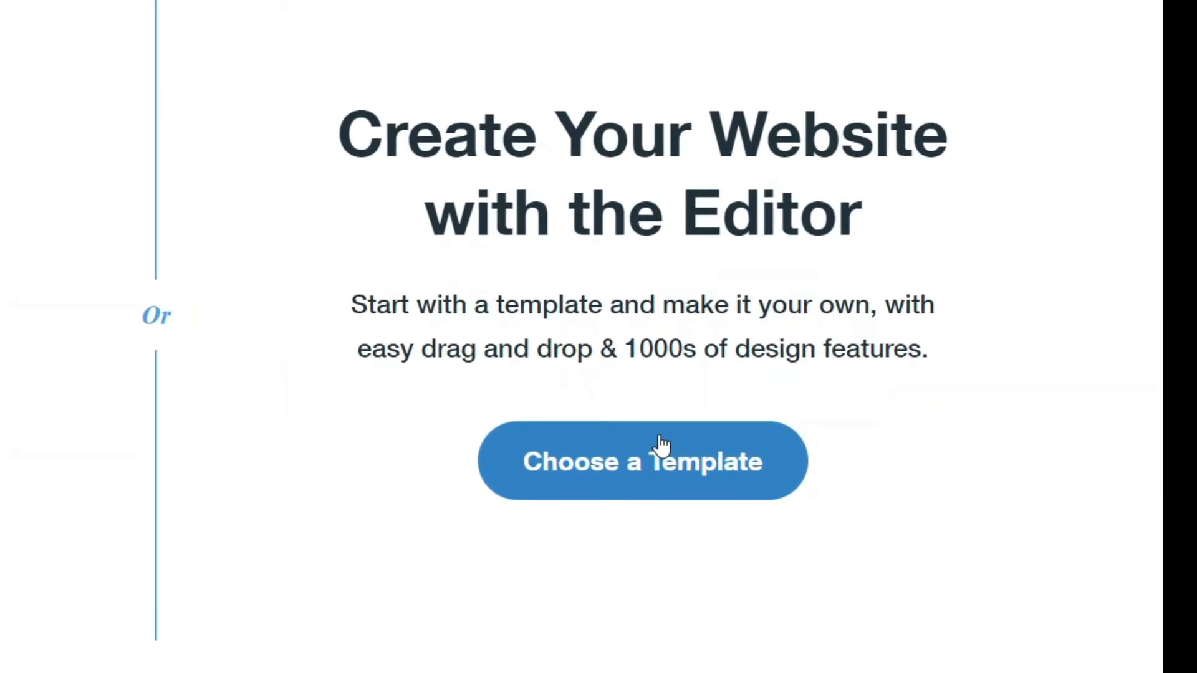
{"action": "left_click", "coordinate": [641, 461]}
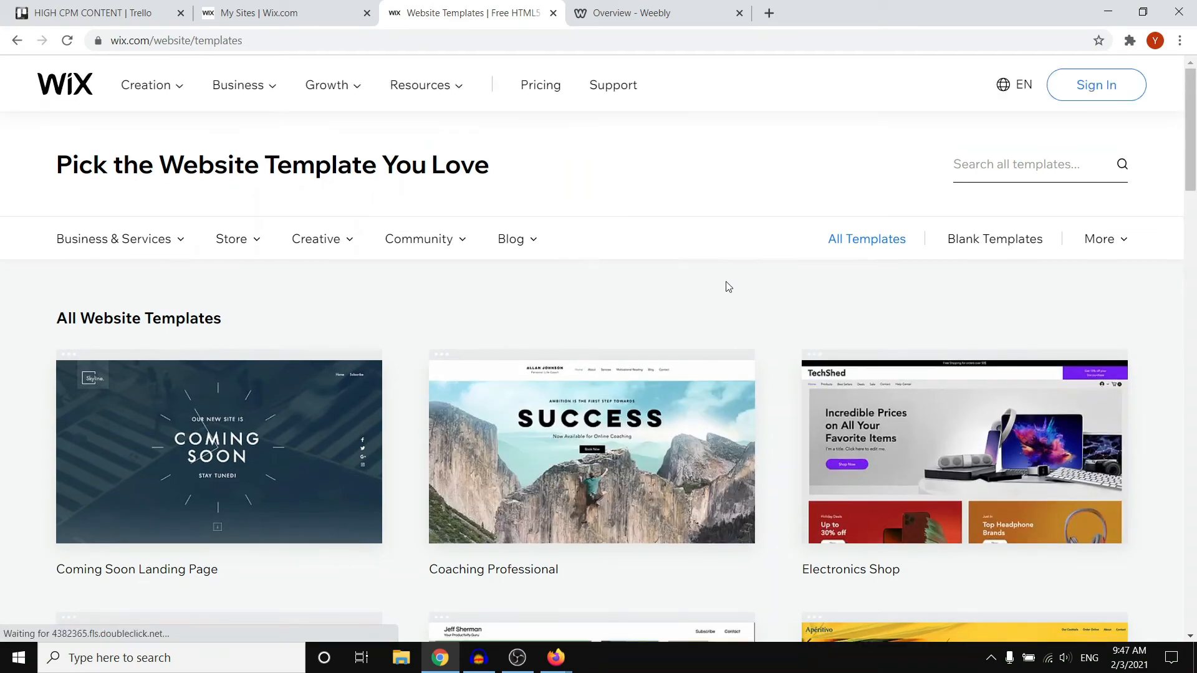
{"action": "scroll", "scroll_direction": "down", "scroll_amount": 3}
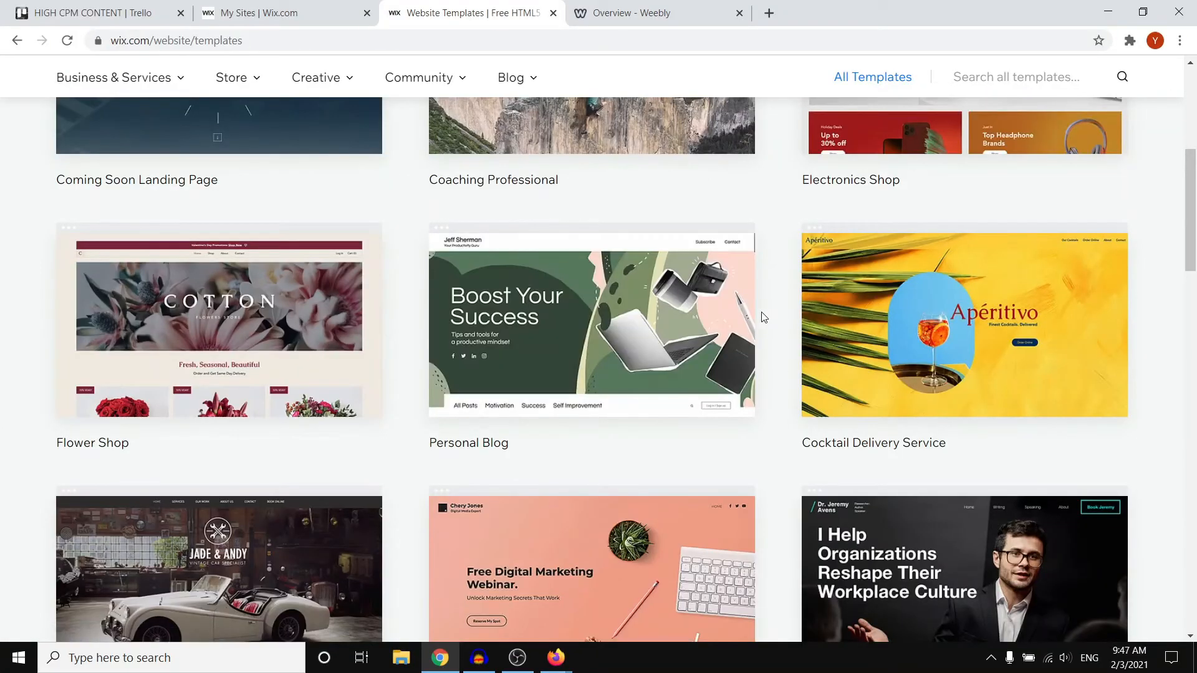
{"action": "scroll", "scroll_direction": "up", "scroll_amount": 3}
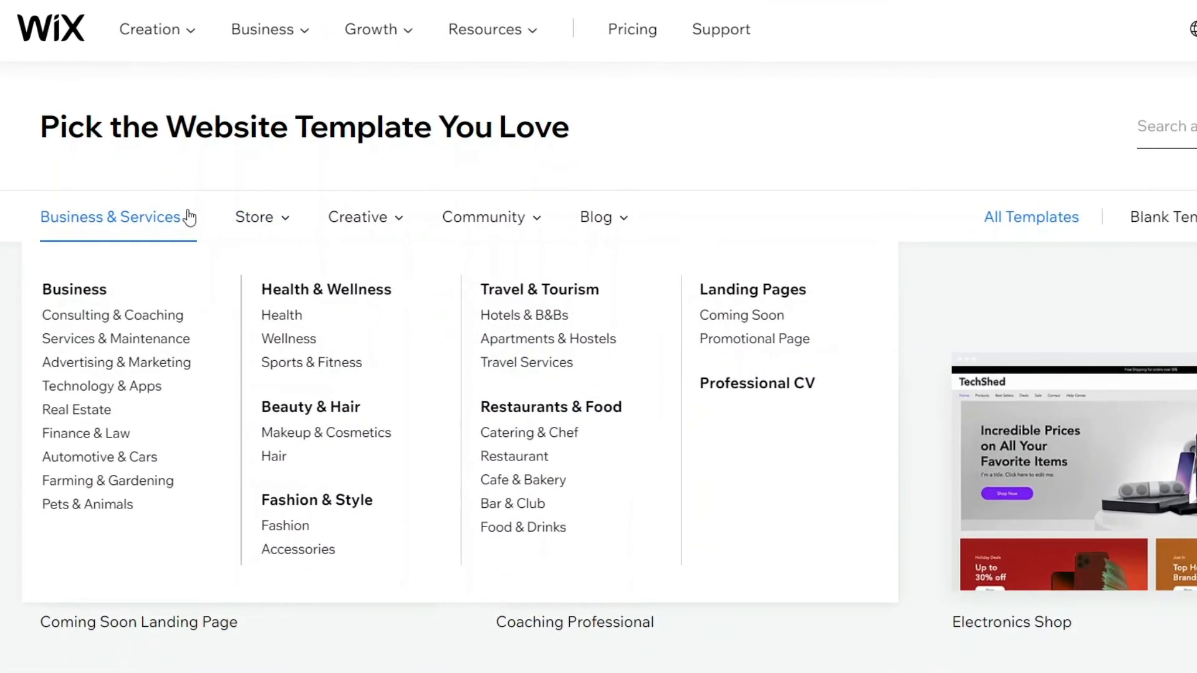
{"action": "mouse_move", "coordinate": [113, 314]}
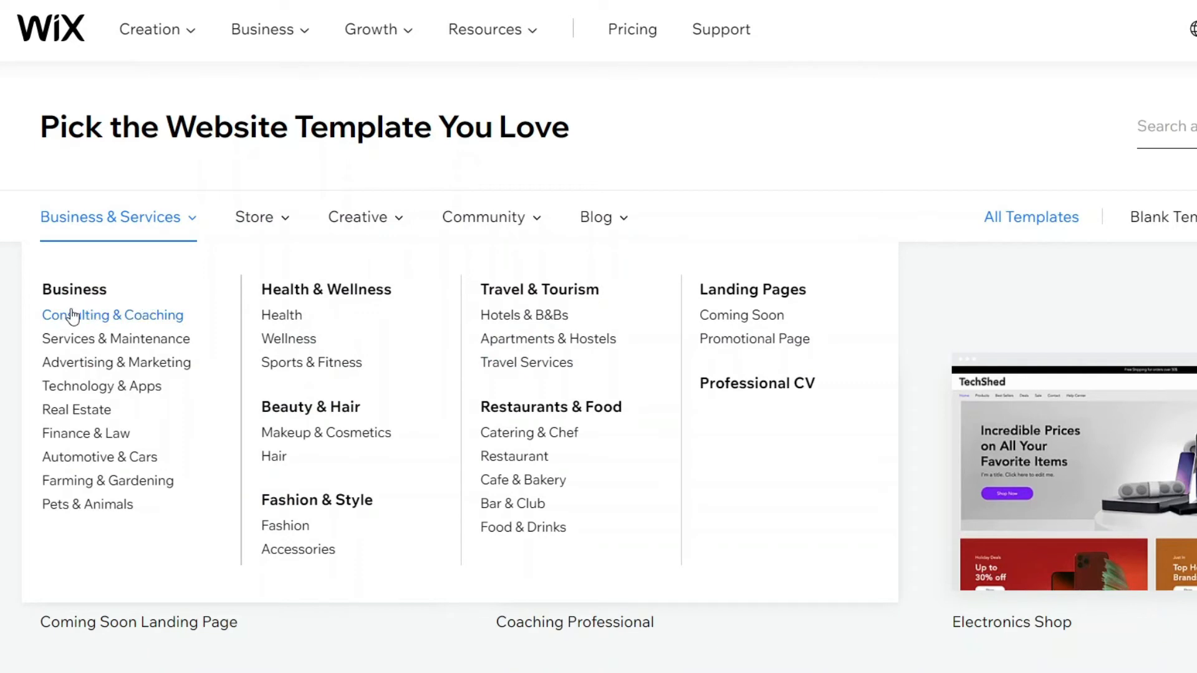
{"action": "left_click", "coordinate": [113, 315]}
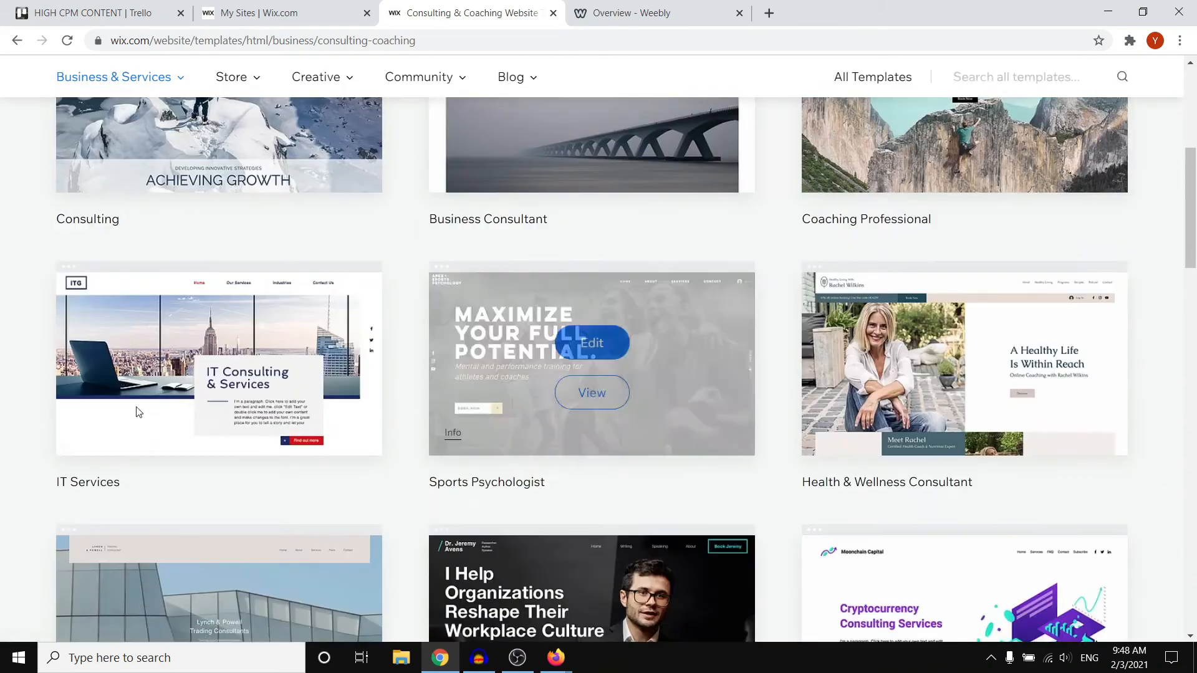
Preview the IT Services template and start editing it in the Wix Editor.
{"action": "left_click", "coordinate": [218, 362]}
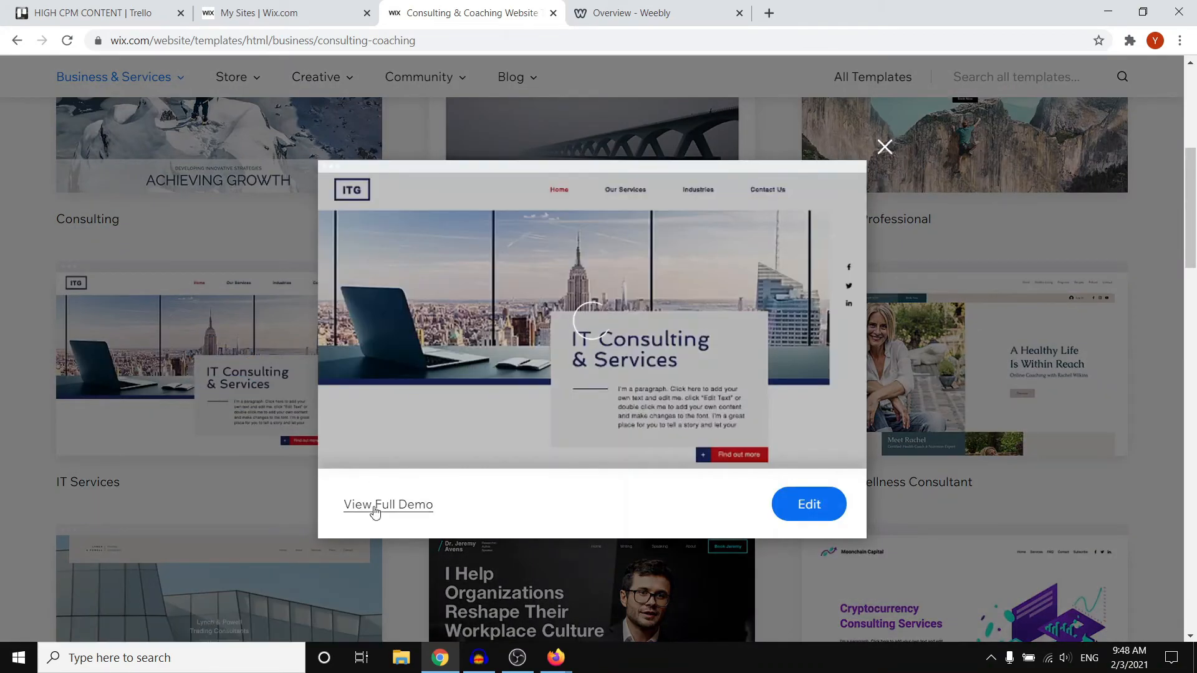
{"action": "left_click", "coordinate": [388, 505]}
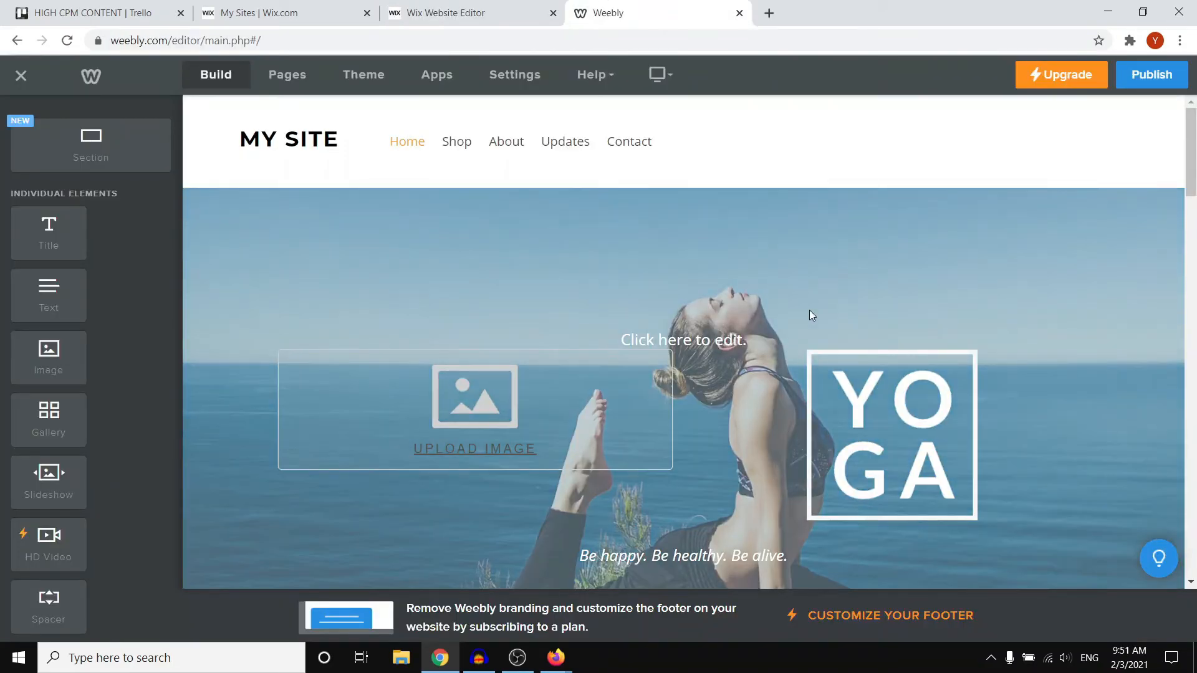
Replace the Weebly COLLECTION heading text with 'HOWTODIGITAL'.
{"action": "scroll", "scroll_direction": "down", "scroll_amount": 3}
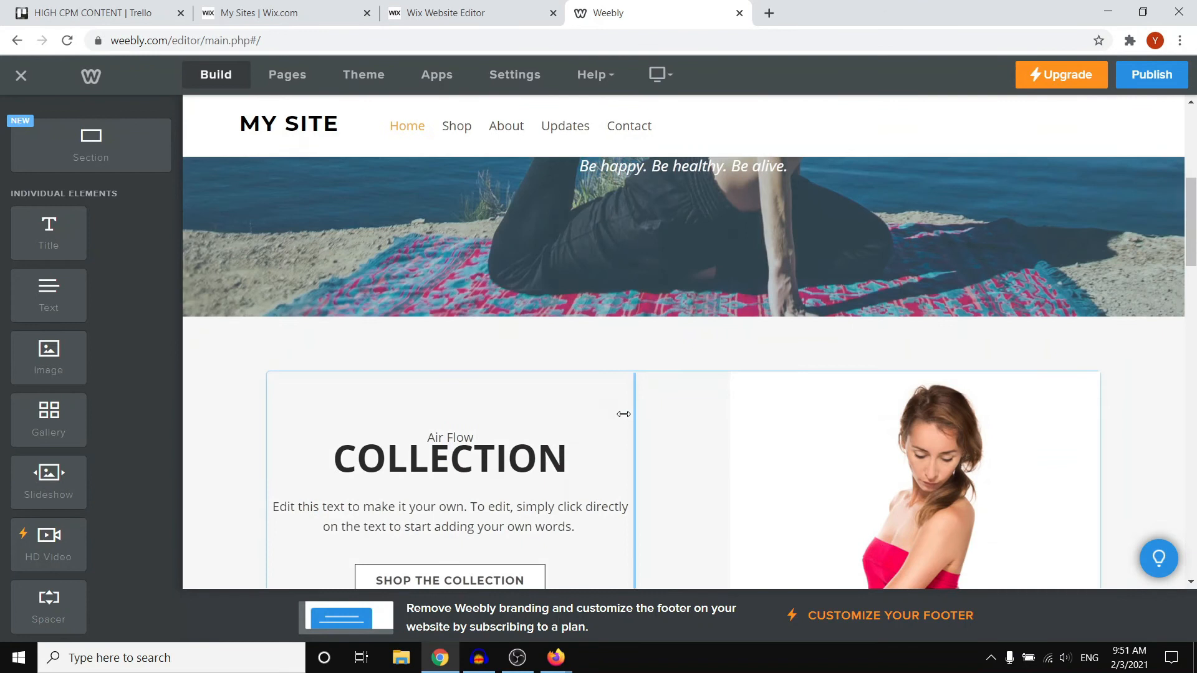
{"action": "left_click", "coordinate": [450, 458]}
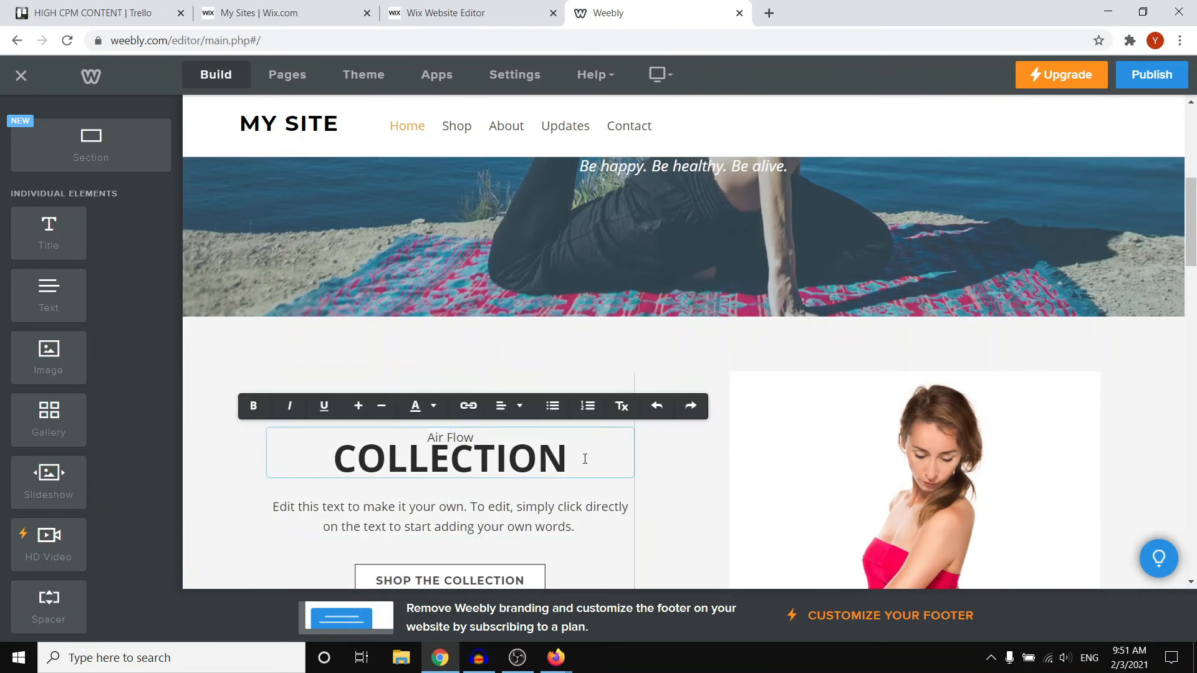
{"action": "double_click", "coordinate": [451, 459]}
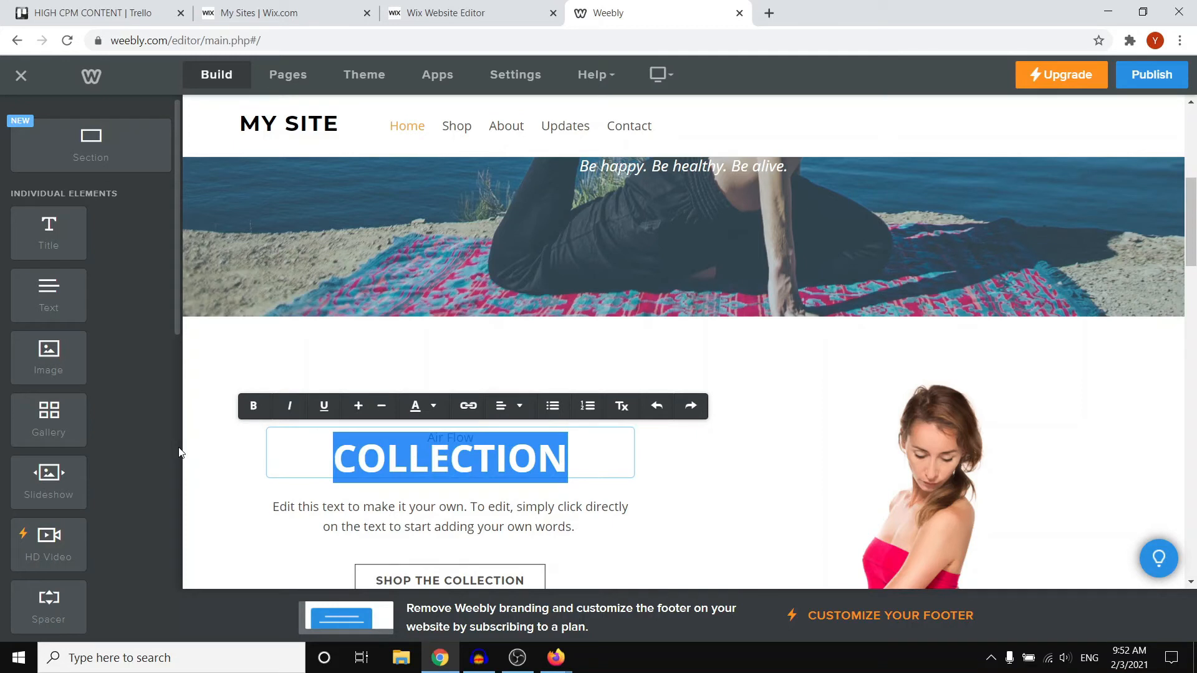
{"action": "type", "text": "HOWTODIGI"}
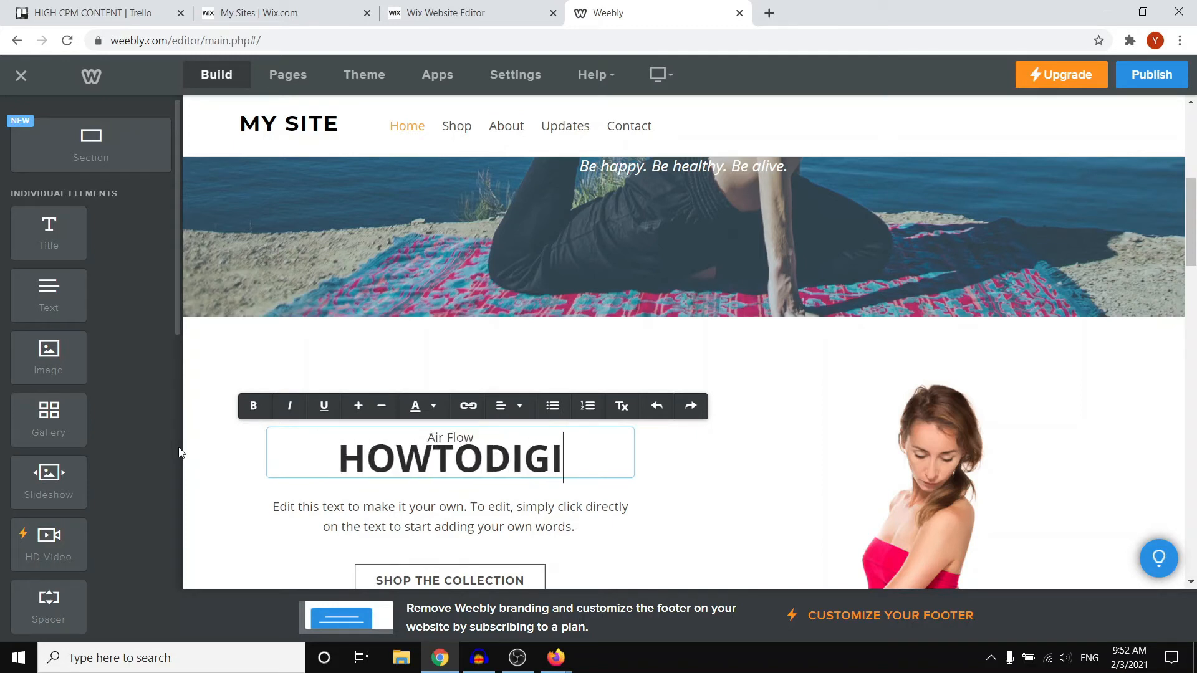
{"action": "type", "text": "TAL"}
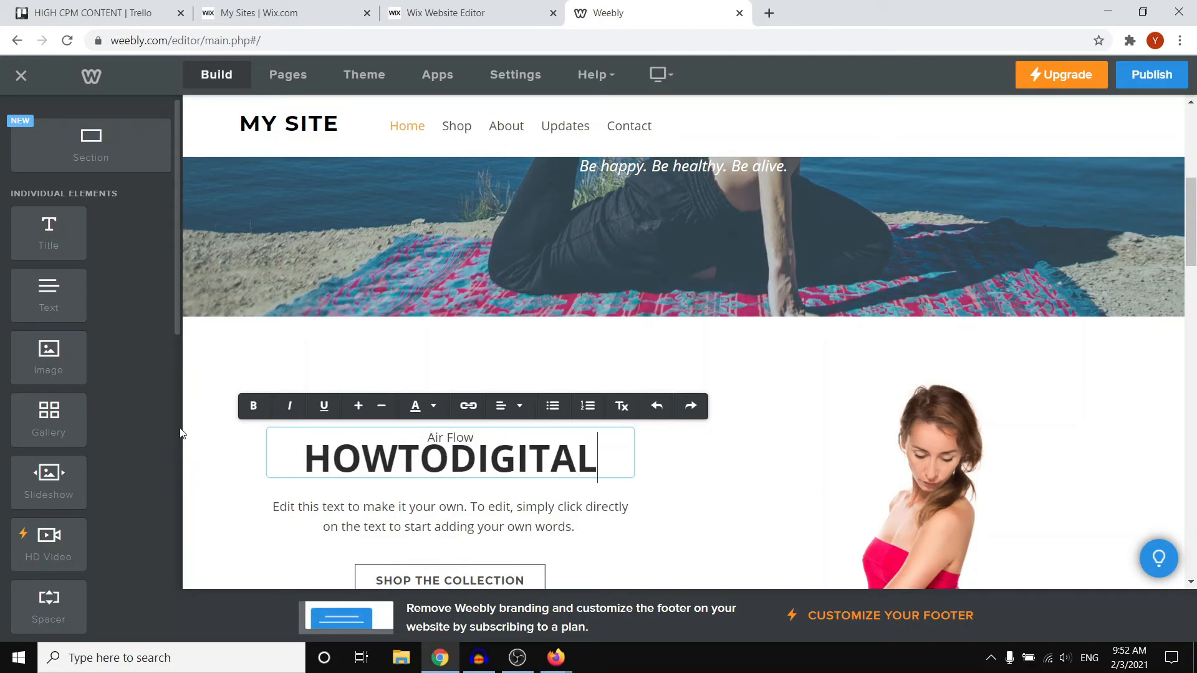
Drag an empty Image element into the Weebly page section and return to the Wix editor tab.
{"action": "scroll", "scroll_direction": "down", "scroll_amount": 3}
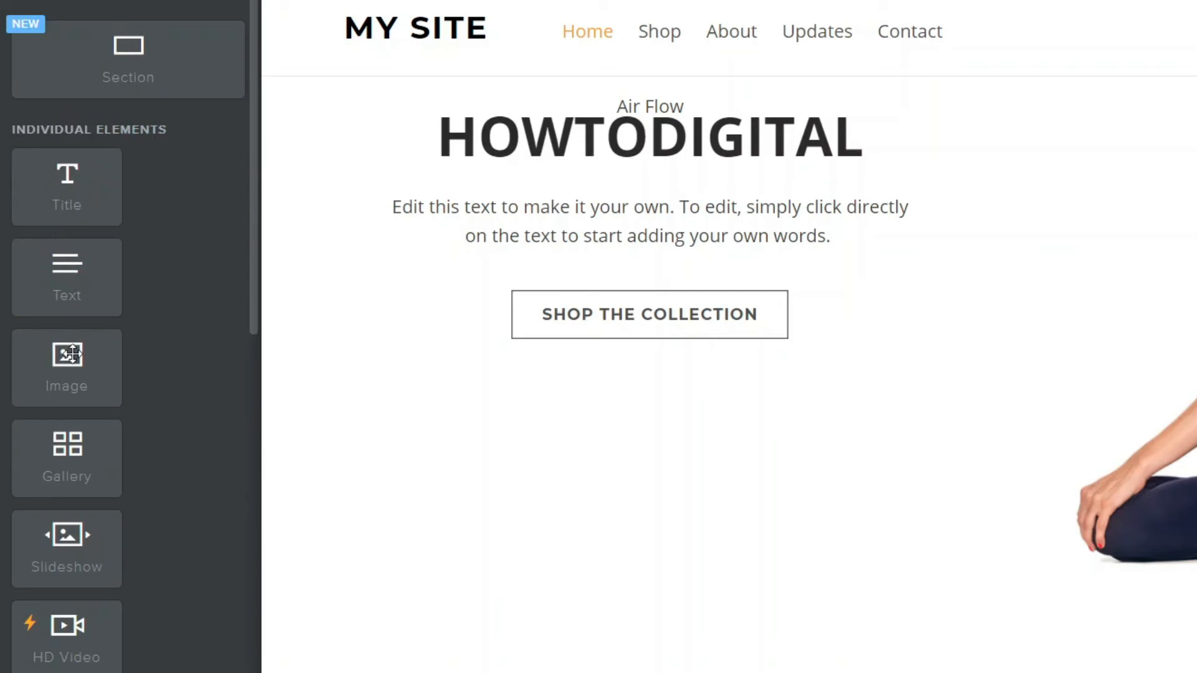
{"action": "left_click_drag", "start_coordinate": [66, 366], "coordinate": [136, 360]}
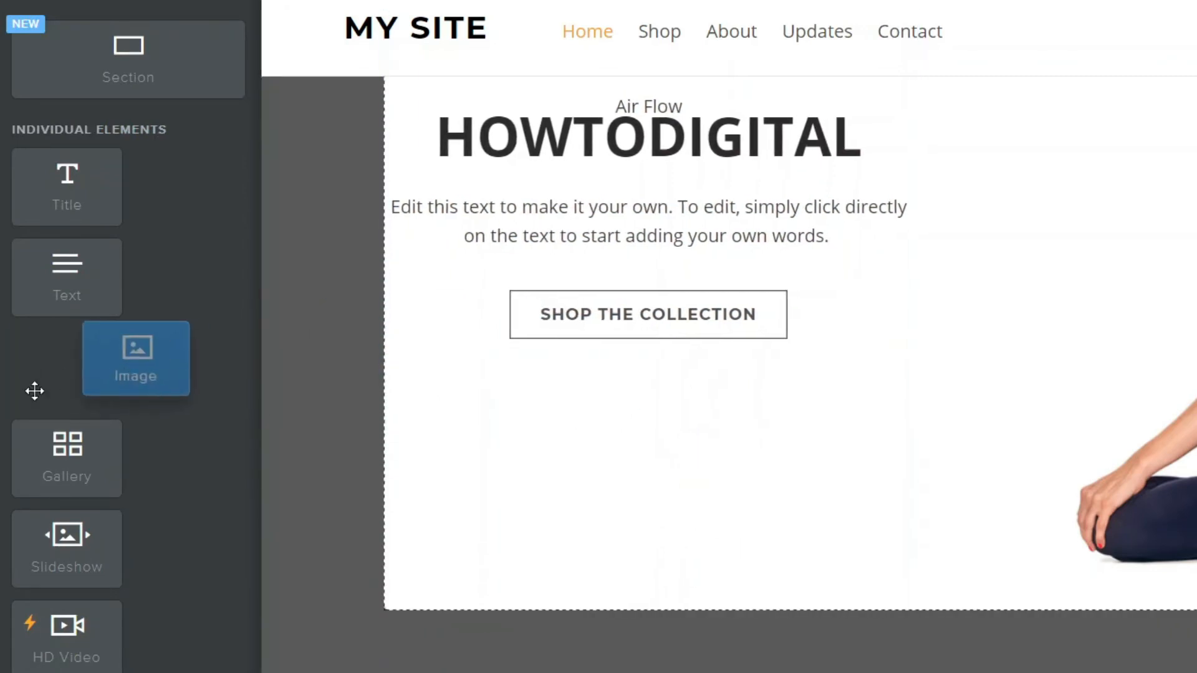
{"action": "left_click_drag", "start_coordinate": [135, 358], "coordinate": [610, 423]}
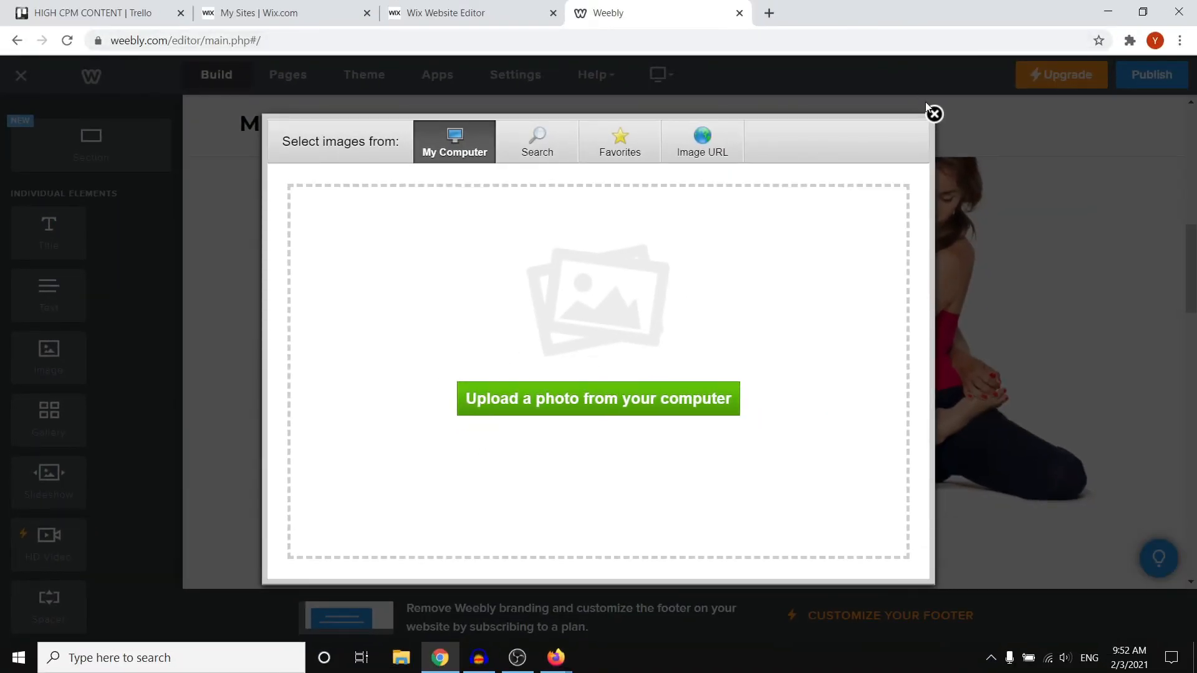
{"action": "left_click", "coordinate": [933, 114]}
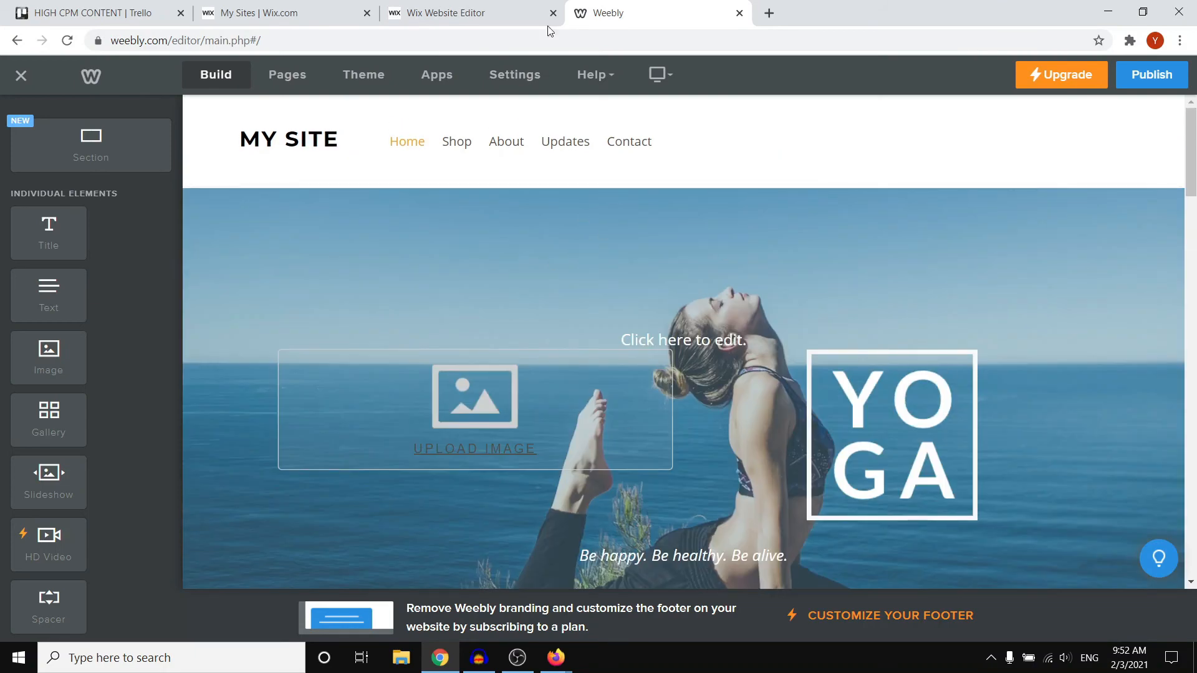
{"action": "left_click", "coordinate": [472, 13]}
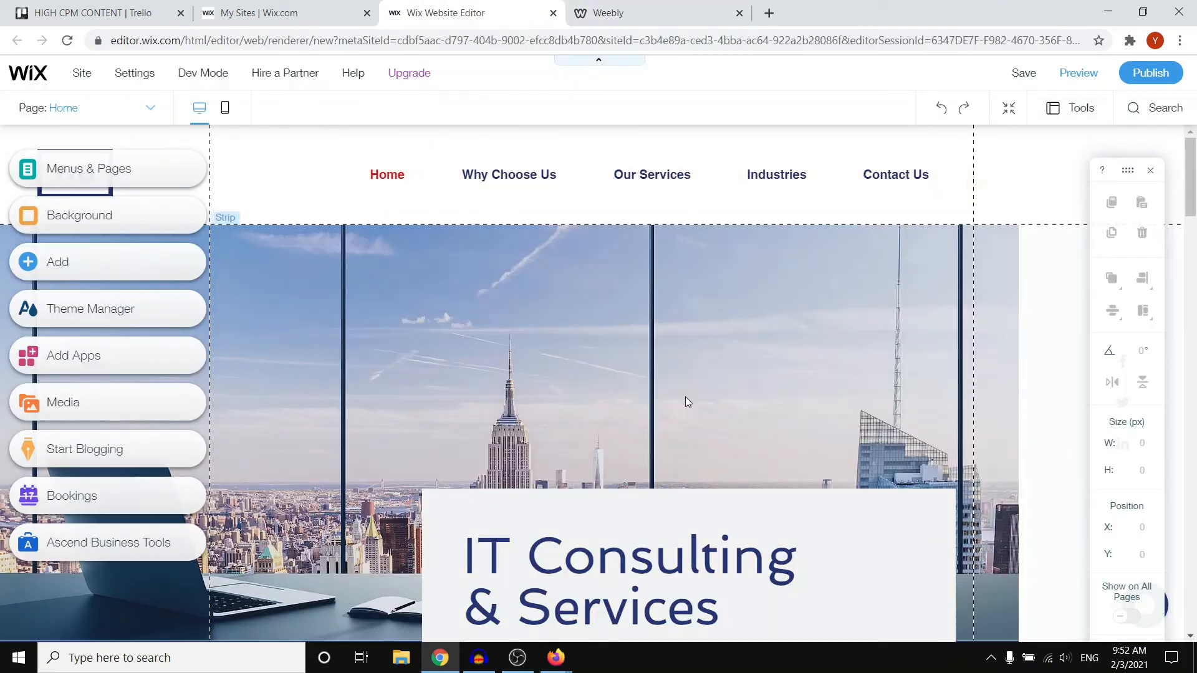
{"action": "scroll", "scroll_direction": "down", "scroll_amount": 3}
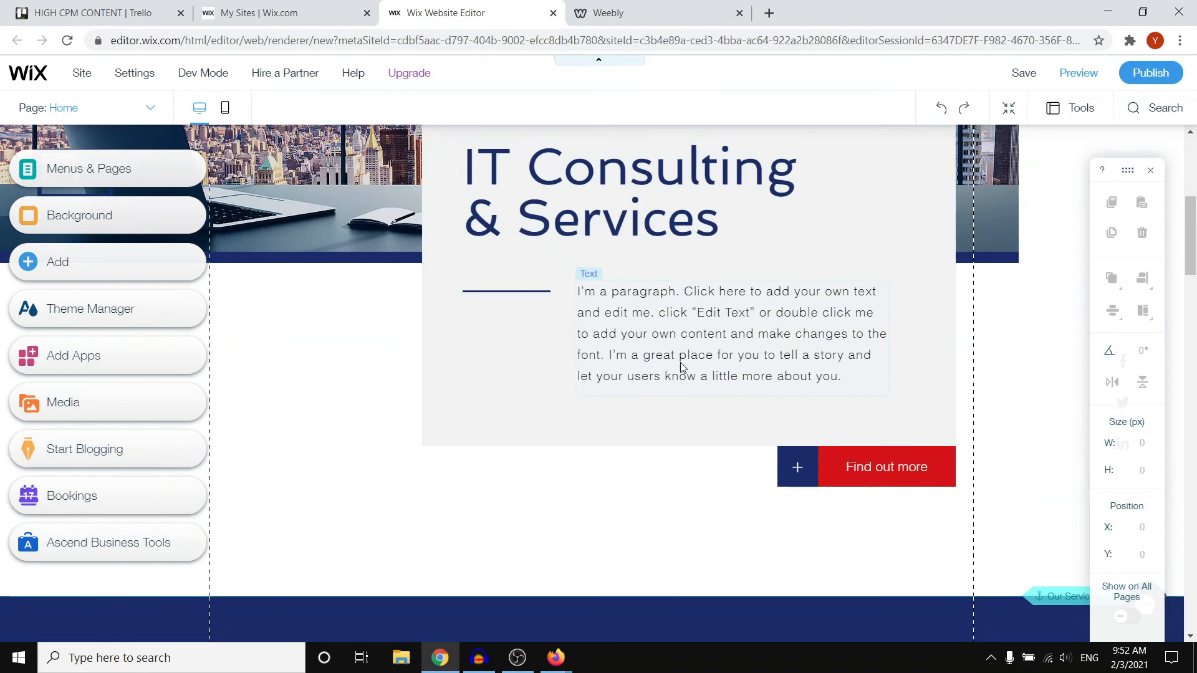
{"action": "left_click", "coordinate": [680, 334]}
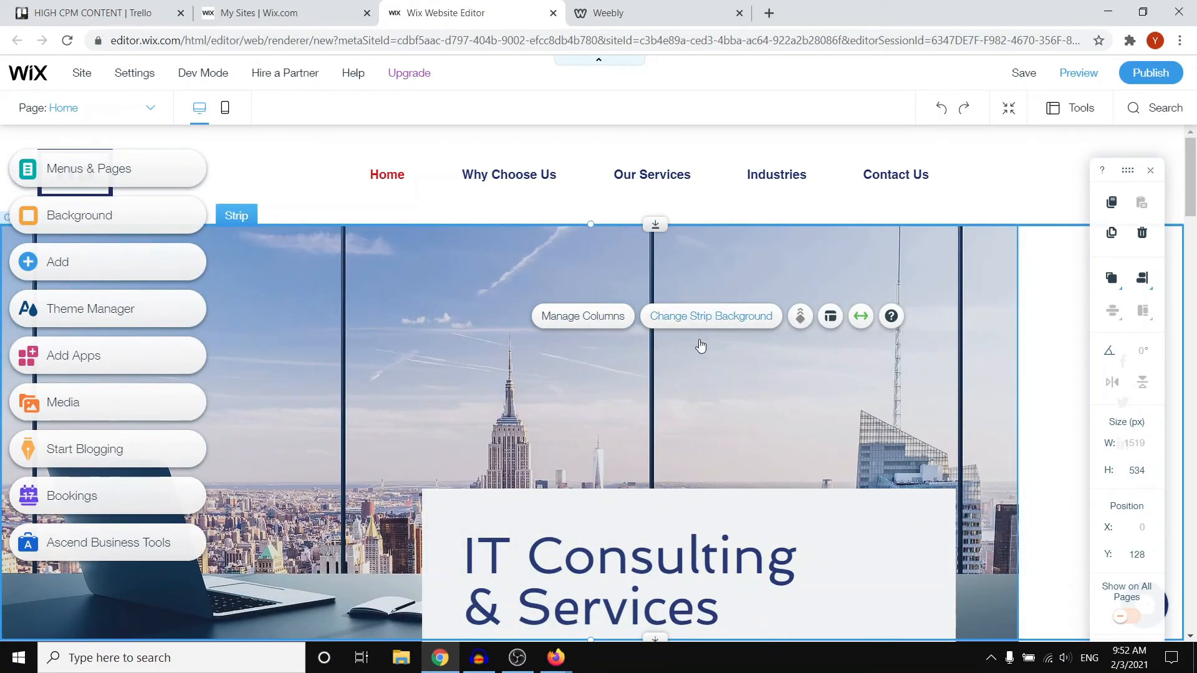
{"action": "left_click", "coordinate": [709, 315]}
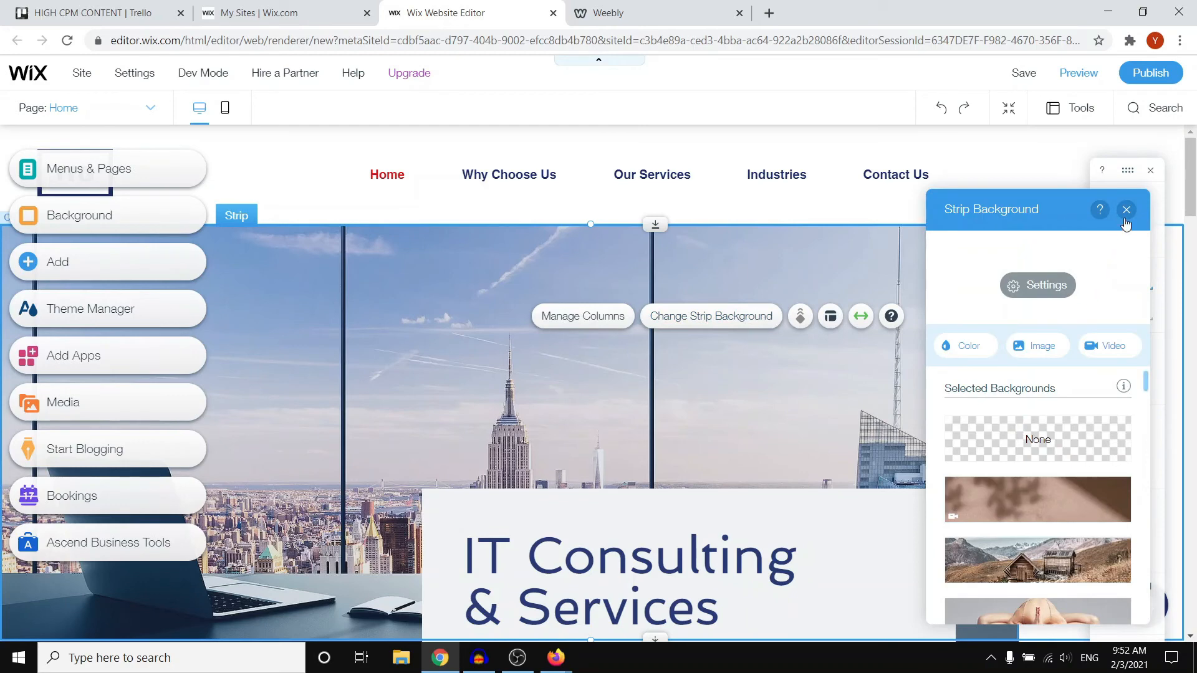
{"action": "left_click", "coordinate": [1125, 209]}
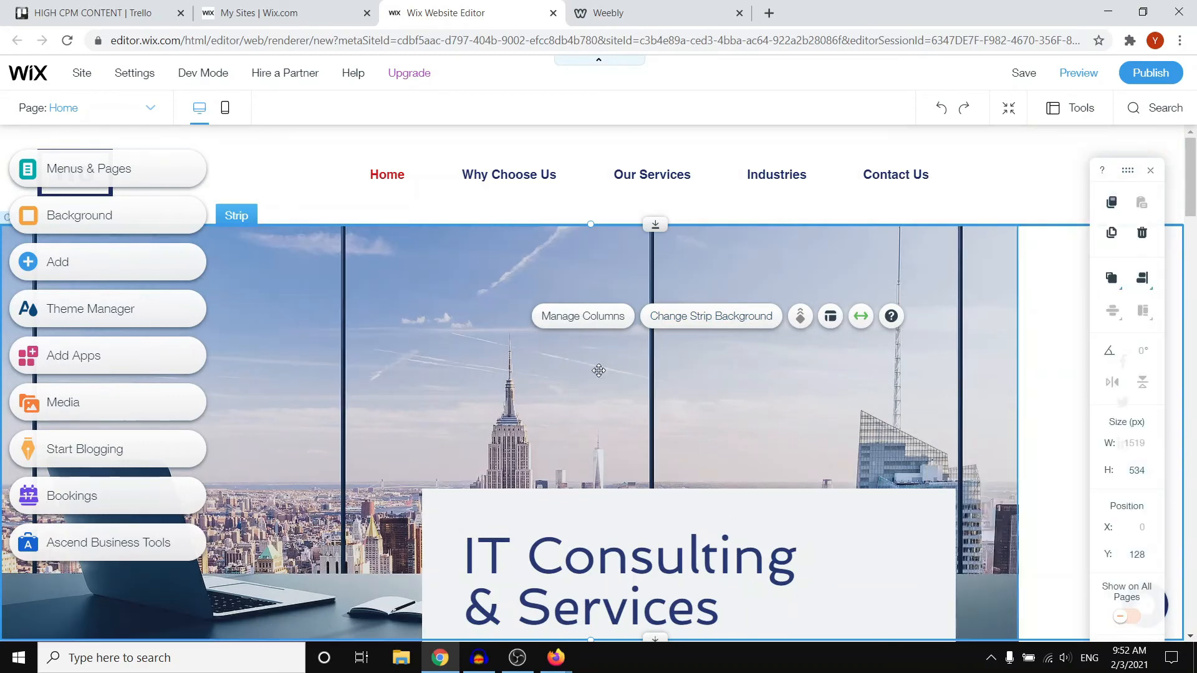
{"action": "mouse_move", "coordinate": [444, 294]}
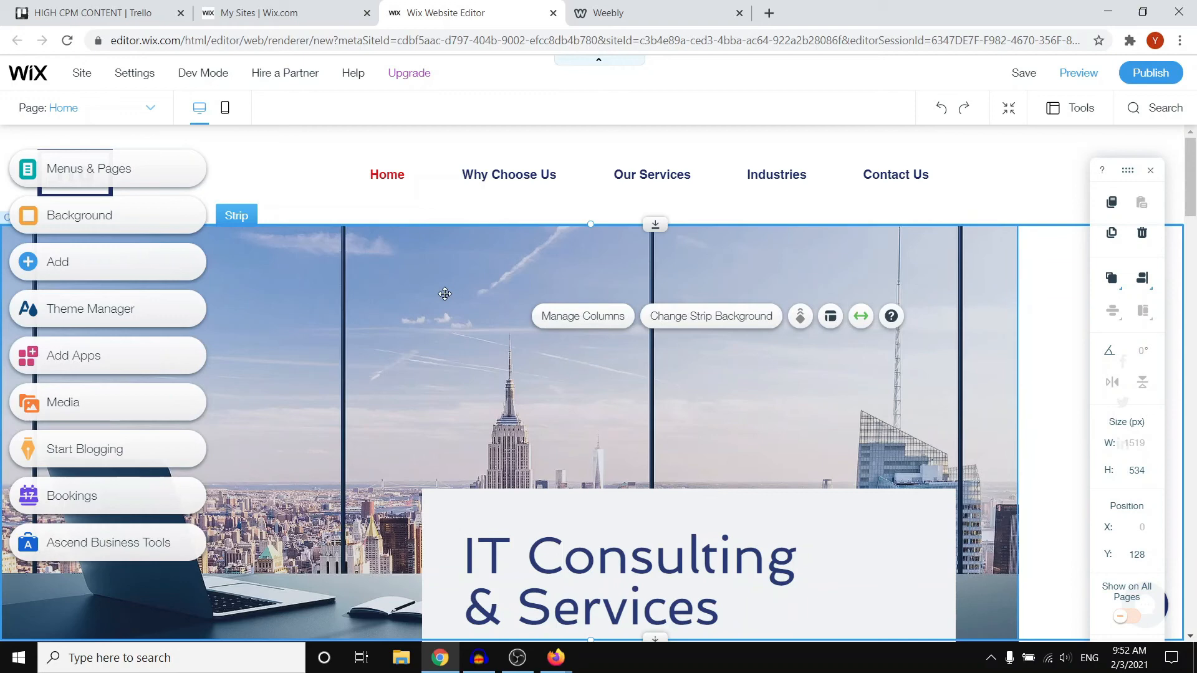
{"action": "left_click", "coordinate": [509, 175]}
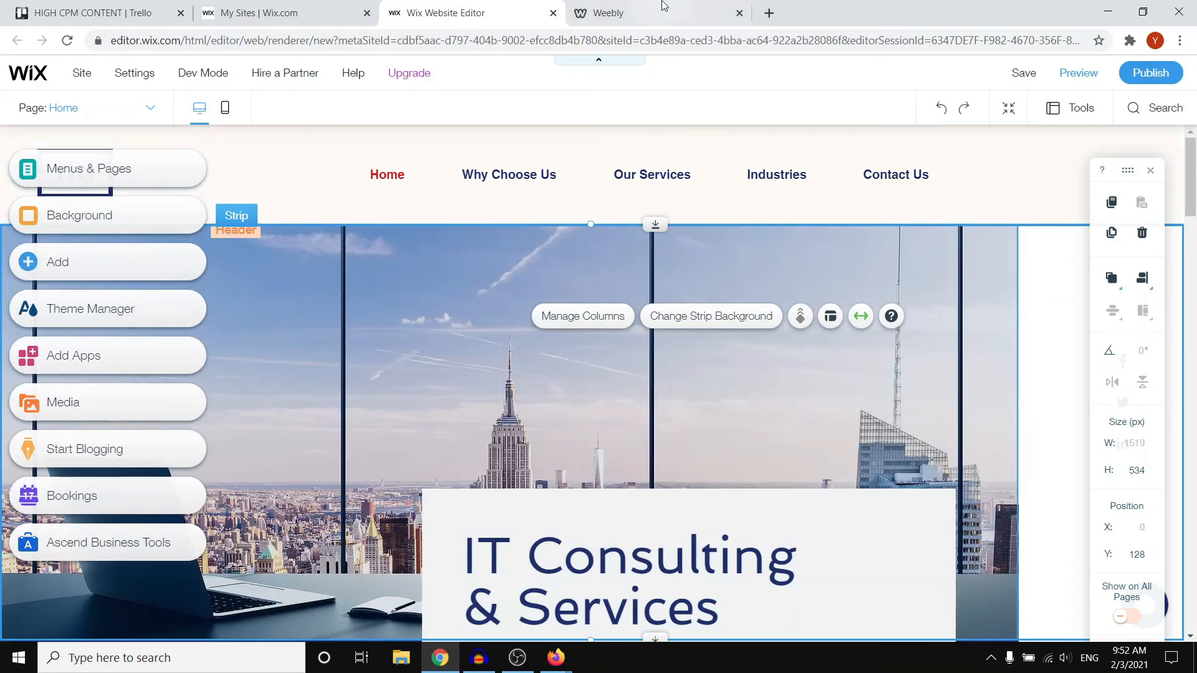
{"action": "left_click", "coordinate": [659, 12]}
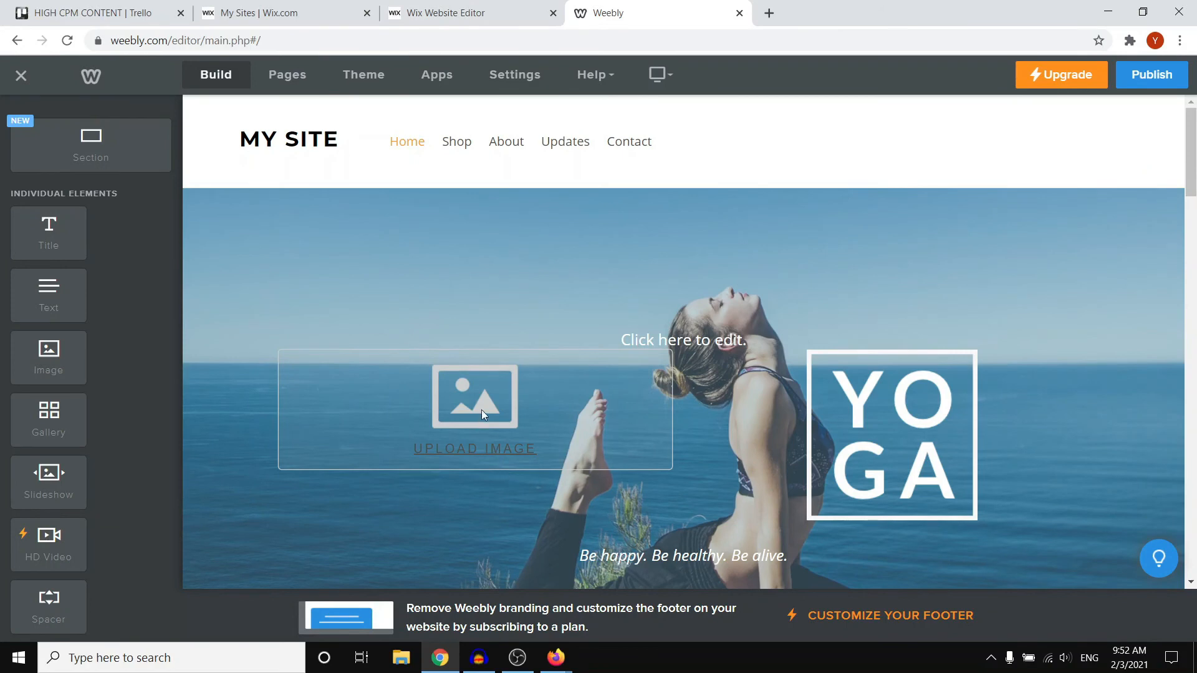
{"action": "mouse_move", "coordinate": [474, 12]}
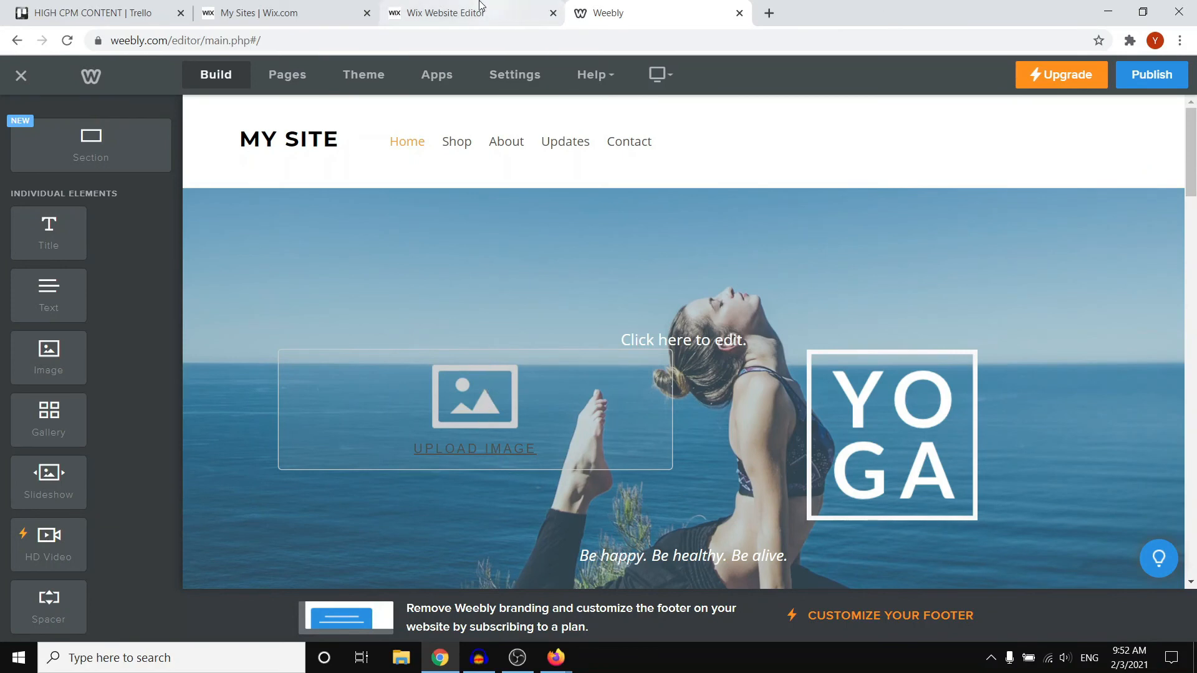
{"action": "left_click", "coordinate": [458, 13]}
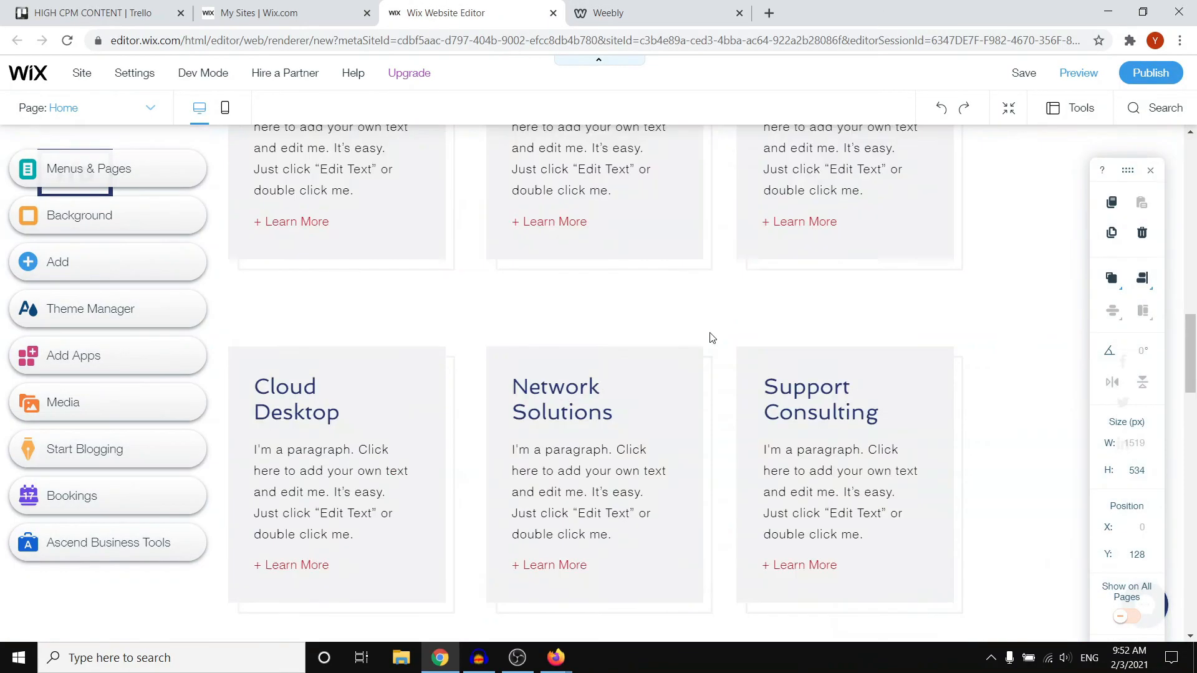
{"action": "scroll", "scroll_direction": "down", "scroll_amount": 3}
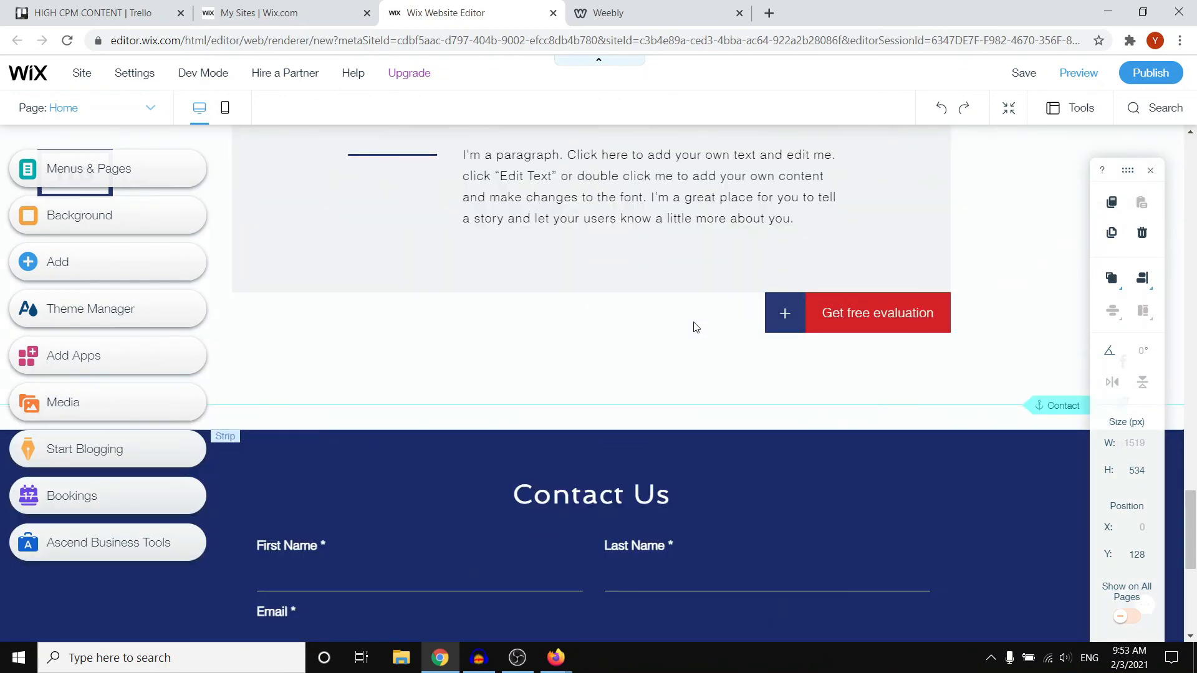
{"action": "scroll", "scroll_direction": "down", "scroll_amount": 3}
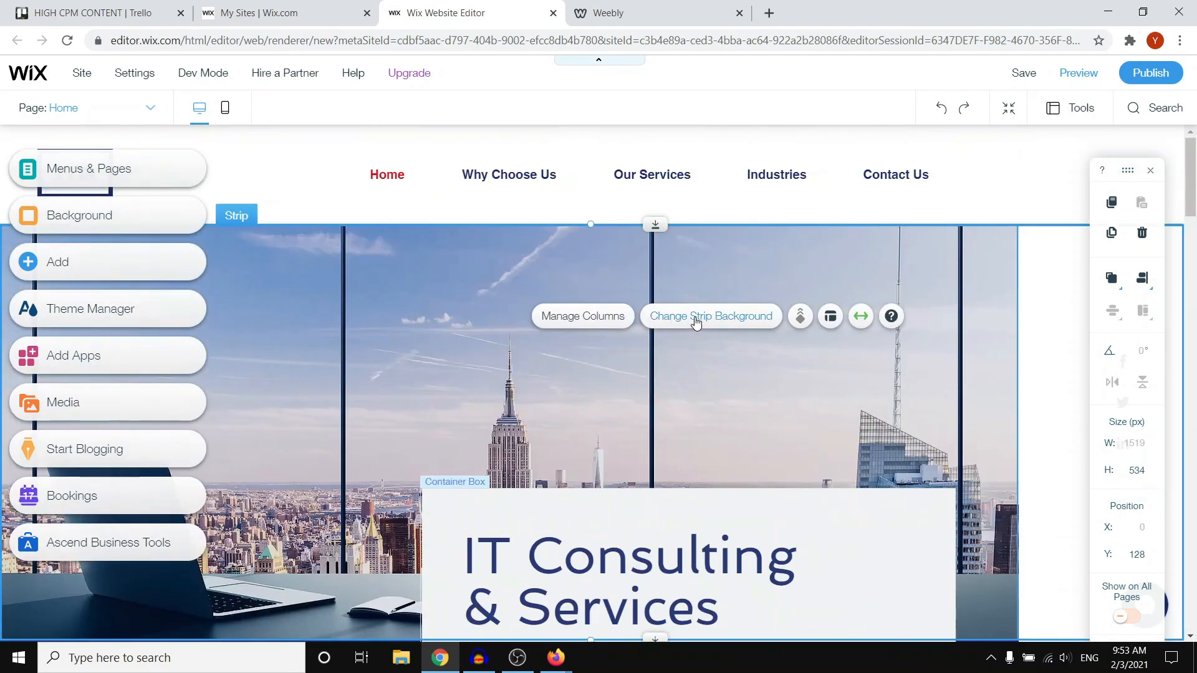
{"action": "left_click", "coordinate": [556, 657]}
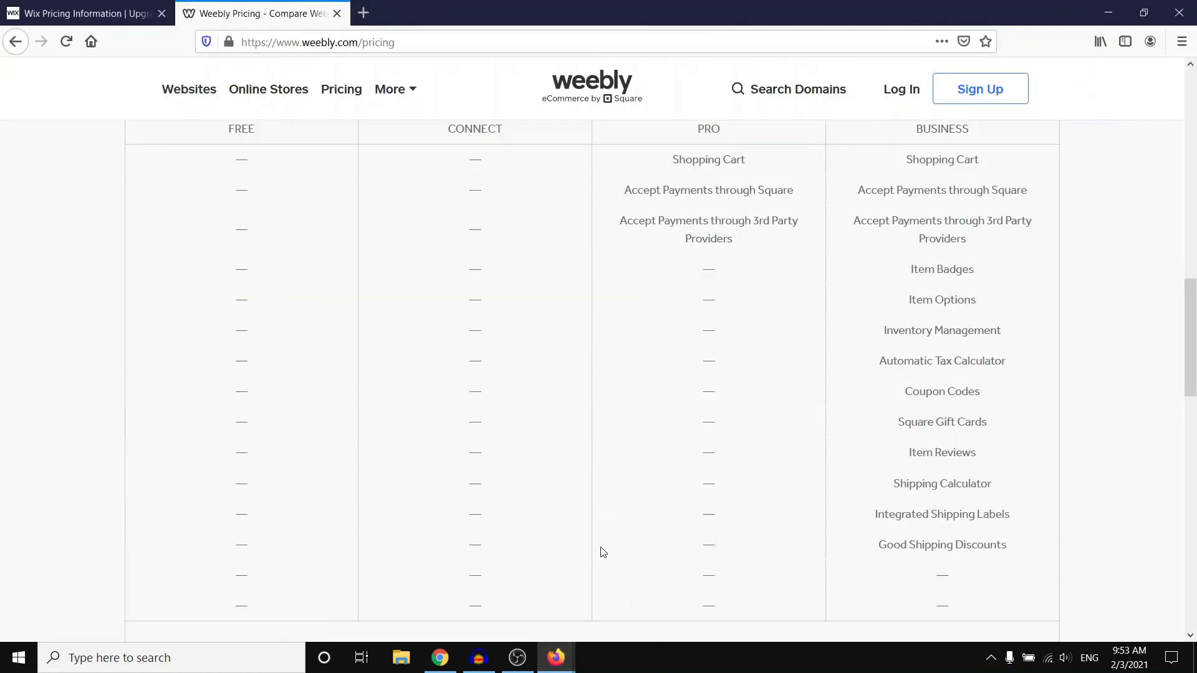
Leave the Wix pricing page via the Wix logo and show the wix.com homepage tab.
{"action": "left_click", "coordinate": [84, 13]}
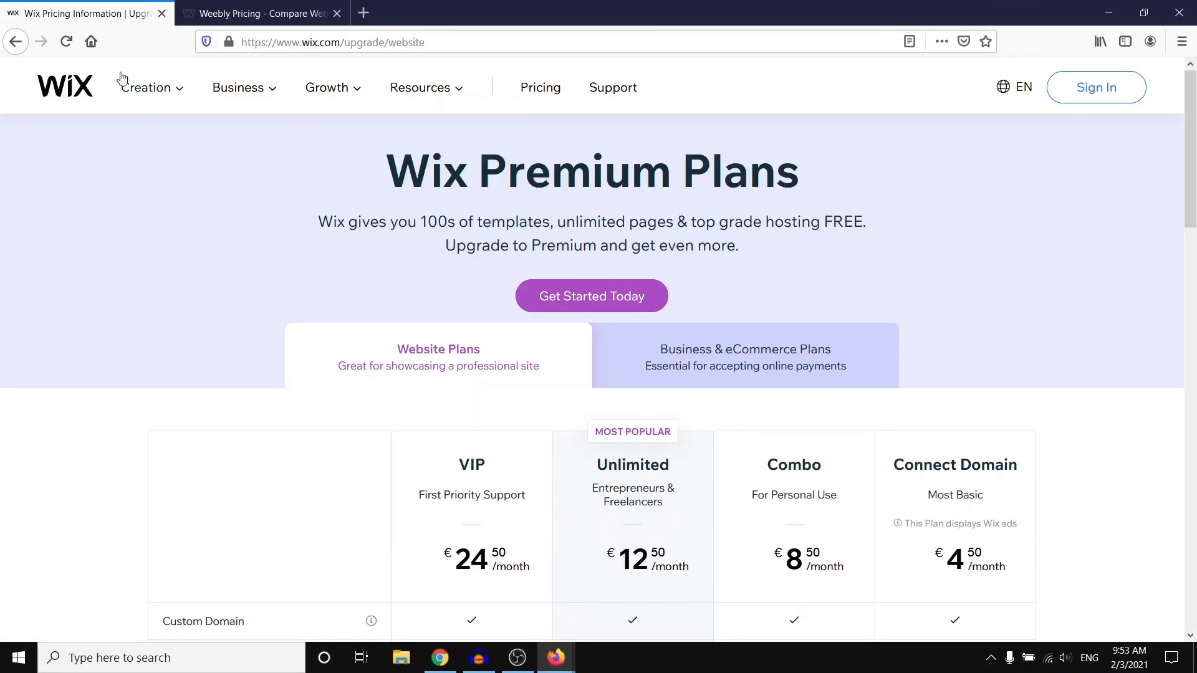
{"action": "left_click", "coordinate": [259, 13]}
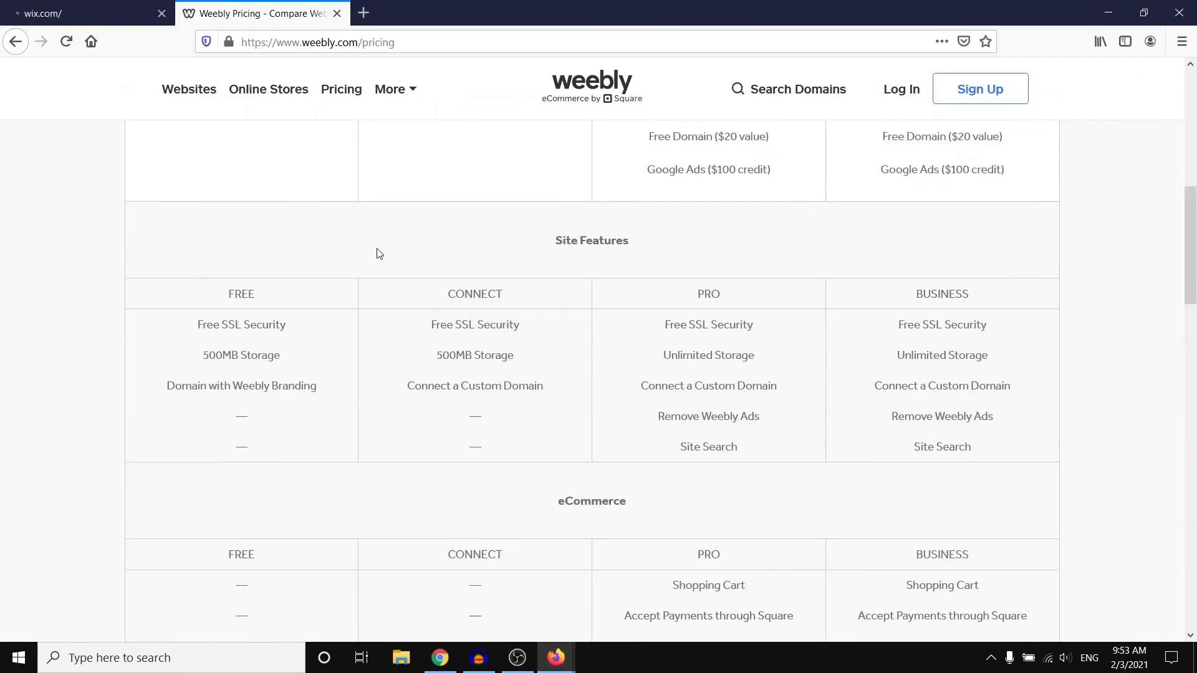
{"action": "left_click", "coordinate": [76, 12]}
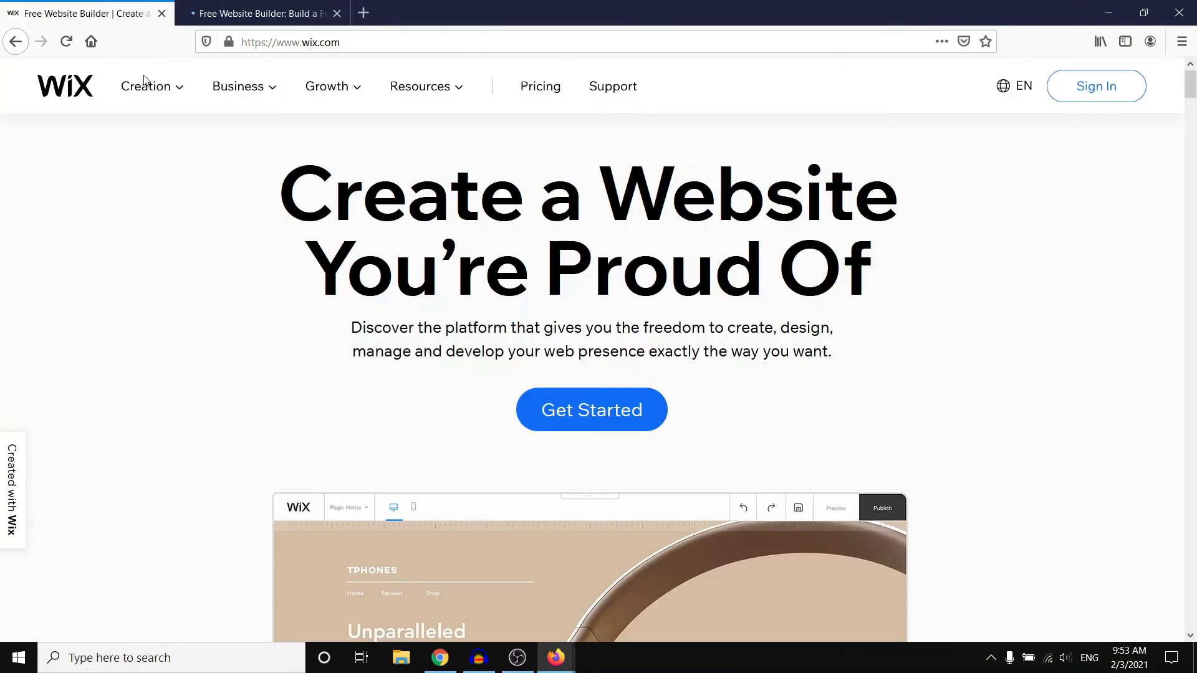